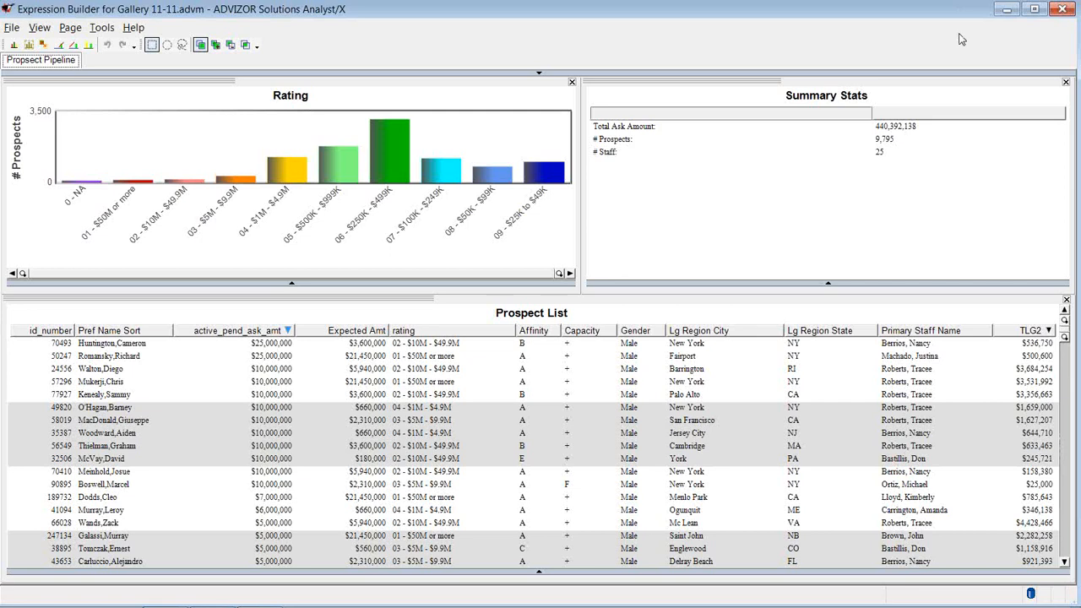
{"action": "mouse_move", "coordinate": [883, 150]}
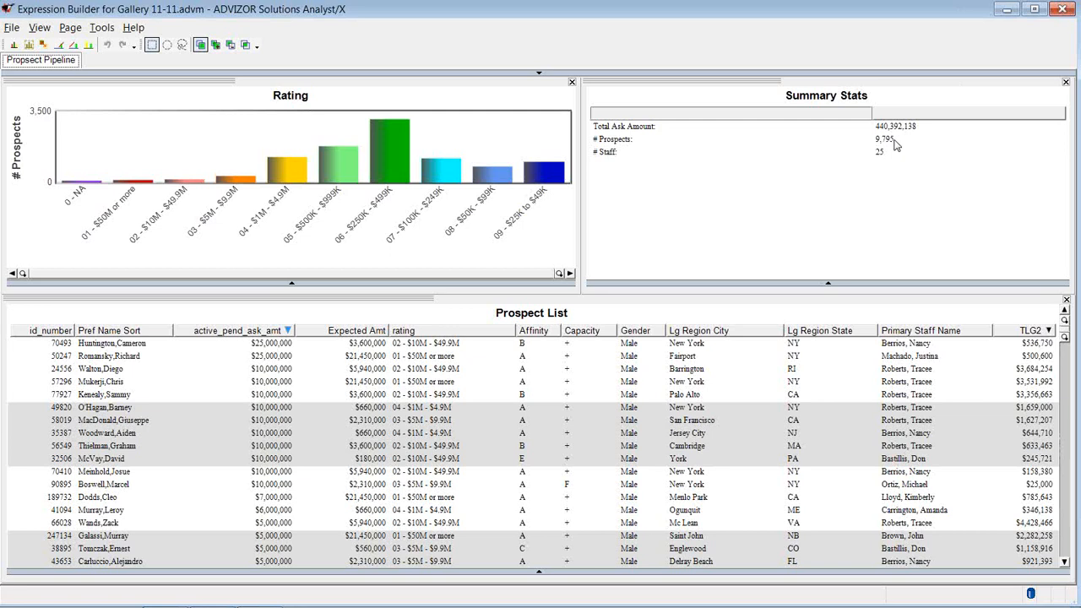
{"action": "mouse_move", "coordinate": [897, 142]}
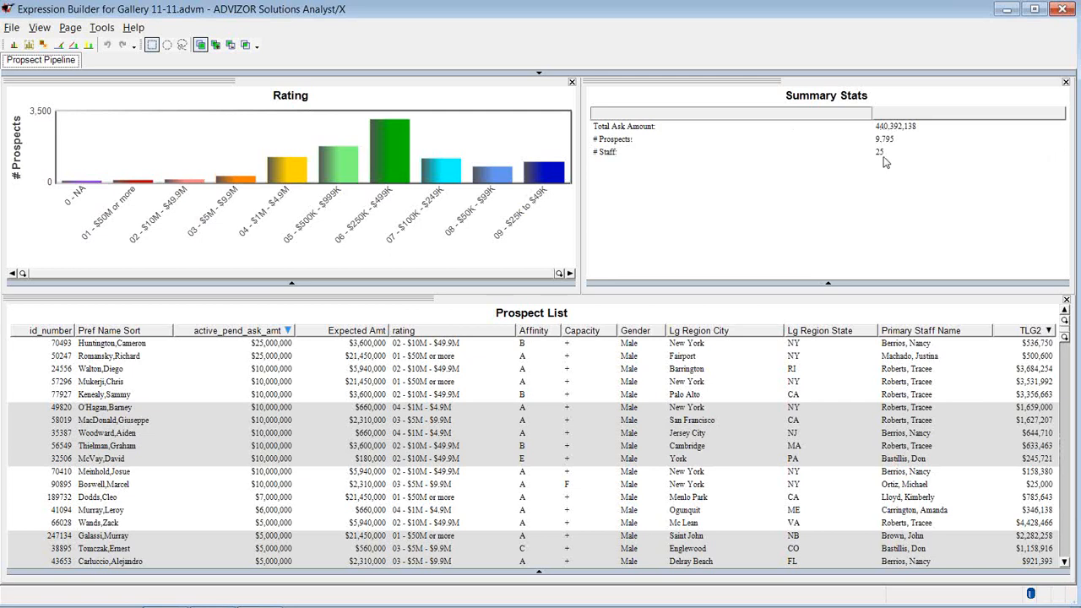
{"action": "mouse_move", "coordinate": [148, 374]}
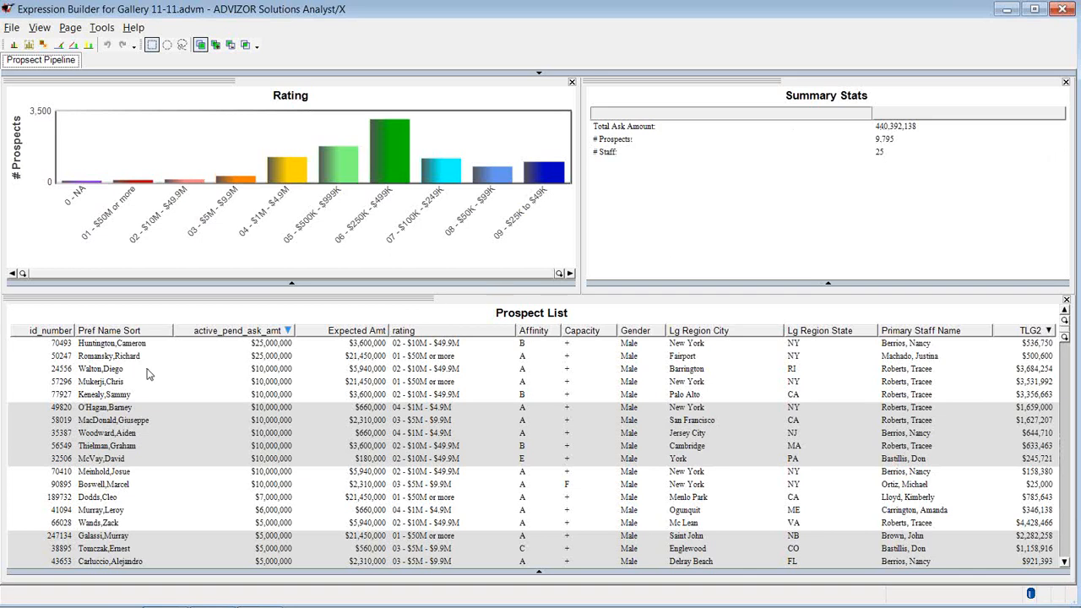
{"action": "mouse_move", "coordinate": [181, 177]}
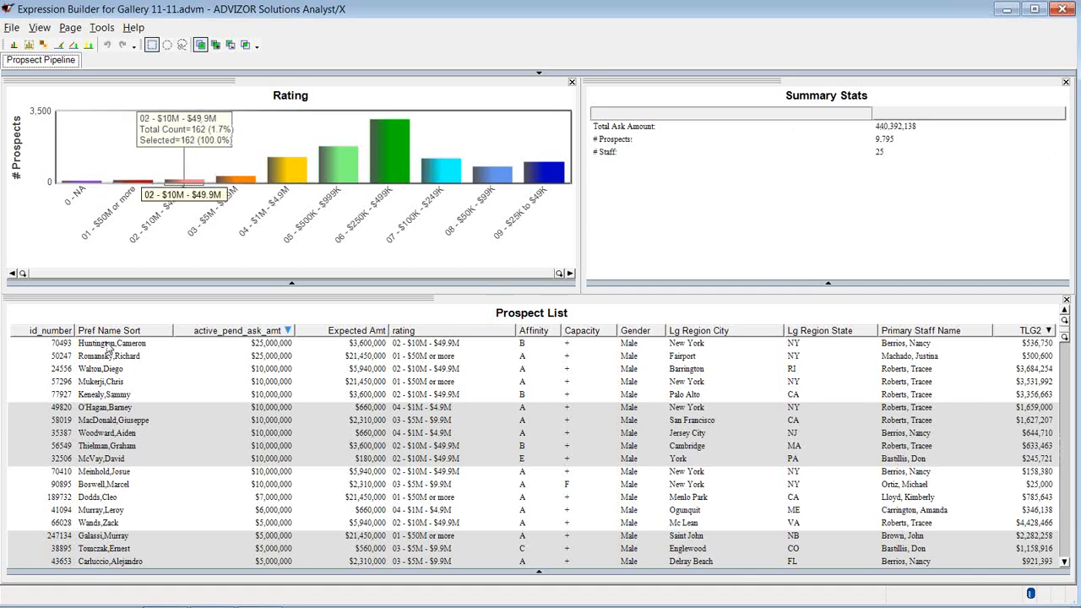
{"action": "mouse_move", "coordinate": [281, 346]}
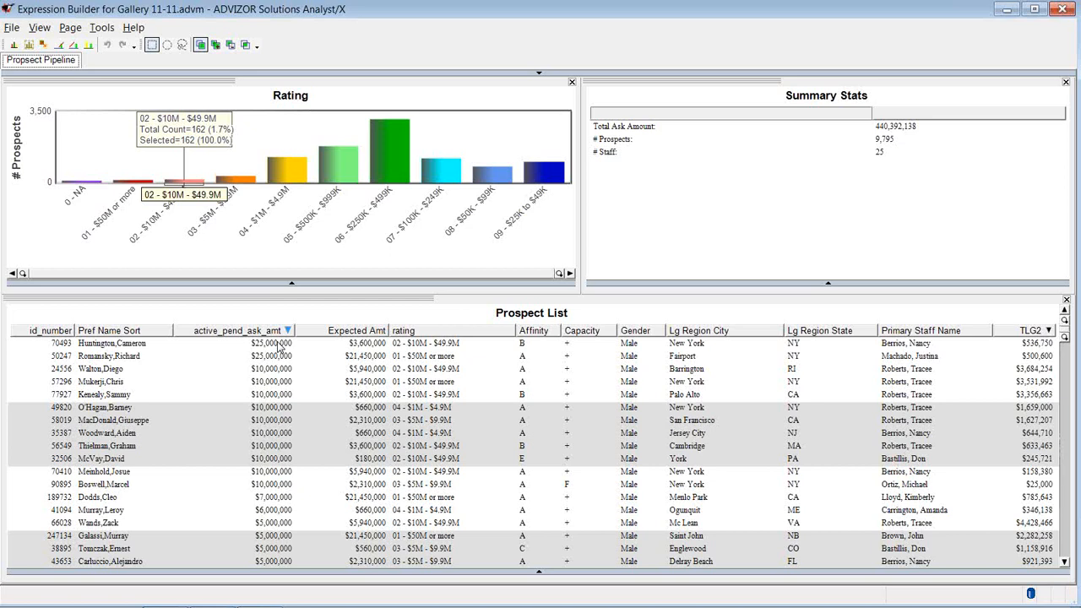
{"action": "mouse_move", "coordinate": [363, 347]}
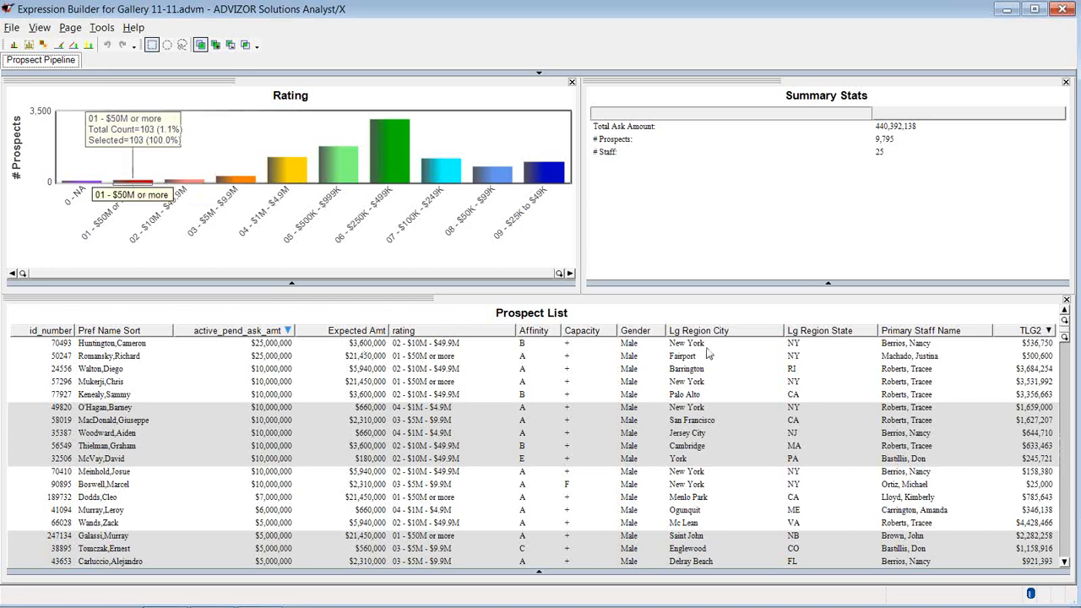
{"action": "mouse_move", "coordinate": [184, 178]}
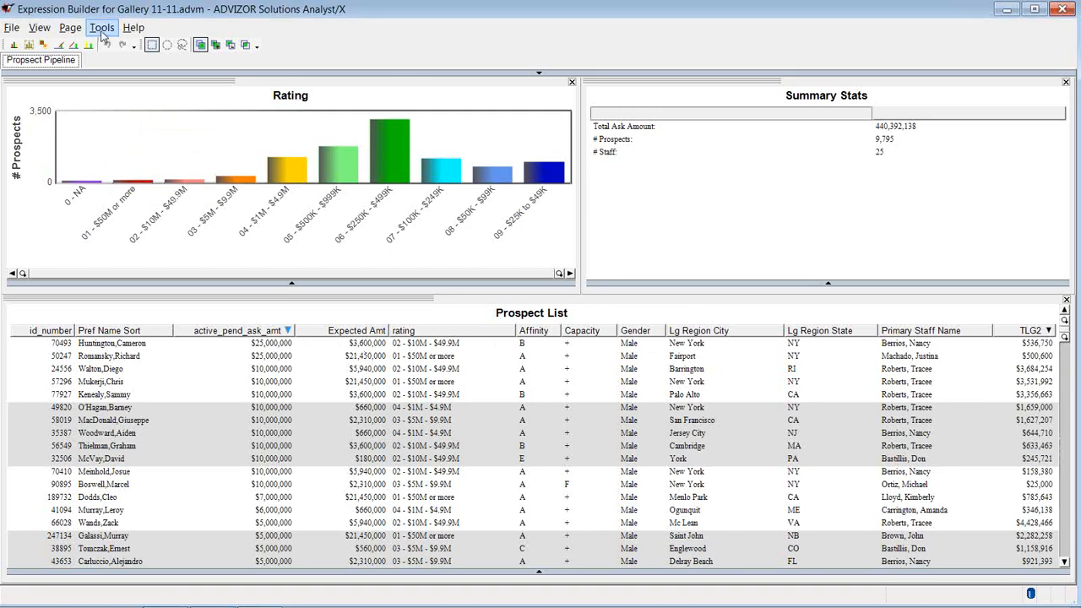
Step: Turn on Task View so the Tasks pane appears beside the Prospect Pipeline dashboard
{"action": "left_click", "coordinate": [101, 27]}
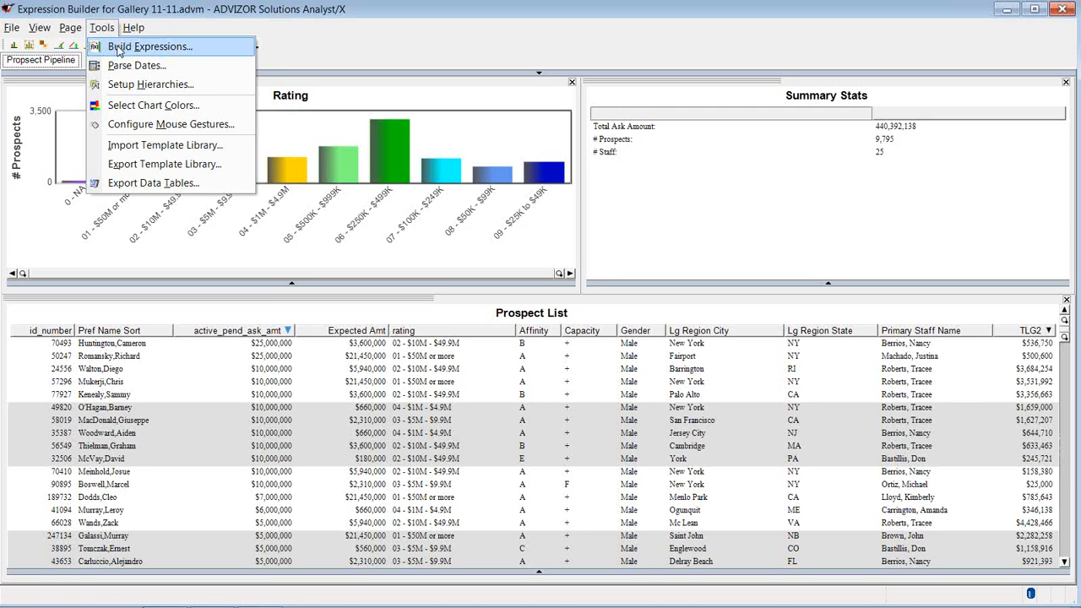
{"action": "mouse_move", "coordinate": [136, 65]}
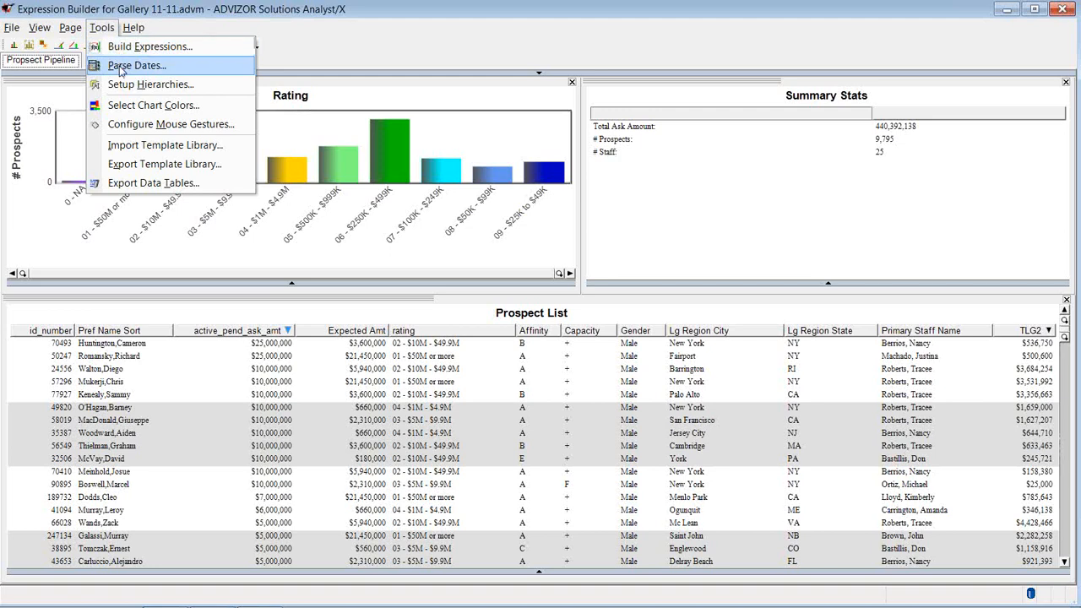
{"action": "mouse_move", "coordinate": [150, 83]}
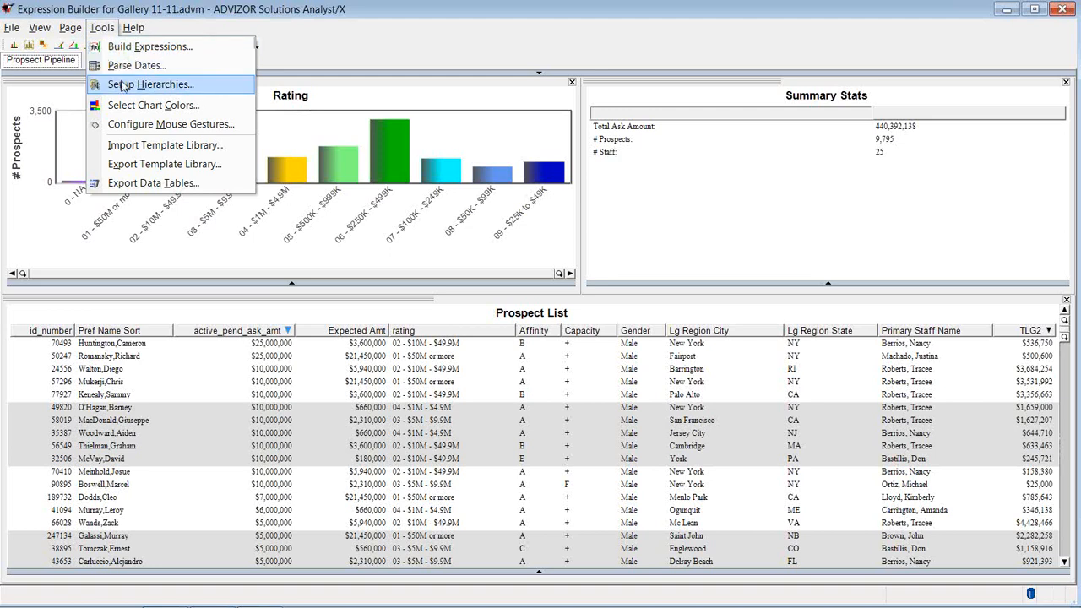
{"action": "left_click", "coordinate": [39, 28]}
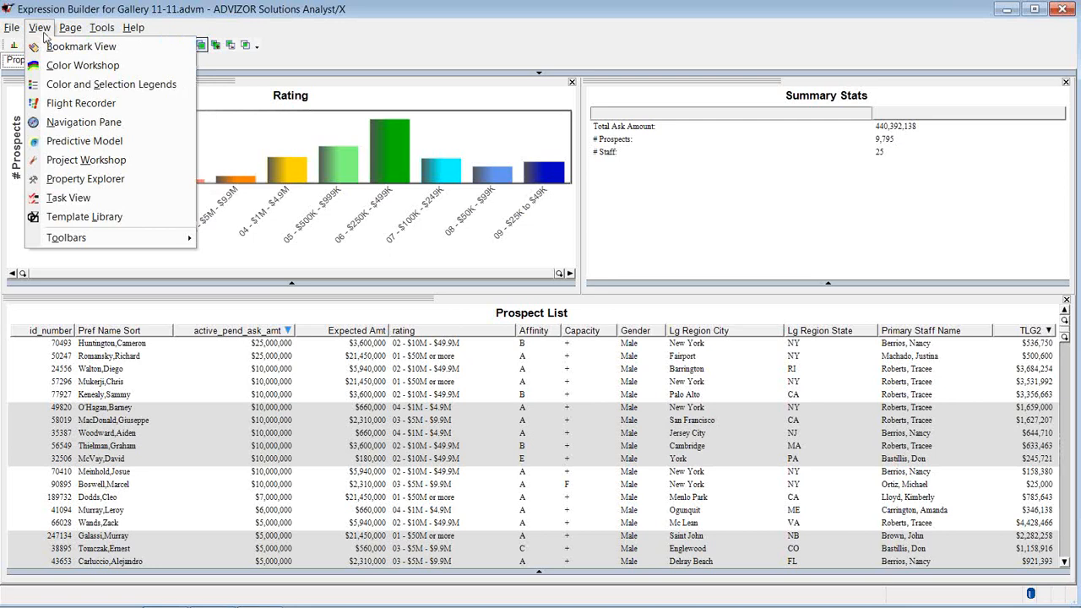
{"action": "mouse_move", "coordinate": [68, 197]}
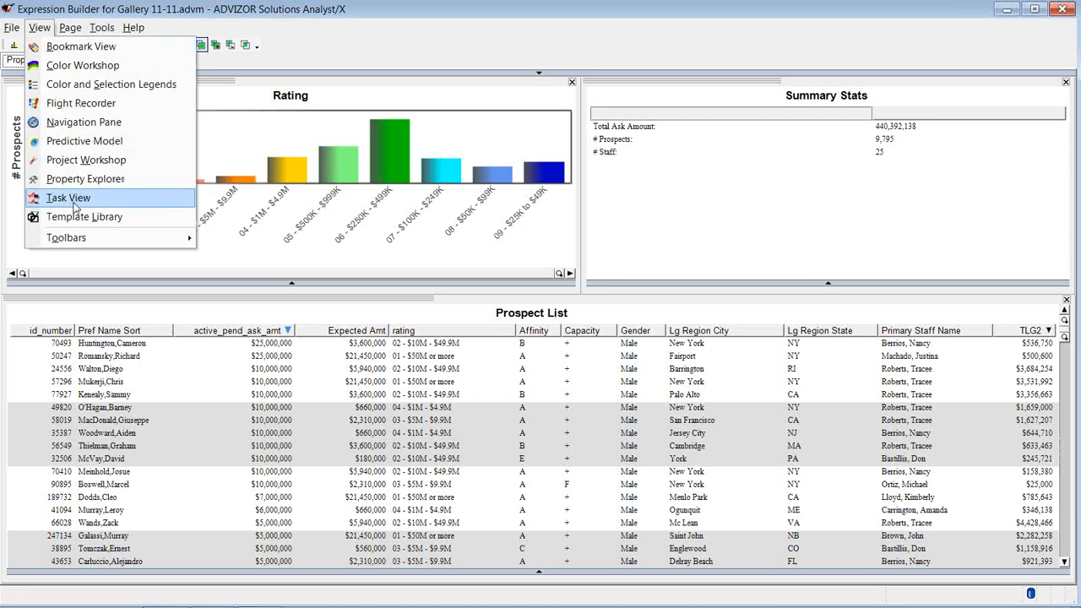
{"action": "left_click", "coordinate": [67, 196]}
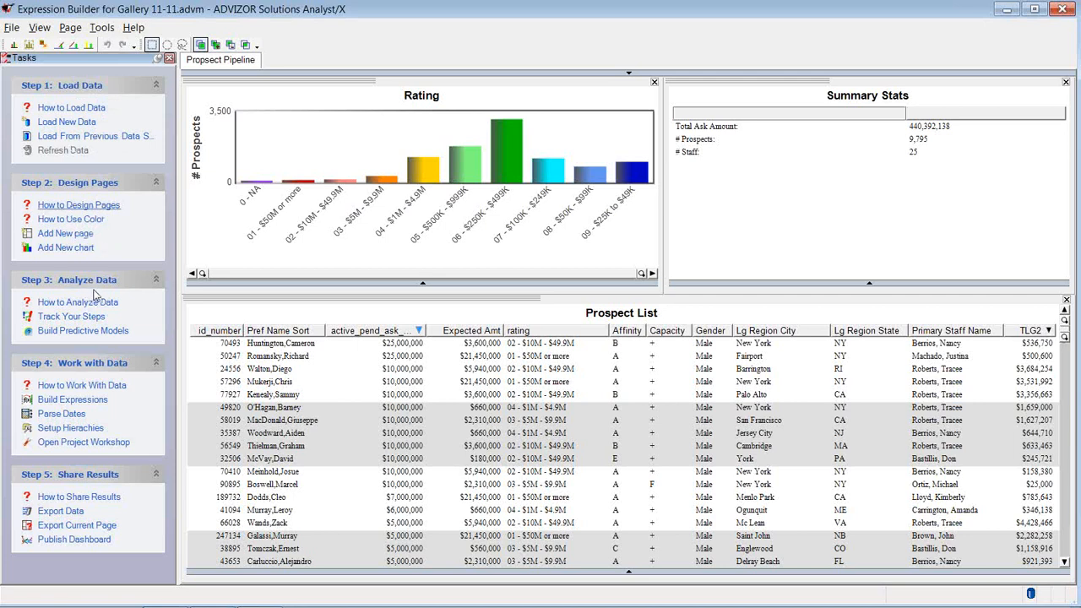
{"action": "mouse_move", "coordinate": [108, 412]}
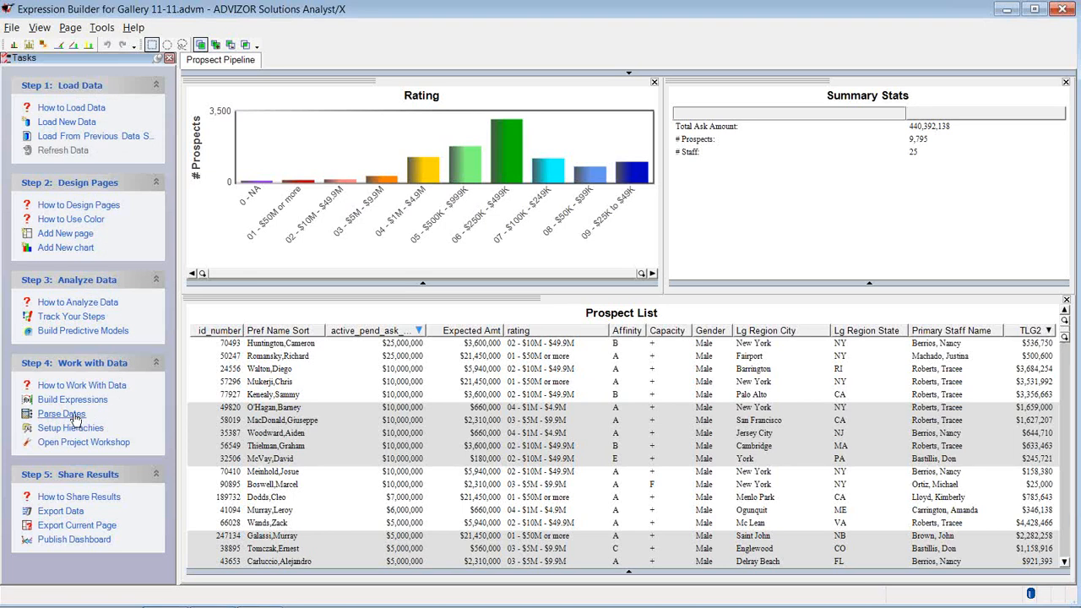
Step: Open Parse Dates and tick Year/Month as a new format for staff_note_dt
{"action": "left_click", "coordinate": [60, 413]}
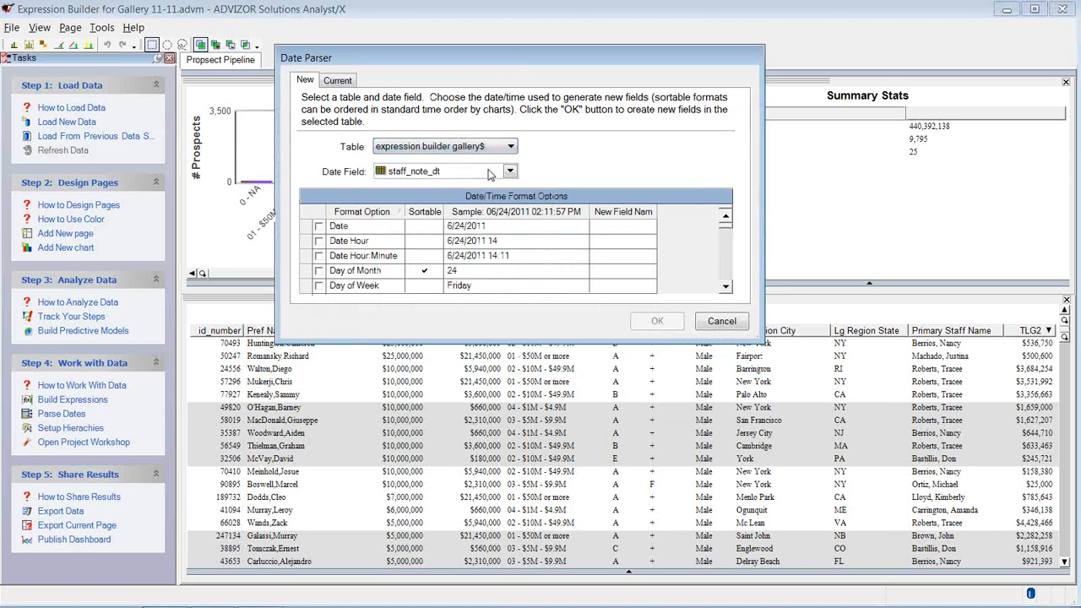
{"action": "mouse_move", "coordinate": [553, 245]}
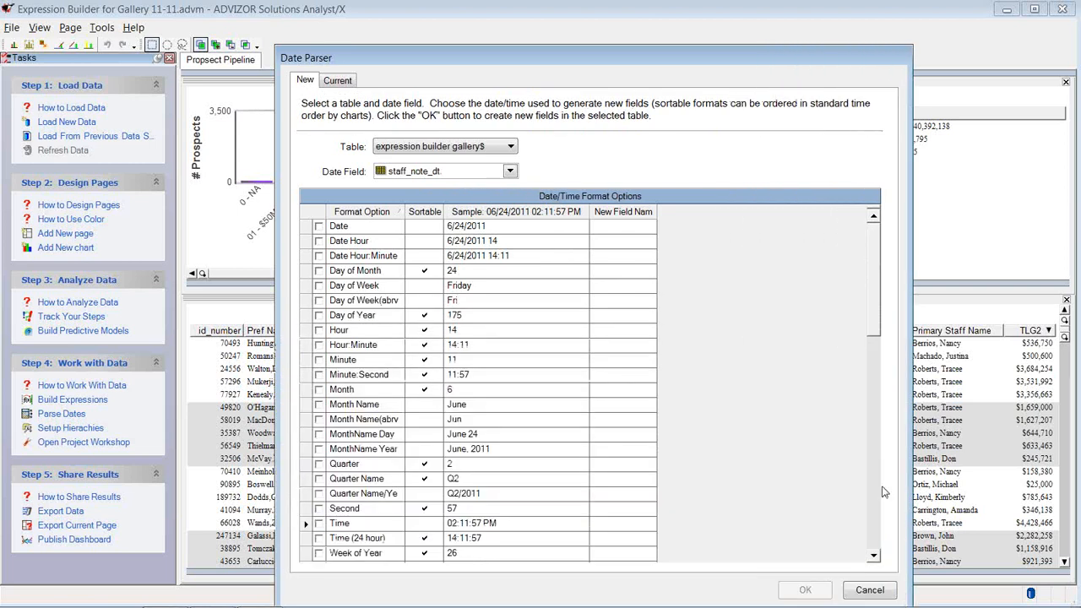
{"action": "mouse_move", "coordinate": [497, 224]}
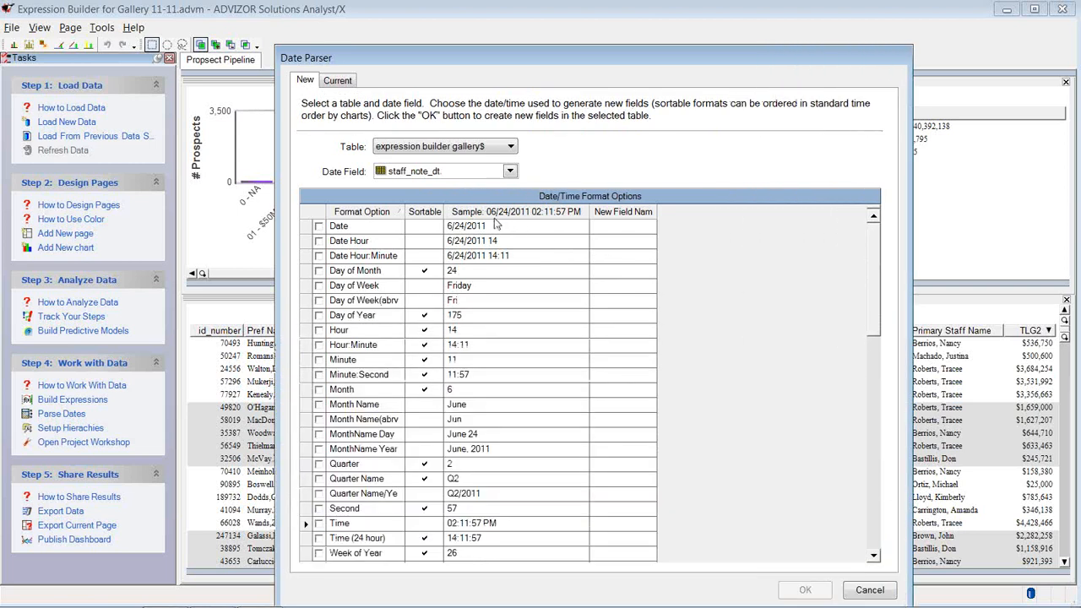
{"action": "mouse_move", "coordinate": [517, 220]}
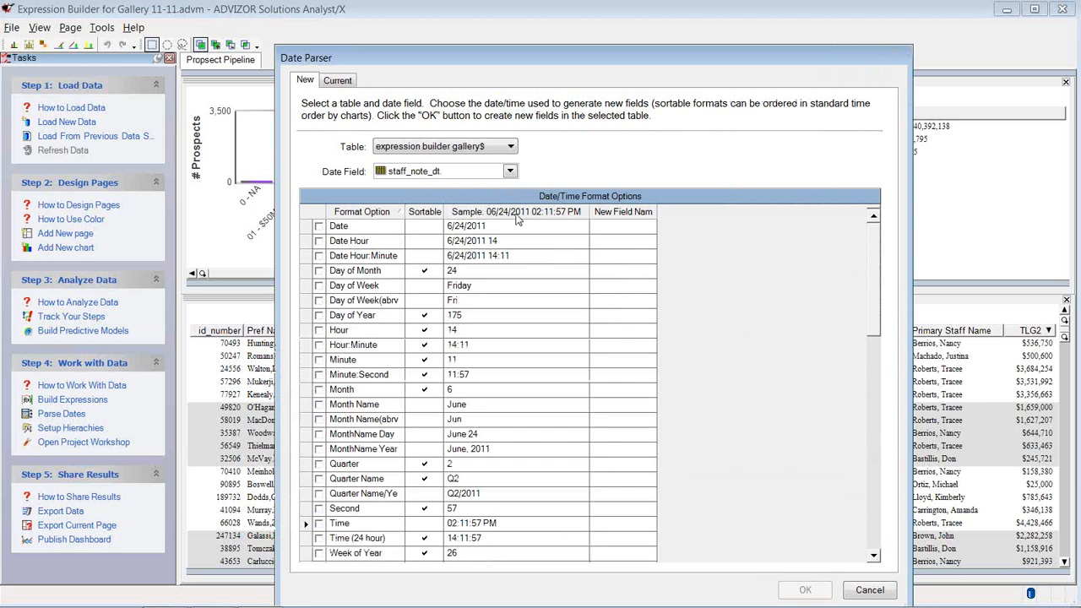
{"action": "mouse_move", "coordinate": [873, 294]}
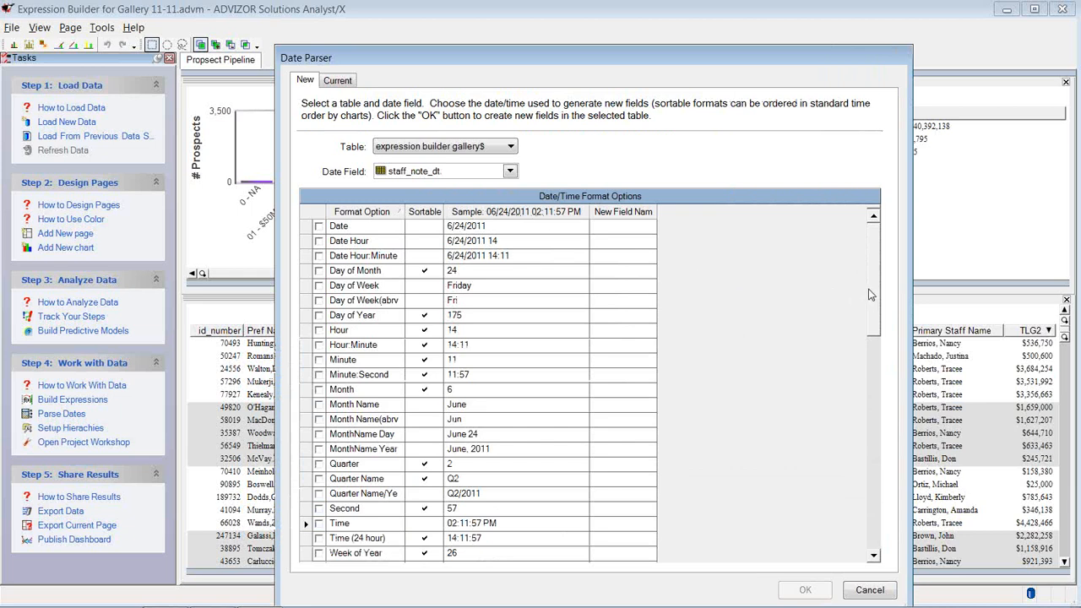
{"action": "scroll", "scroll_direction": "down", "scroll_amount": 3}
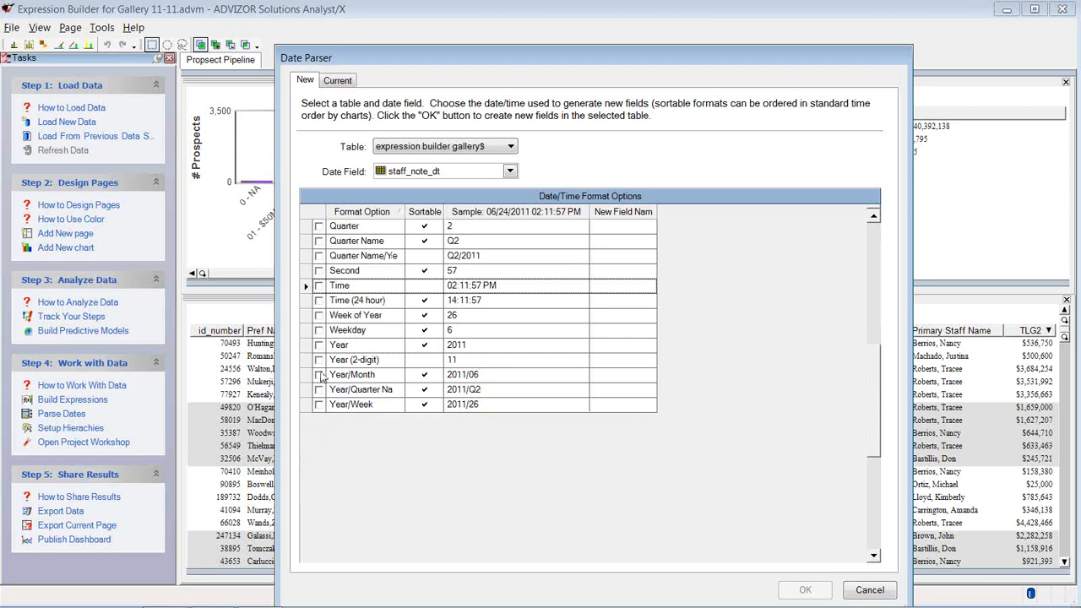
{"action": "left_click", "coordinate": [319, 374]}
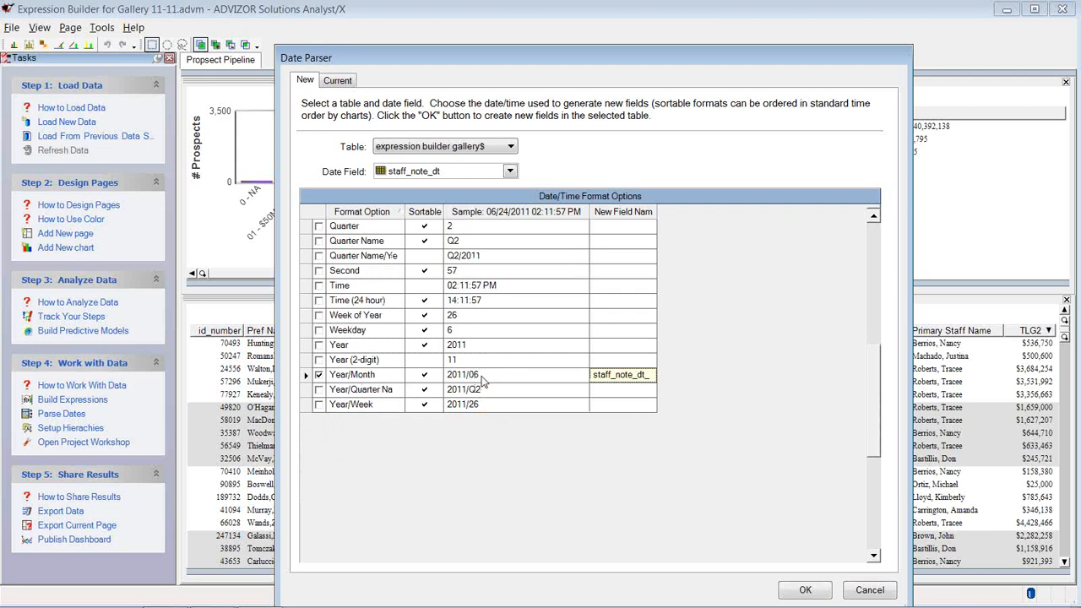
{"action": "mouse_move", "coordinate": [614, 375]}
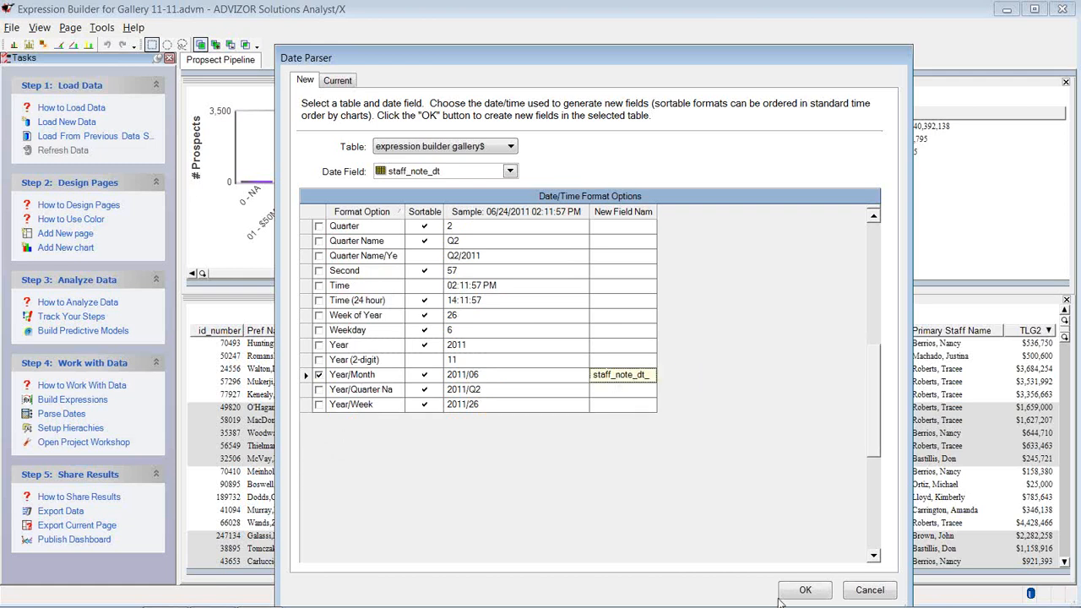
{"action": "left_click", "coordinate": [805, 590]}
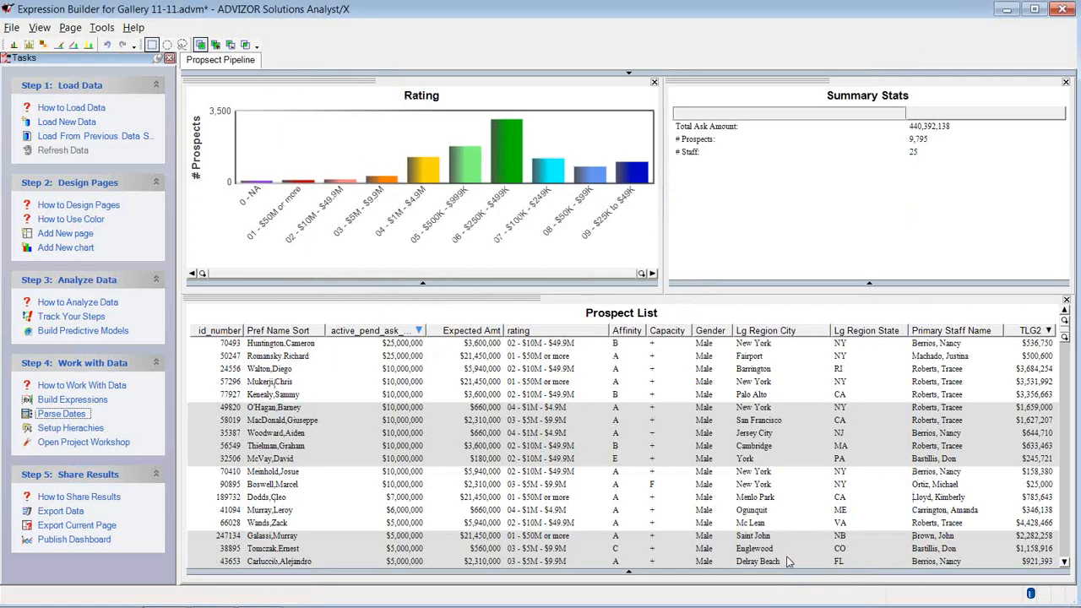
{"action": "mouse_move", "coordinate": [380, 177]}
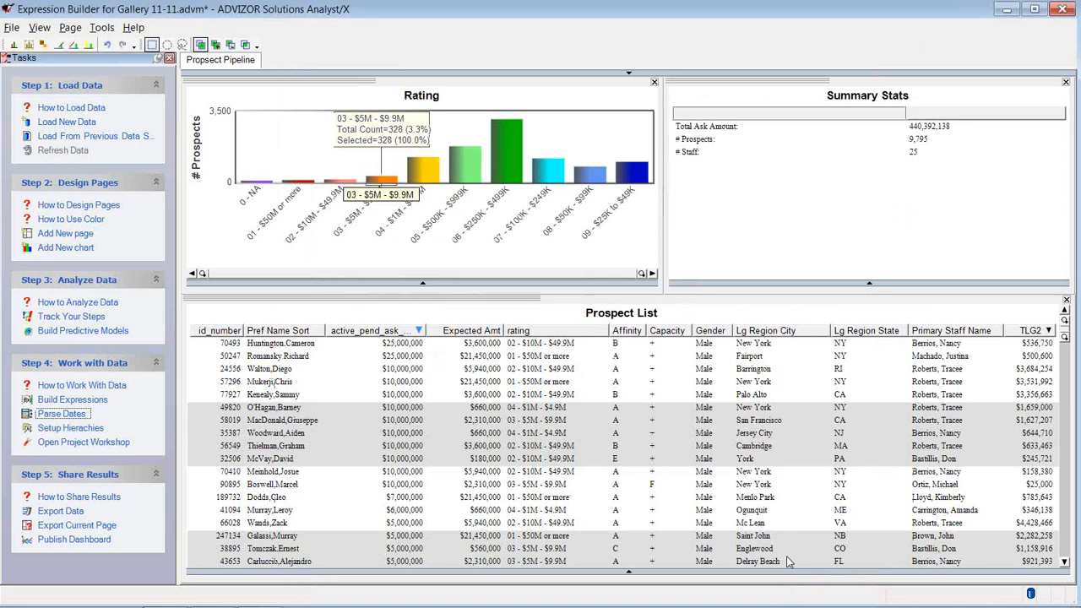
{"action": "mouse_move", "coordinate": [804, 180]}
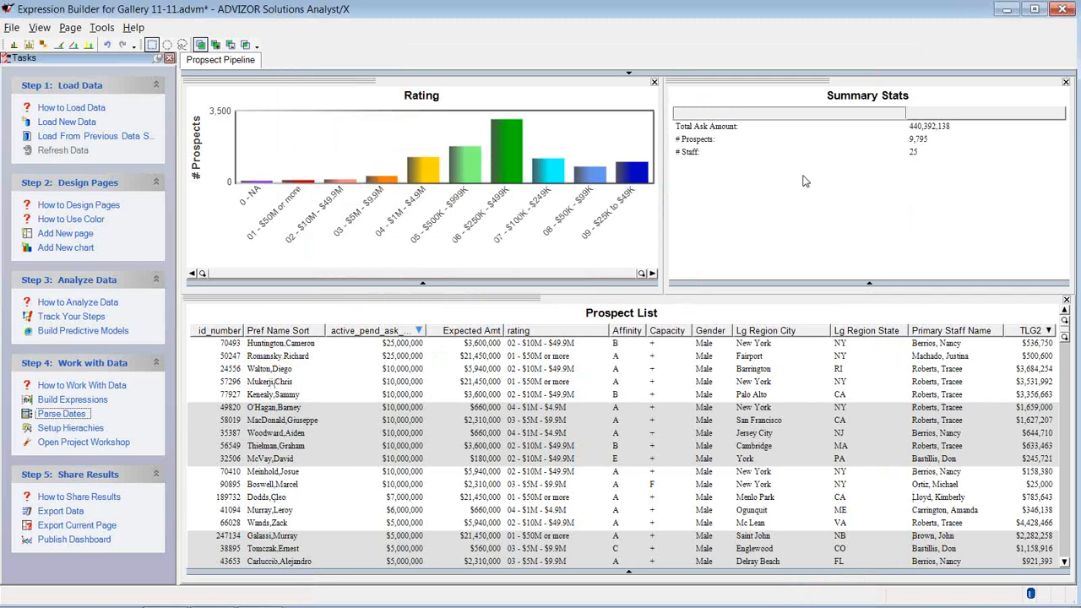
{"action": "mouse_move", "coordinate": [661, 208]}
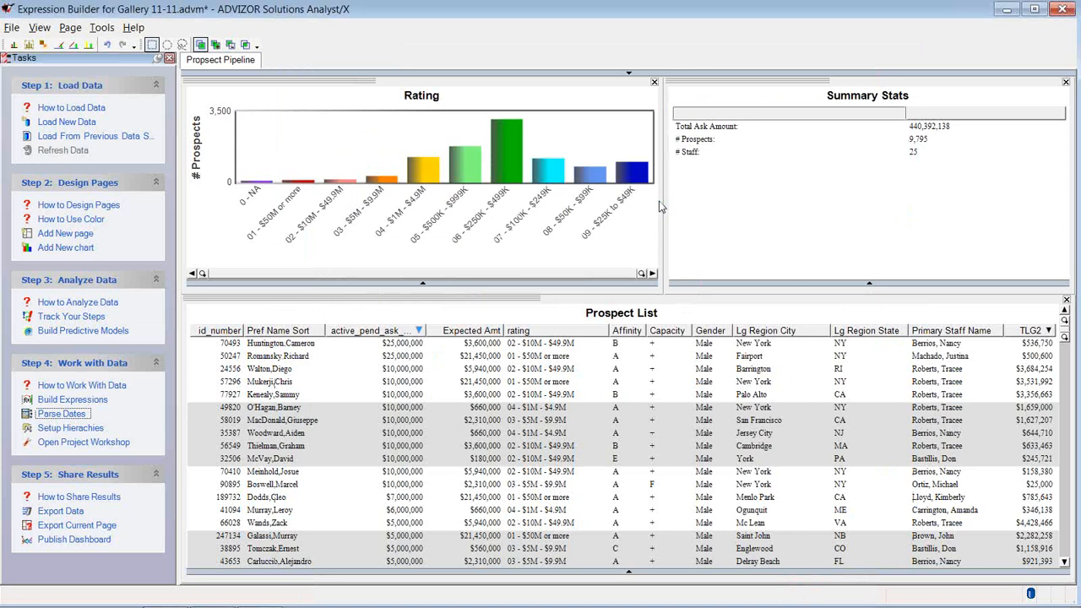
{"action": "mouse_move", "coordinate": [379, 353]}
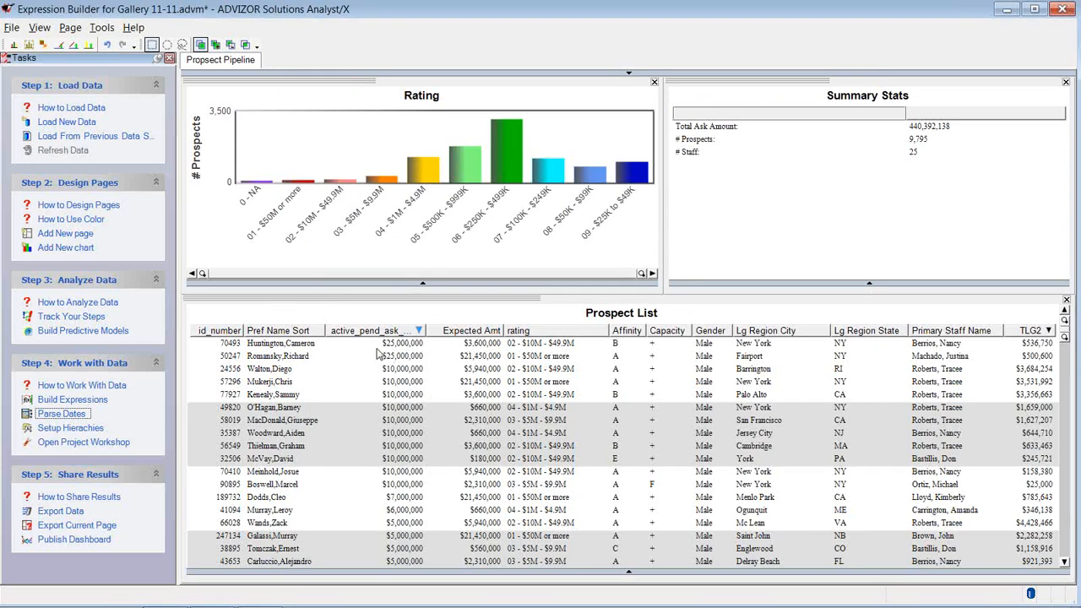
{"action": "mouse_move", "coordinate": [392, 350]}
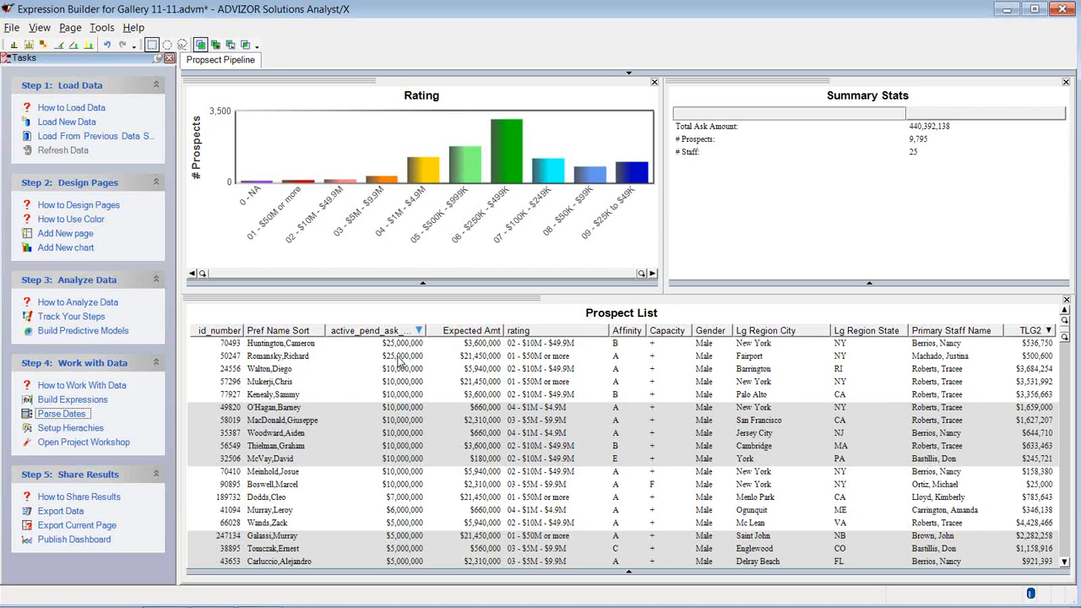
{"action": "mouse_move", "coordinate": [411, 372]}
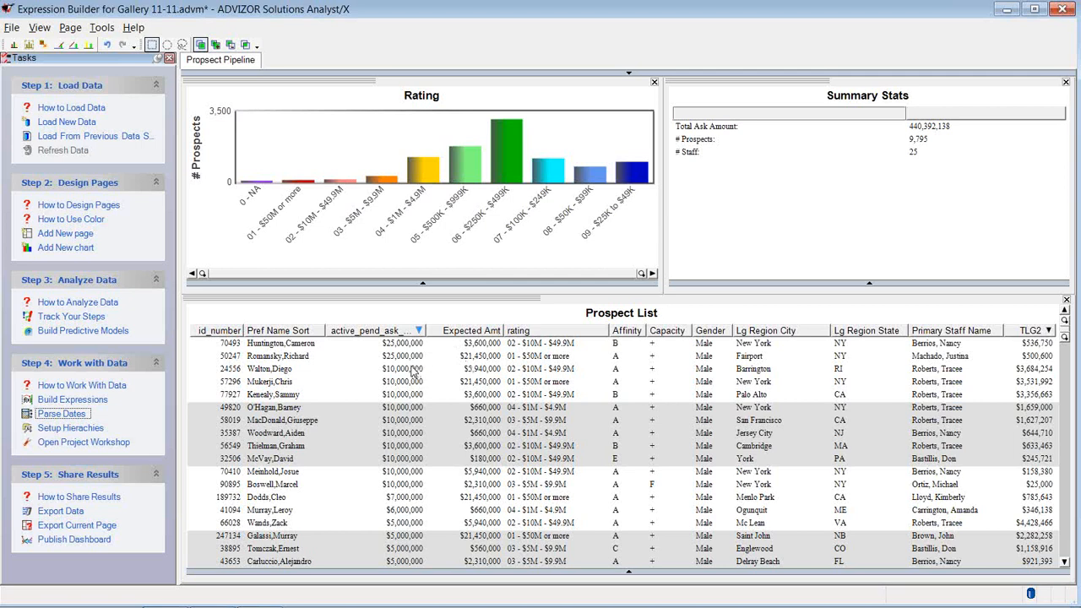
{"action": "mouse_move", "coordinate": [421, 374]}
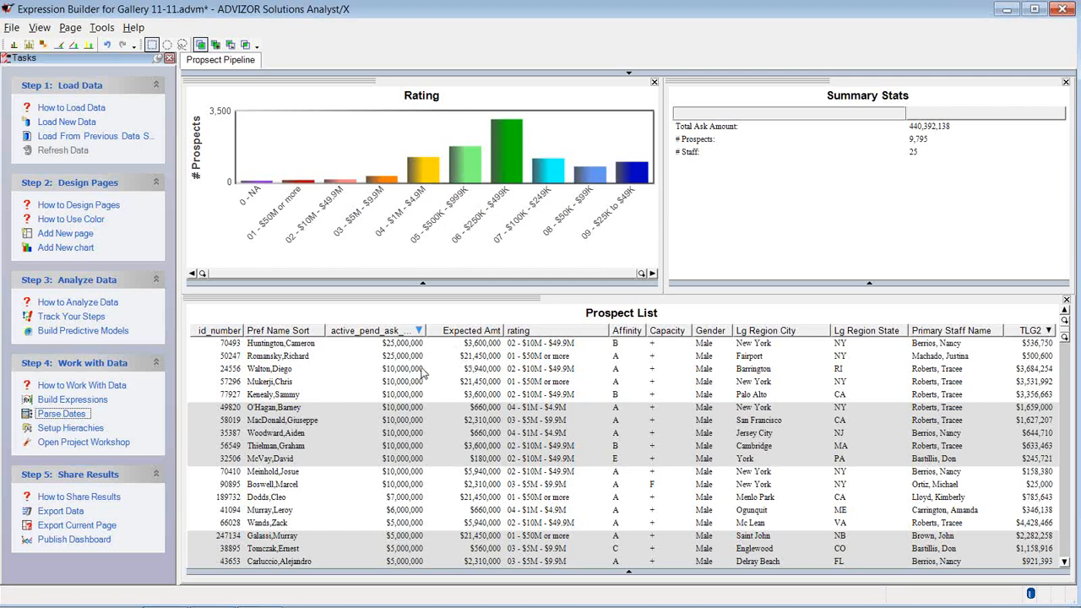
{"action": "mouse_move", "coordinate": [413, 389]}
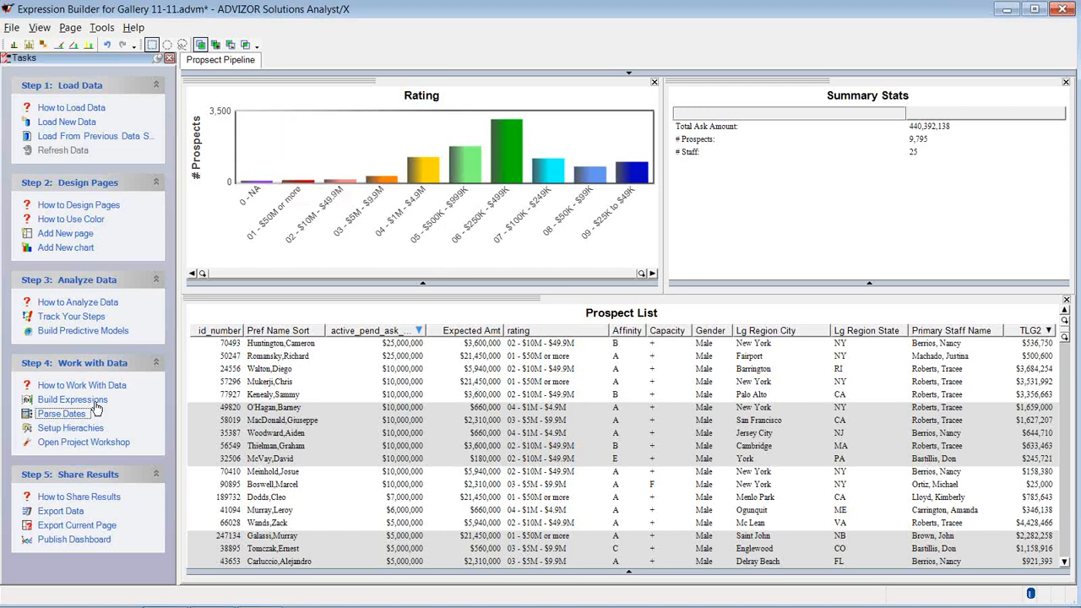
Step: Start a new expression on the expression builder gallery$ table and expand Operators
{"action": "left_click", "coordinate": [72, 400]}
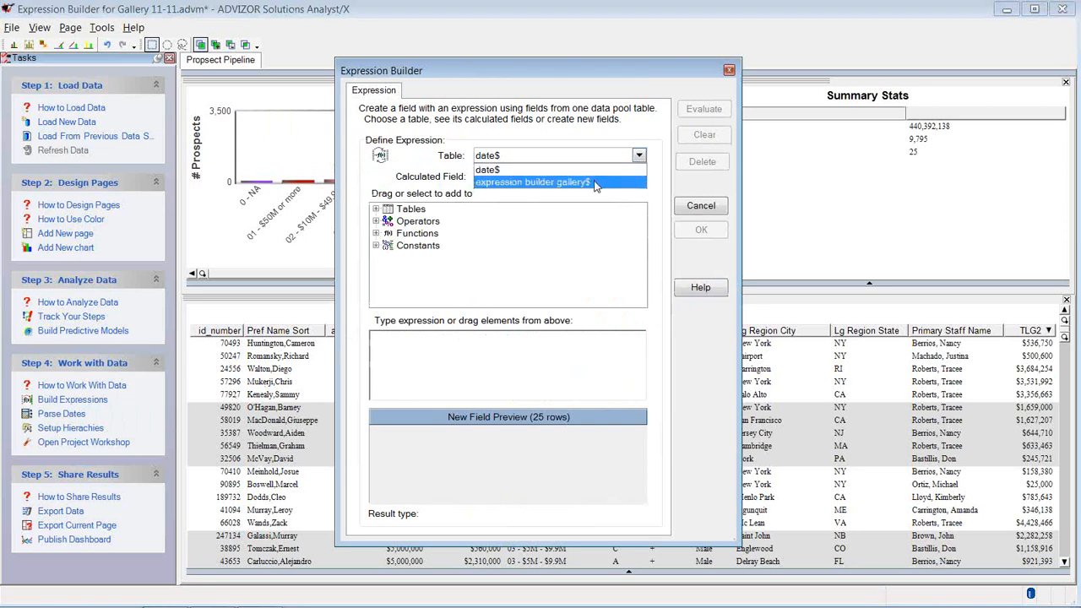
{"action": "left_click", "coordinate": [532, 182]}
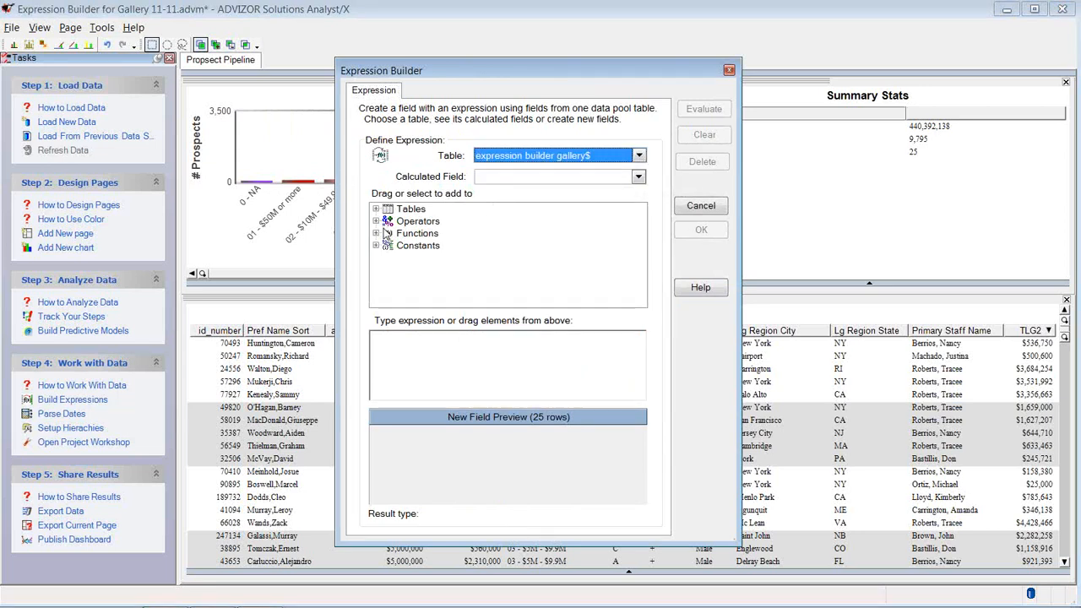
{"action": "left_click", "coordinate": [377, 220]}
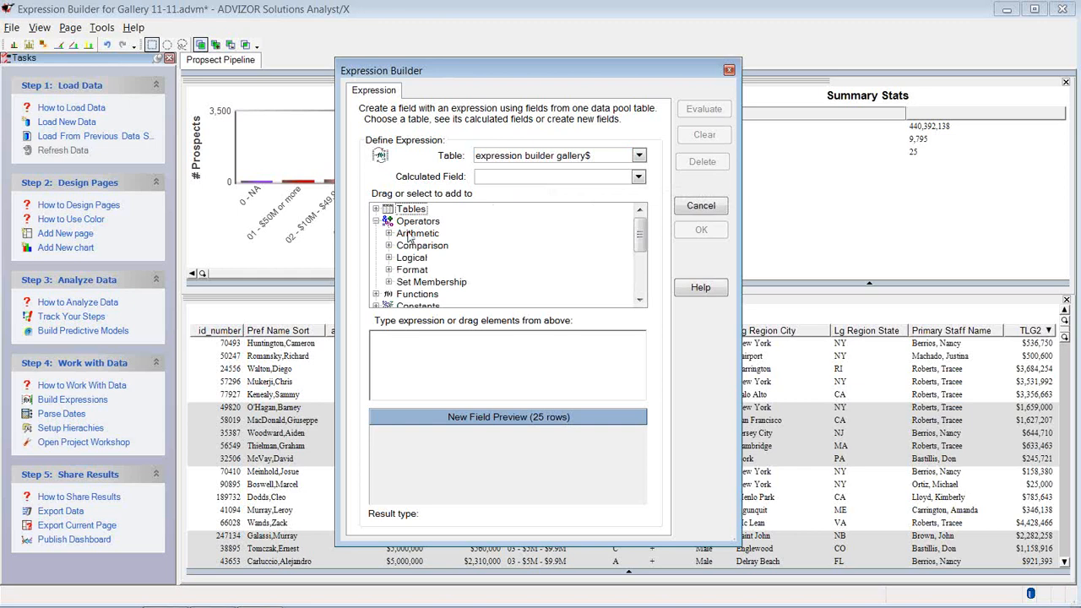
Step: Browse the arithmetic, comparison, logical and remaining operator groups
{"action": "left_click", "coordinate": [389, 234]}
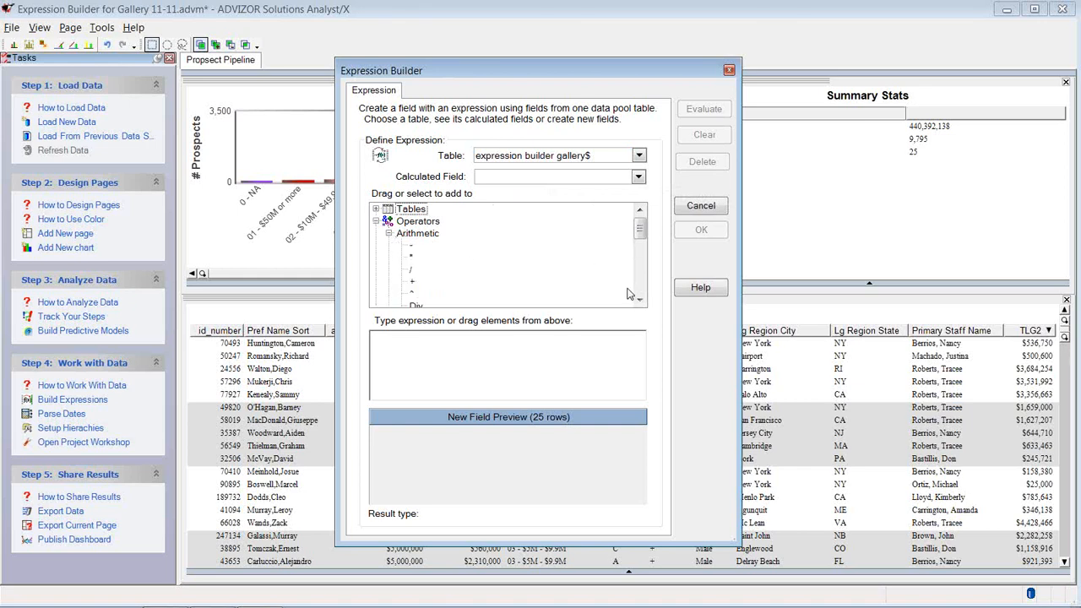
{"action": "scroll", "scroll_direction": "down", "scroll_amount": 3}
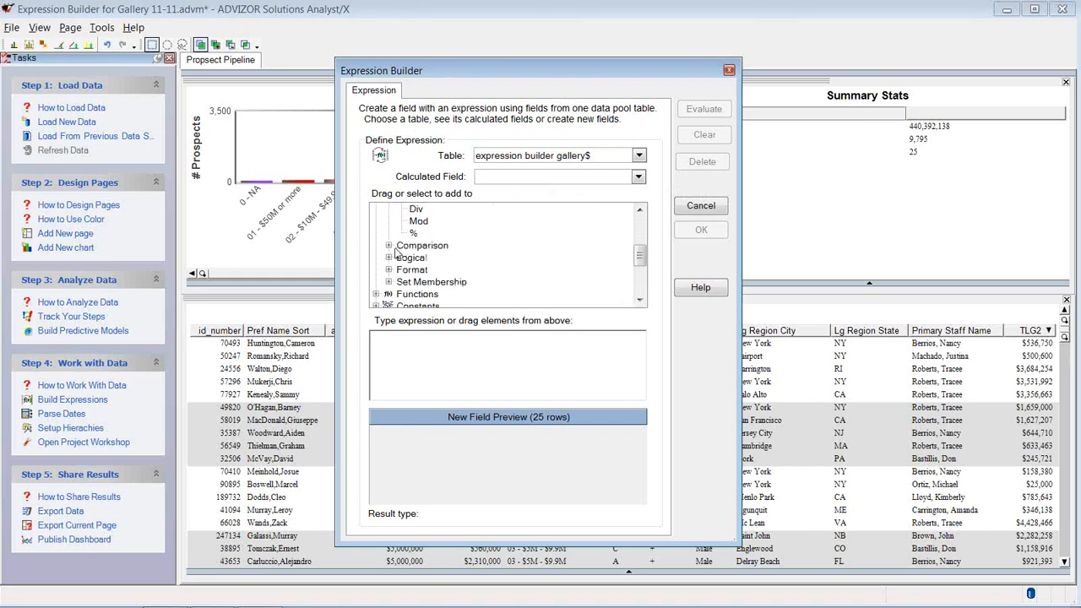
{"action": "left_click", "coordinate": [389, 245]}
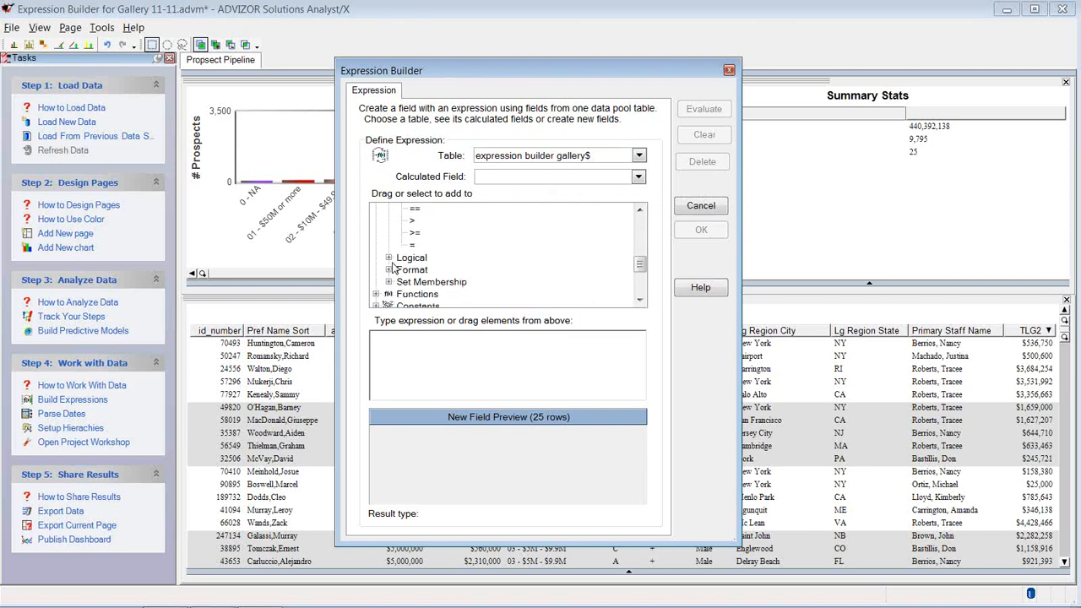
{"action": "left_click", "coordinate": [389, 258]}
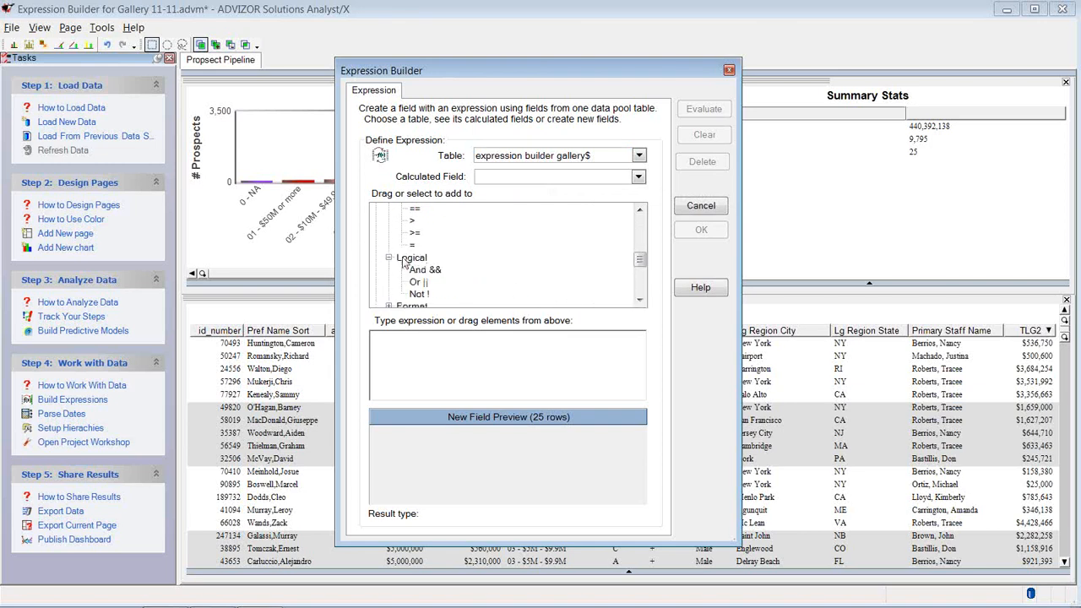
{"action": "scroll", "scroll_direction": "down", "scroll_amount": 3}
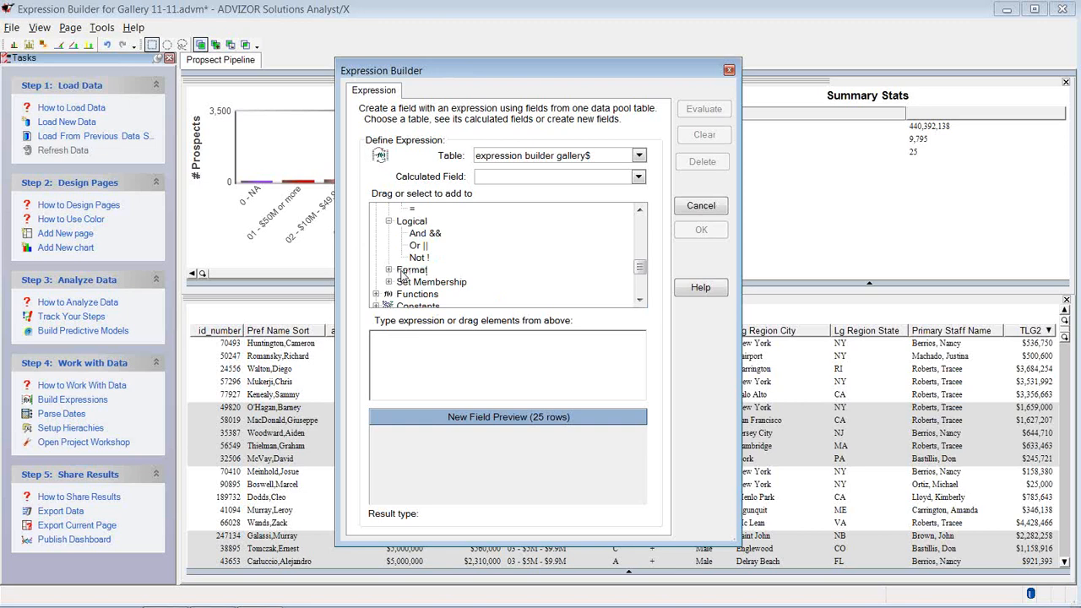
{"action": "left_click", "coordinate": [640, 300]}
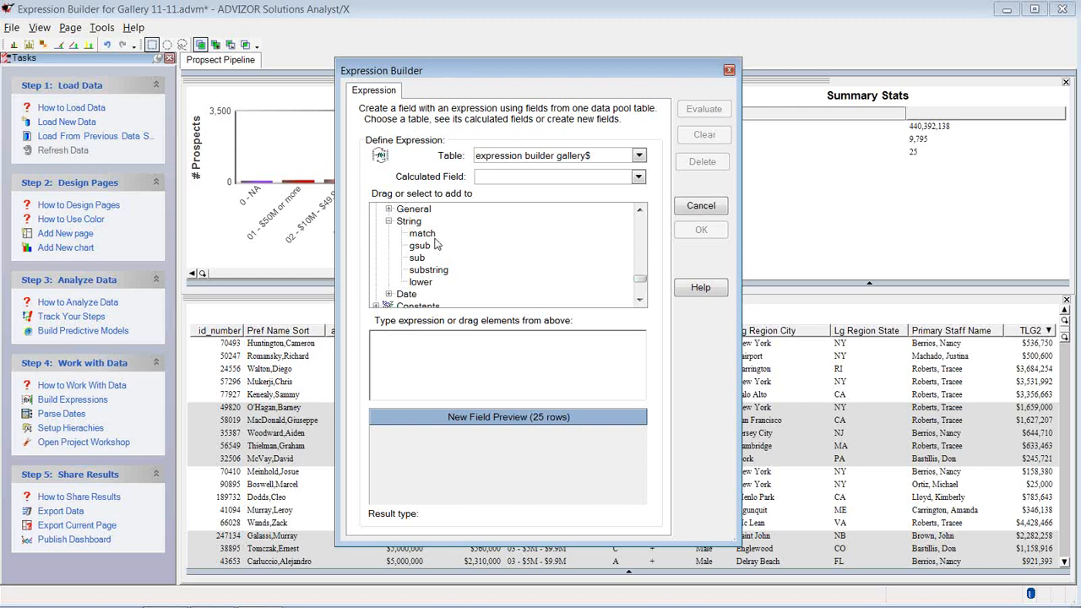
{"action": "mouse_move", "coordinate": [664, 305]}
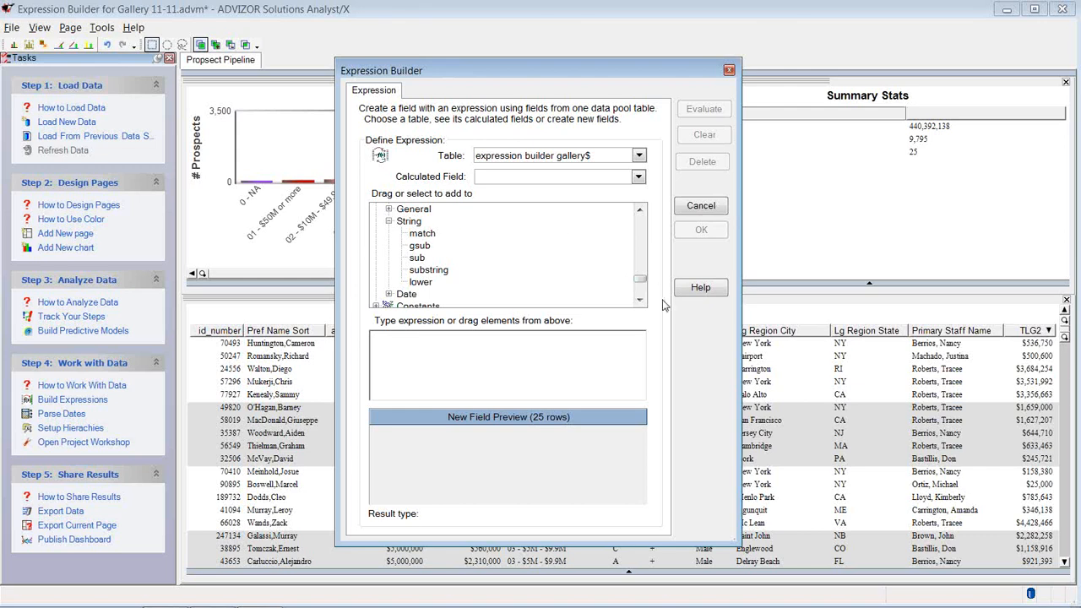
{"action": "scroll", "scroll_direction": "down", "scroll_amount": 3}
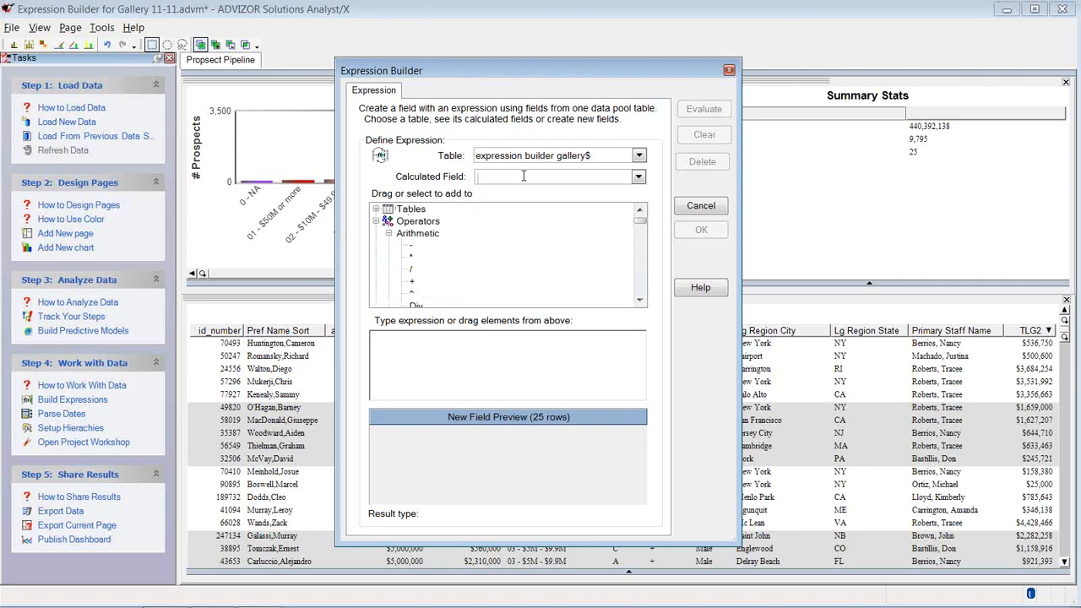
Step: Name the field Ask to EV and enter active_pend_ask_amt / Expected Amt
{"action": "type", "text": "Ask to EV"}
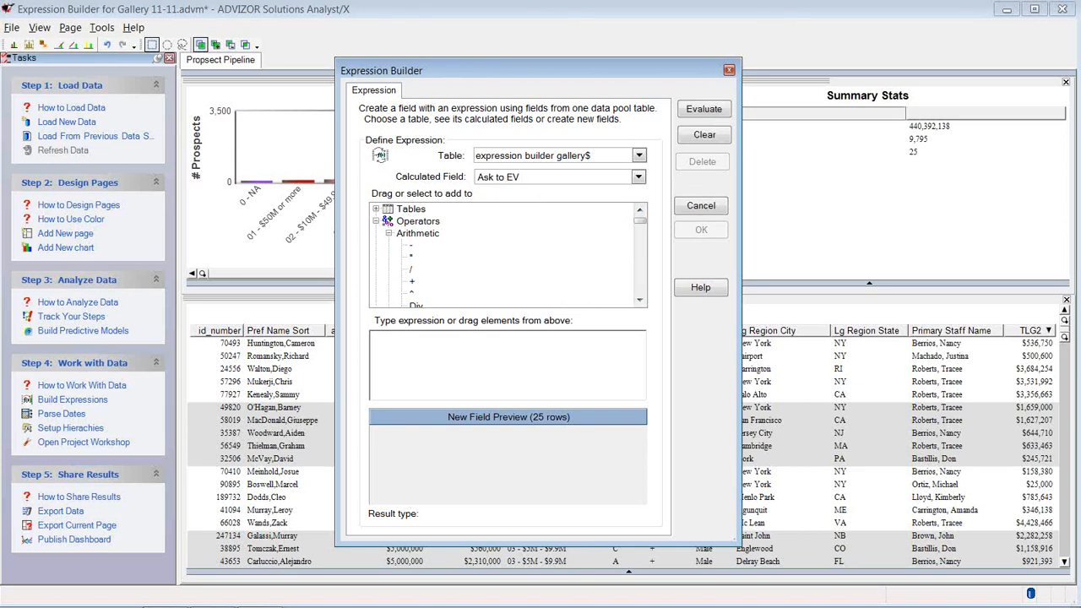
{"action": "left_click", "coordinate": [375, 209]}
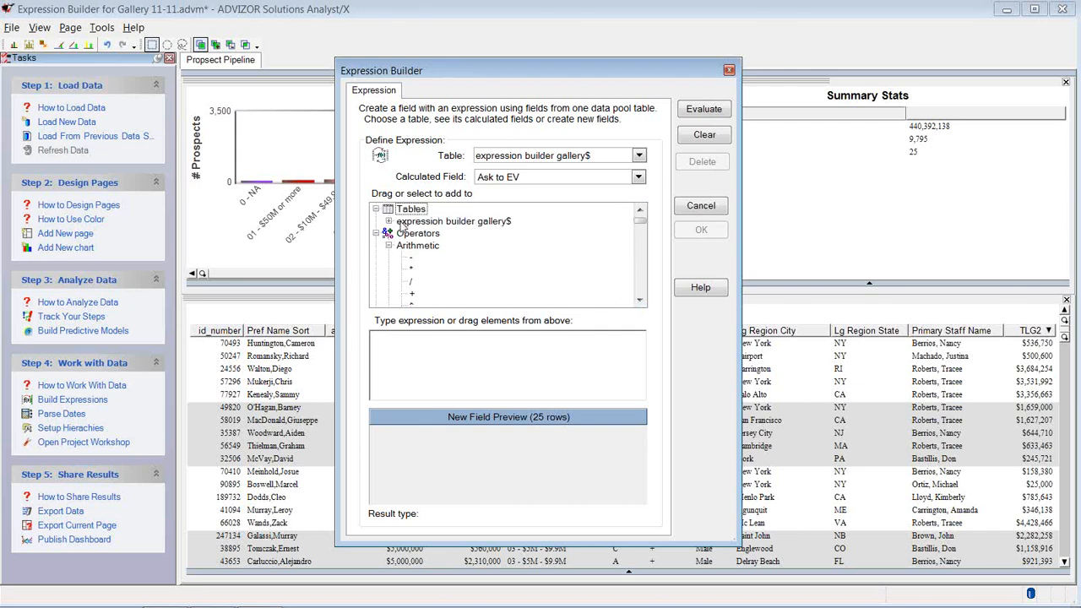
{"action": "left_click", "coordinate": [389, 221]}
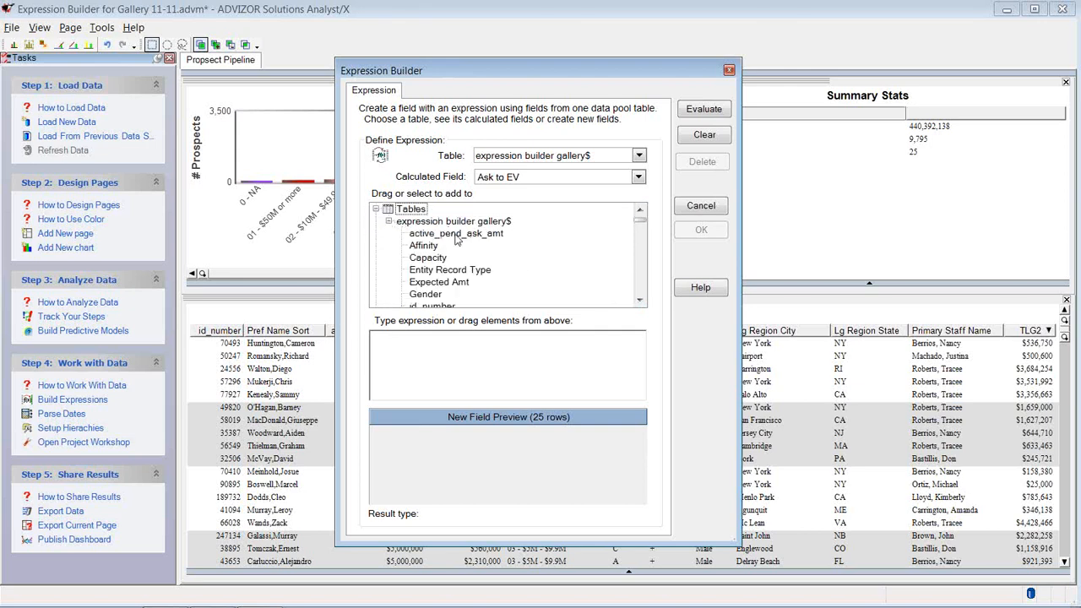
{"action": "double_click", "coordinate": [456, 233]}
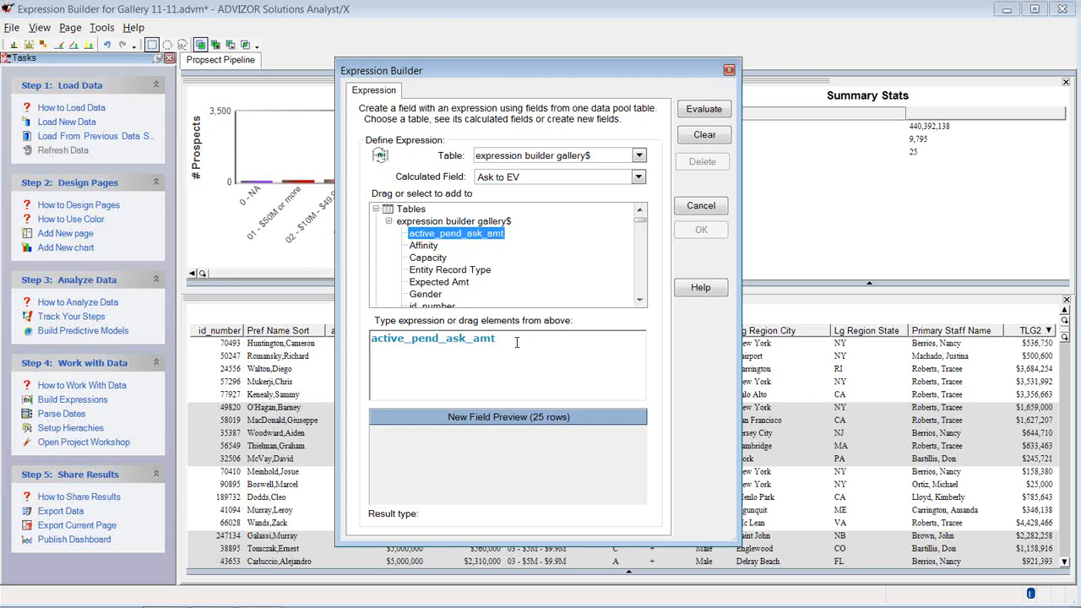
{"action": "type", "text": "/"}
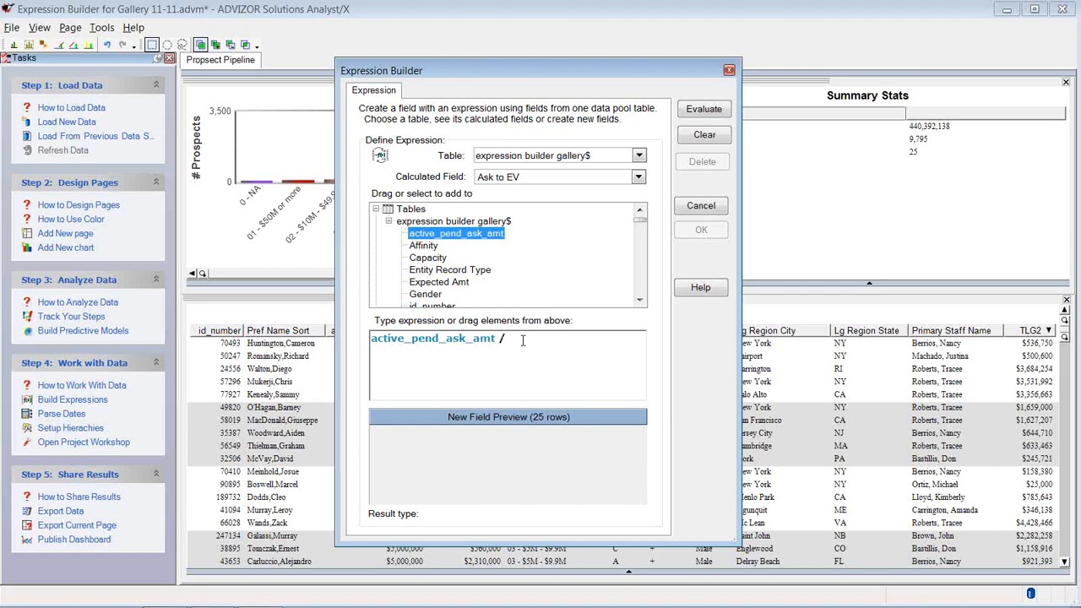
{"action": "left_click", "coordinate": [438, 282]}
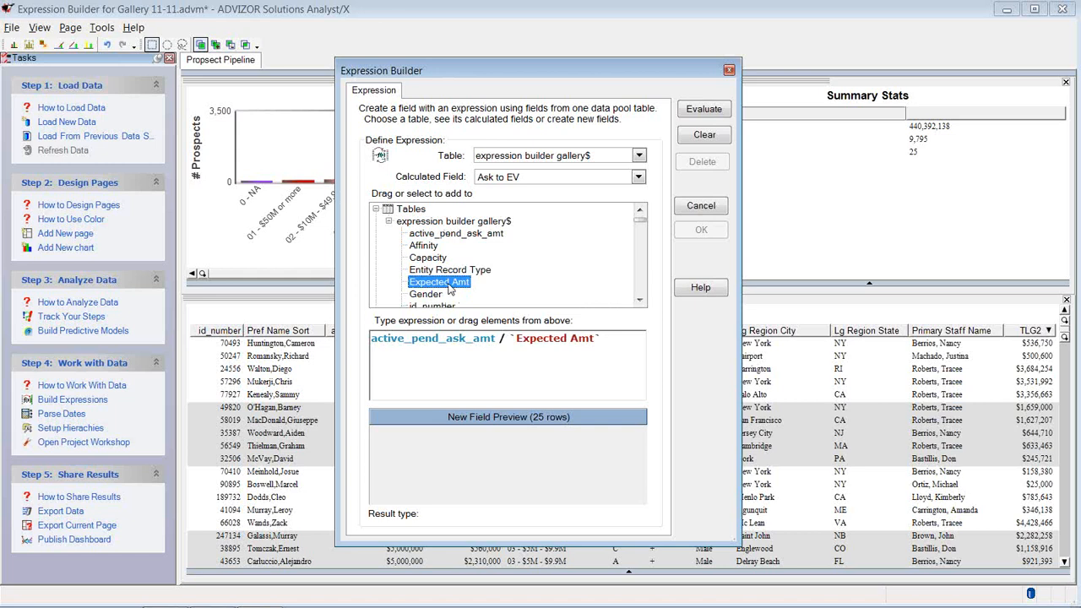
Step: Format the result 'as n2', preview it with Evaluate, and save the field
{"action": "type", "text": "as"}
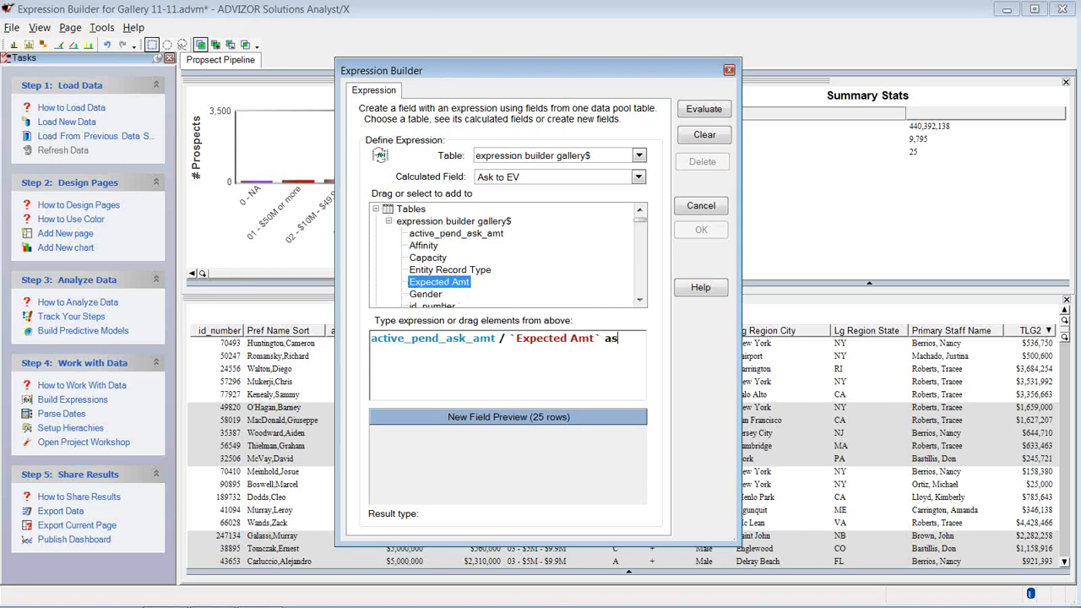
{"action": "type", "text": "n2"}
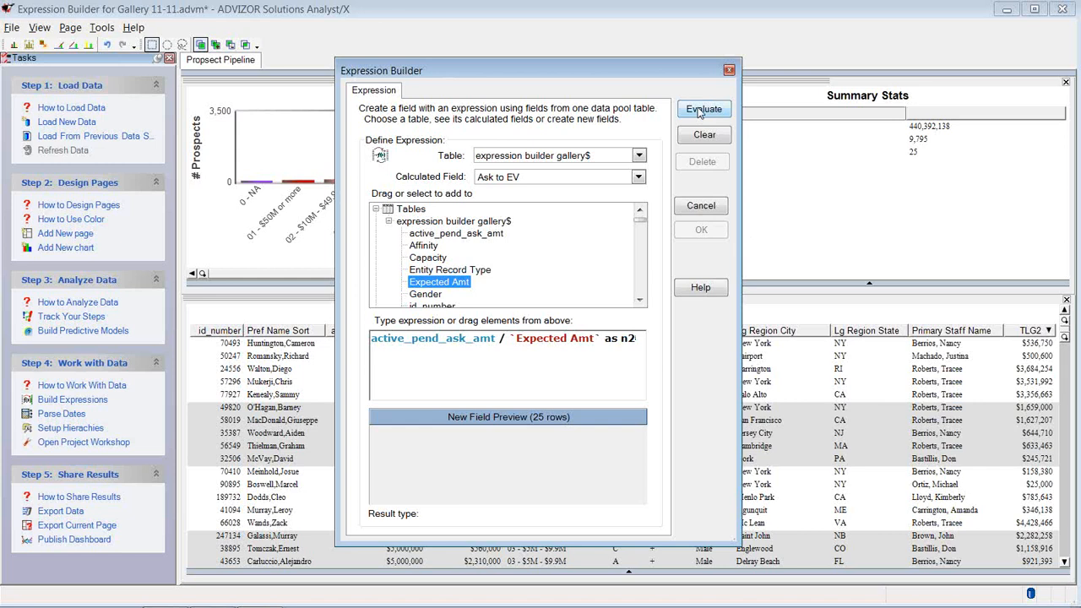
{"action": "left_click", "coordinate": [704, 109]}
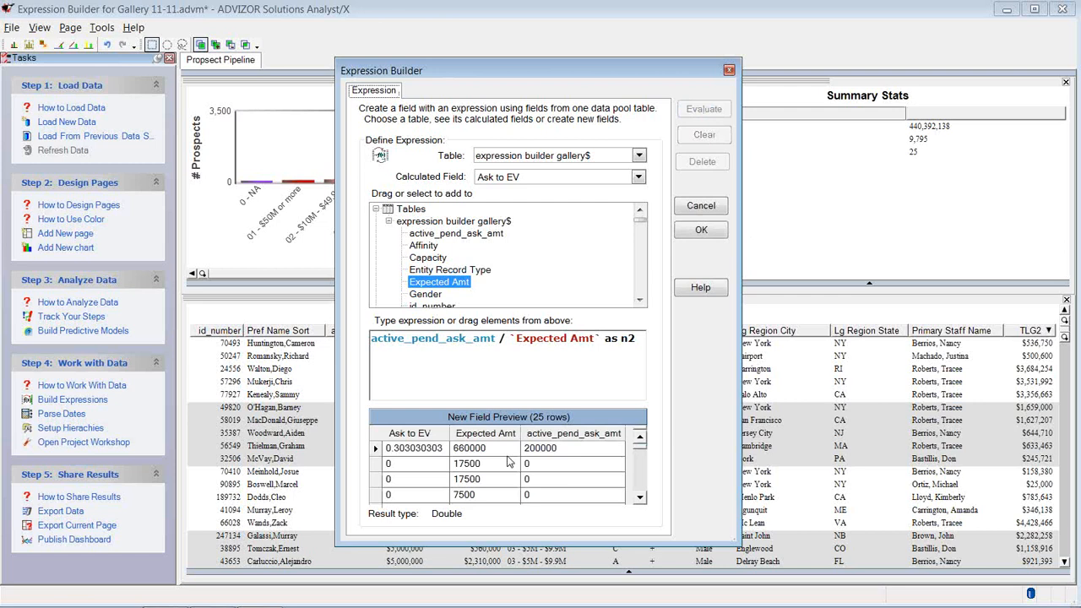
{"action": "mouse_move", "coordinate": [530, 457]}
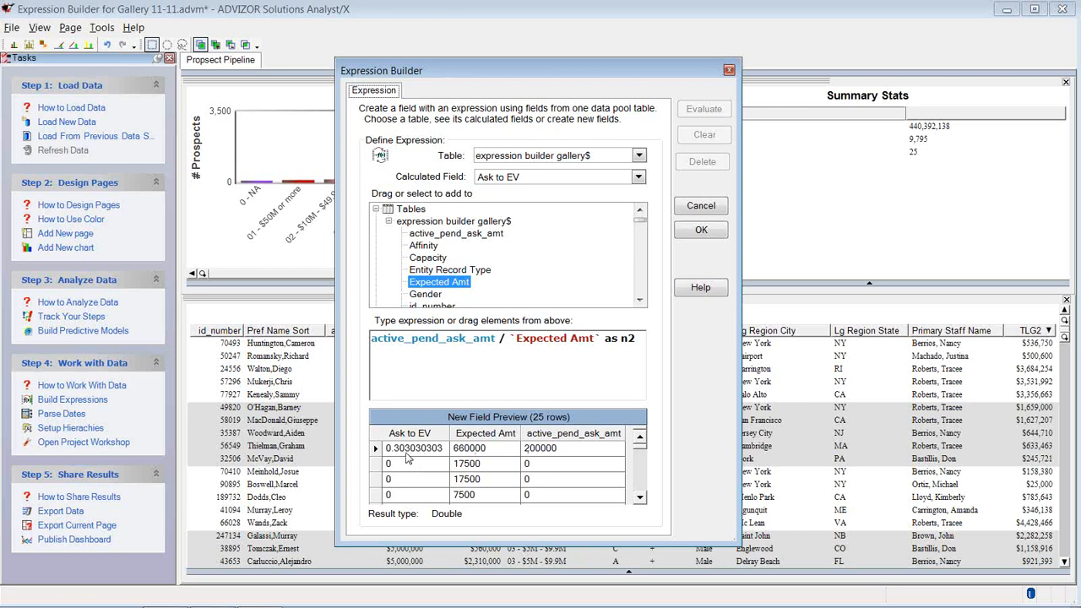
{"action": "mouse_move", "coordinate": [627, 280]}
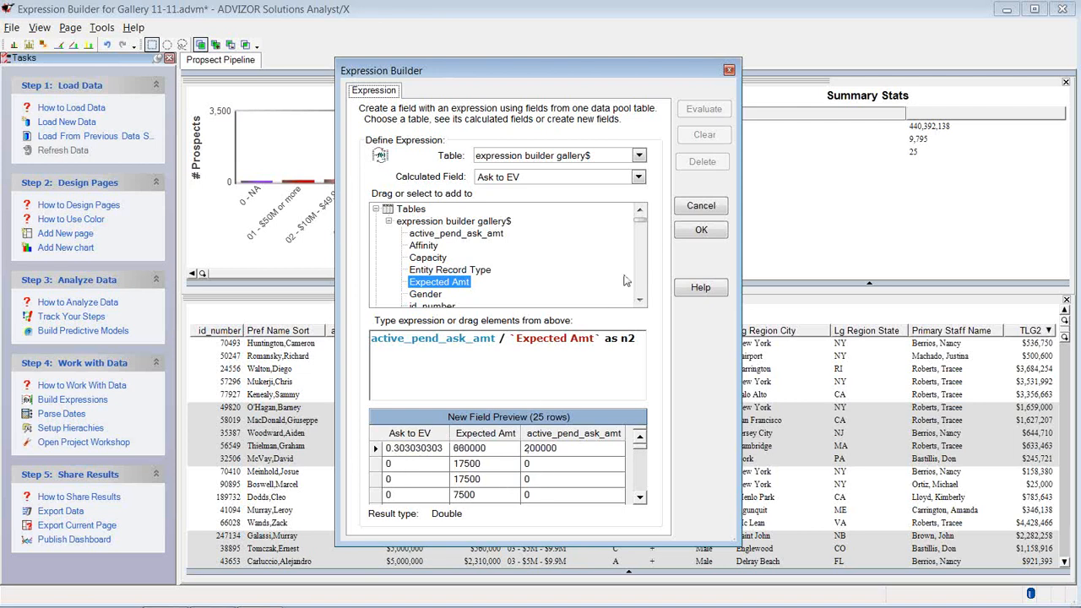
{"action": "left_click", "coordinate": [700, 229]}
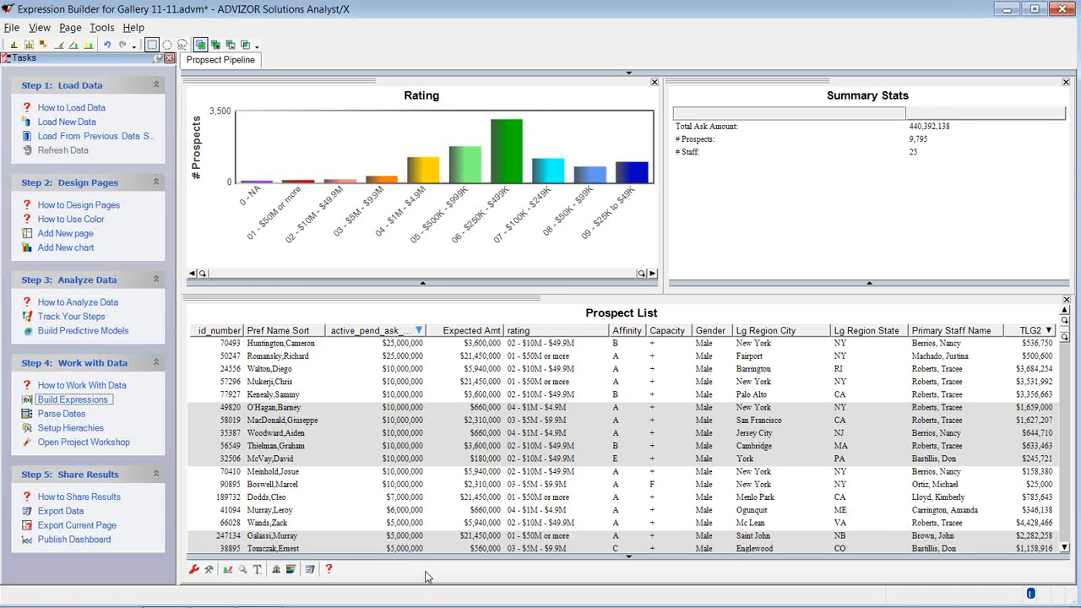
{"action": "mouse_move", "coordinate": [194, 569]}
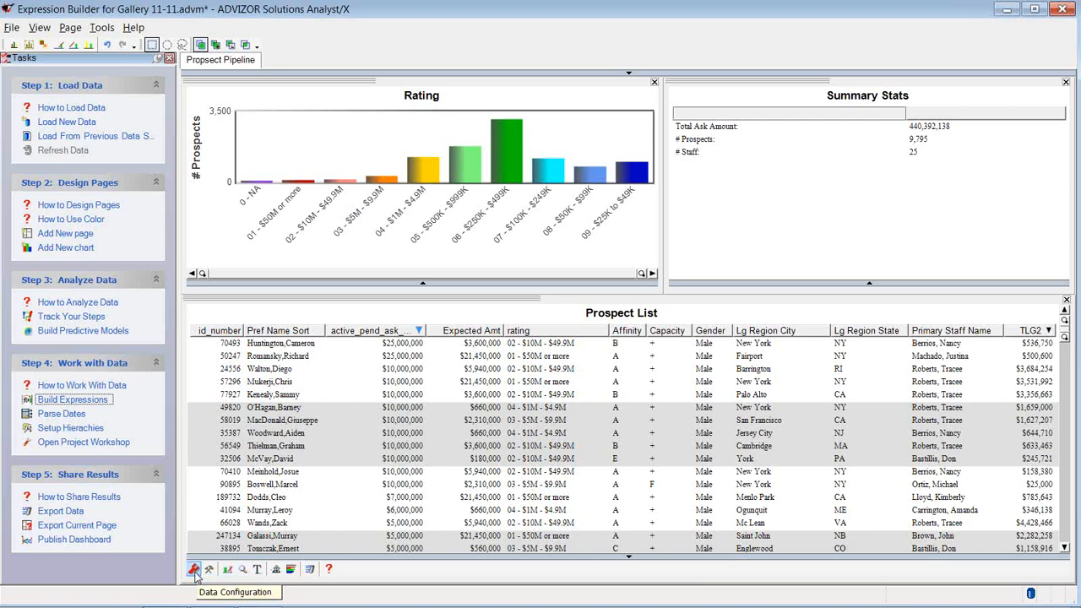
Step: Tick Ask to EV in the Prospect List's displayed fields and apply
{"action": "left_click", "coordinate": [194, 569]}
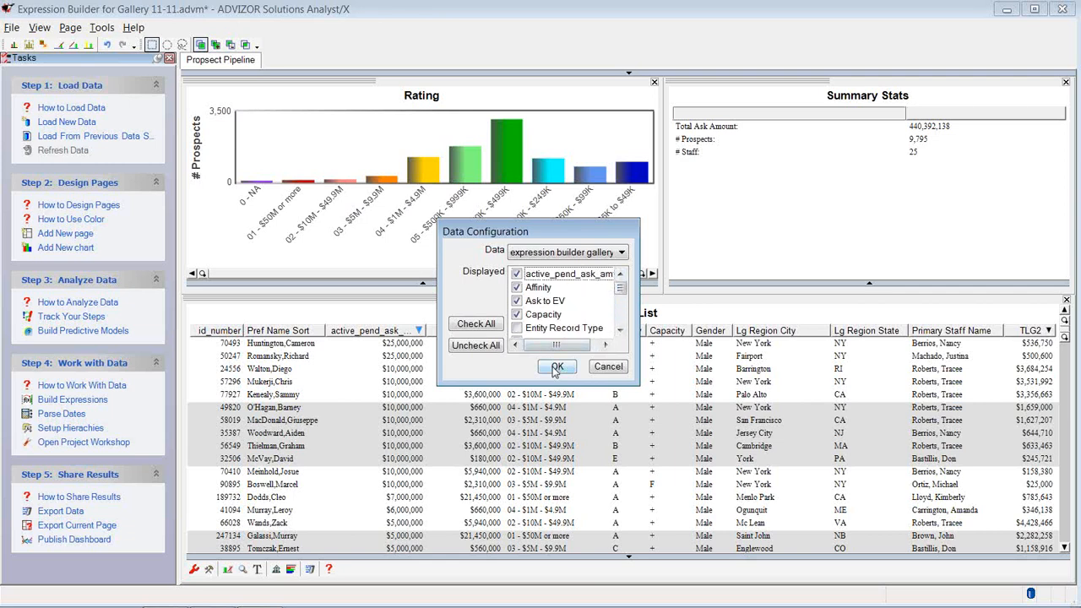
{"action": "left_click", "coordinate": [556, 367]}
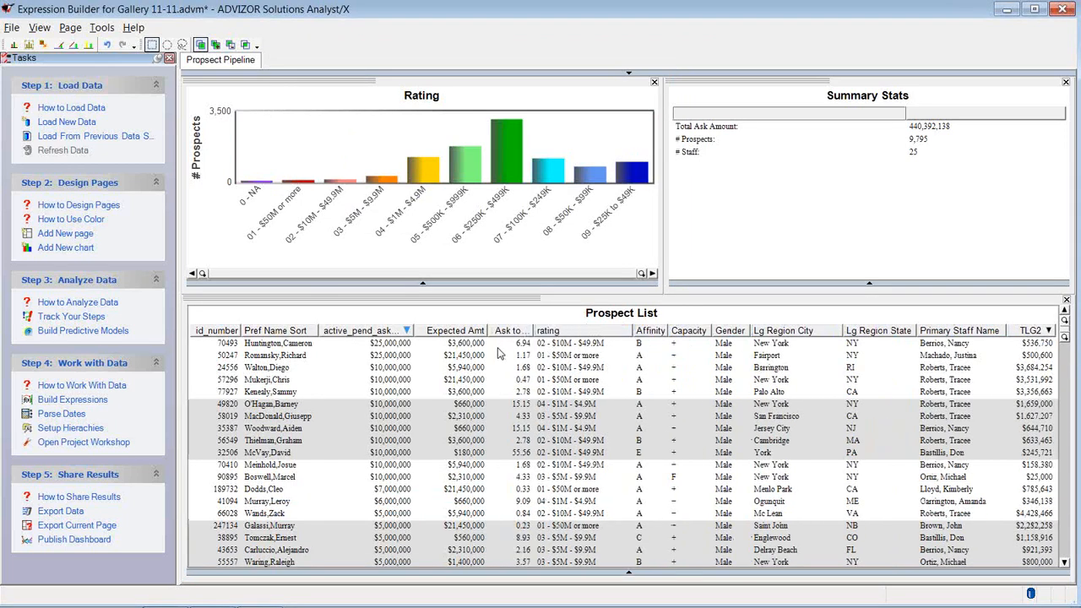
{"action": "mouse_move", "coordinate": [330, 181]}
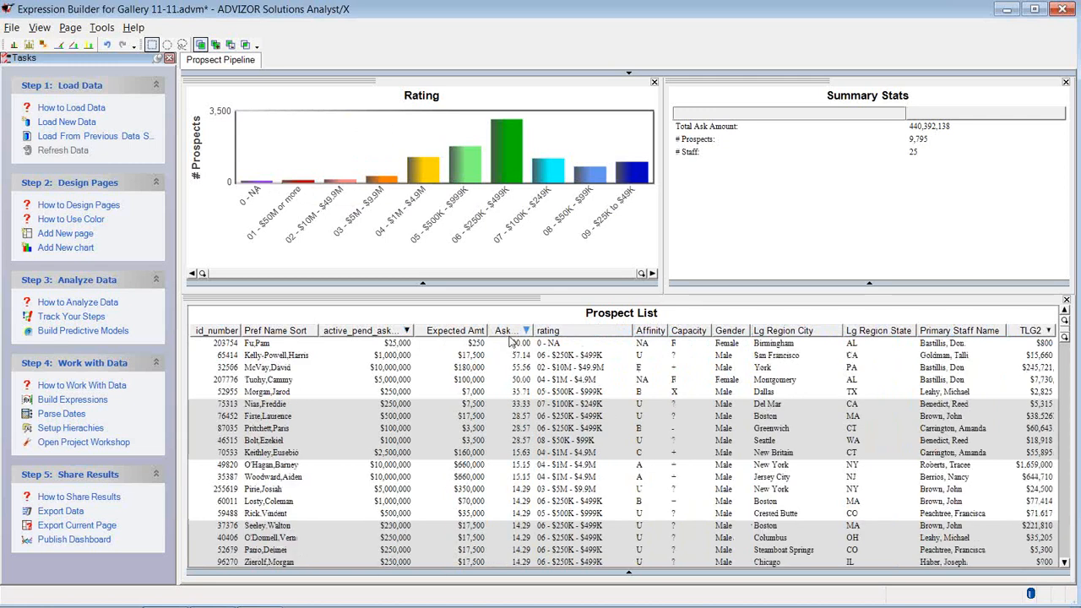
Step: Toggle the Prospect List sort on Ask to EV ascending then descending, and begin a new expression
{"action": "left_click", "coordinate": [505, 330]}
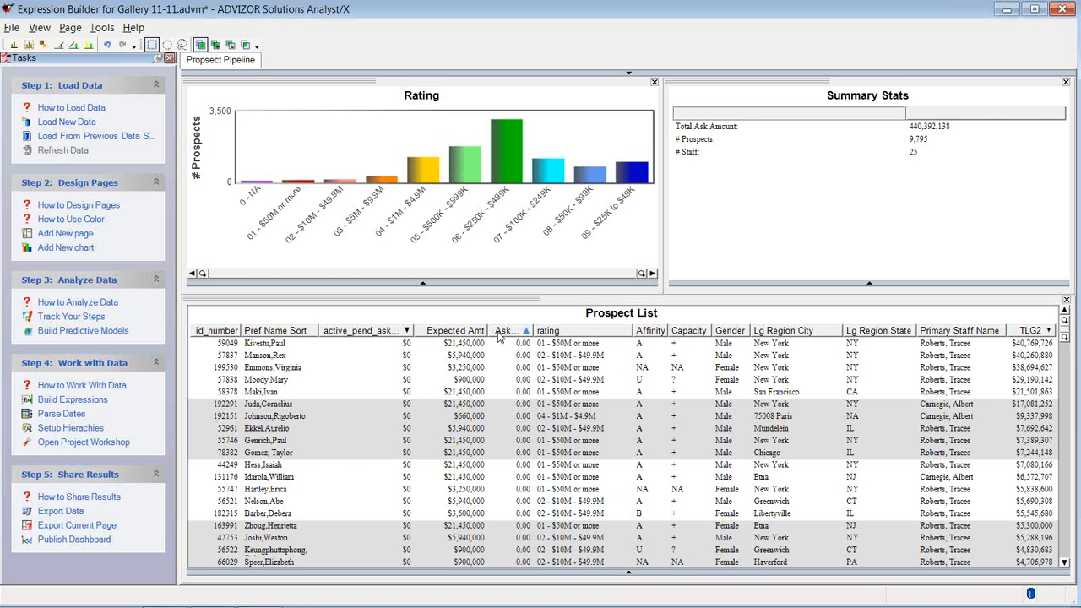
{"action": "left_click", "coordinate": [506, 330]}
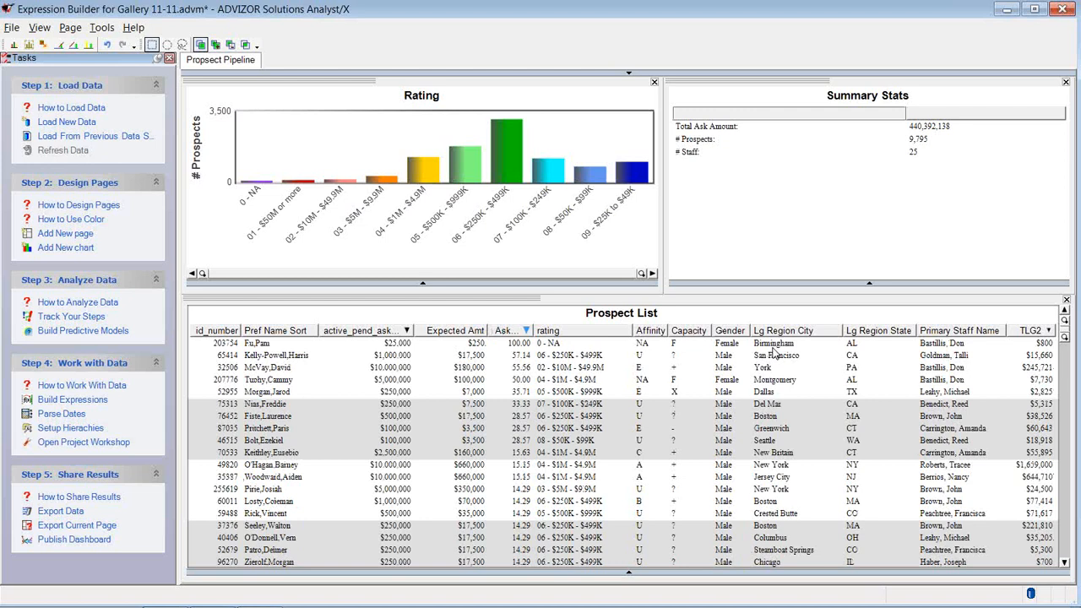
{"action": "mouse_move", "coordinate": [851, 353]}
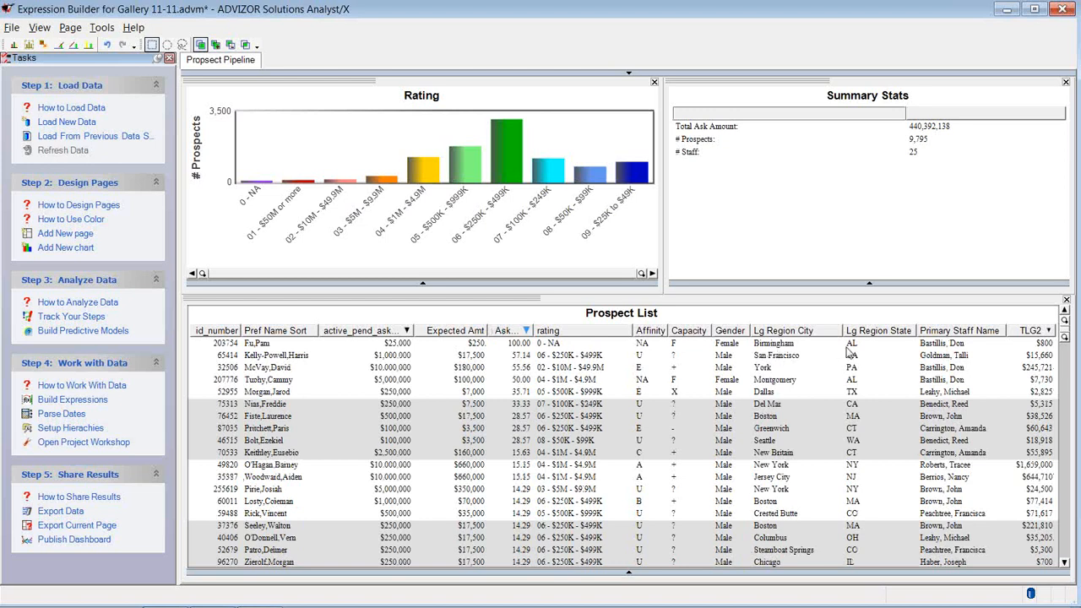
{"action": "mouse_move", "coordinate": [256, 194]}
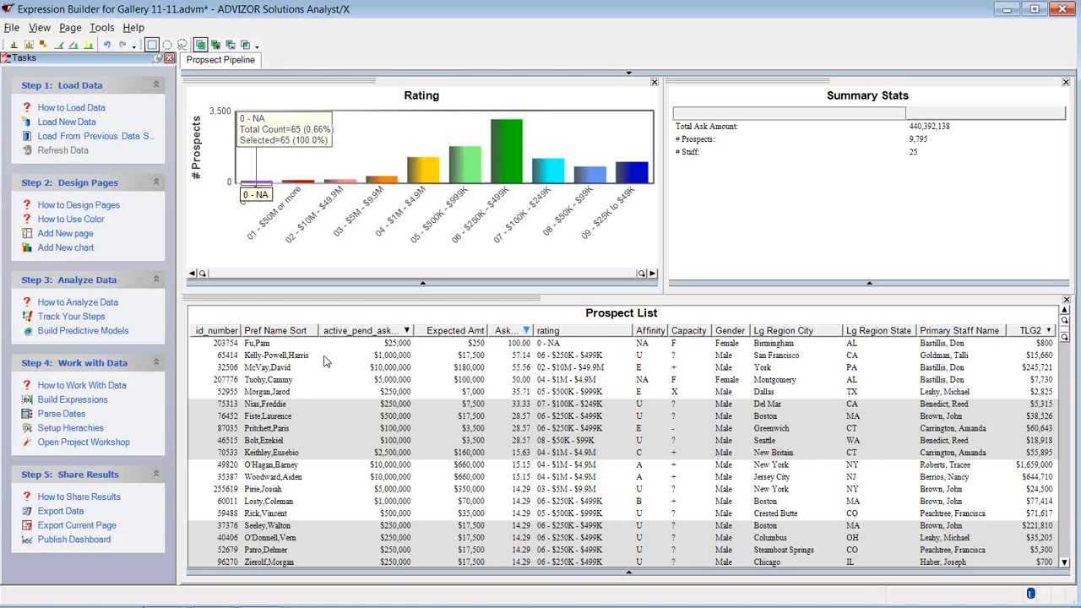
{"action": "left_click", "coordinate": [72, 399]}
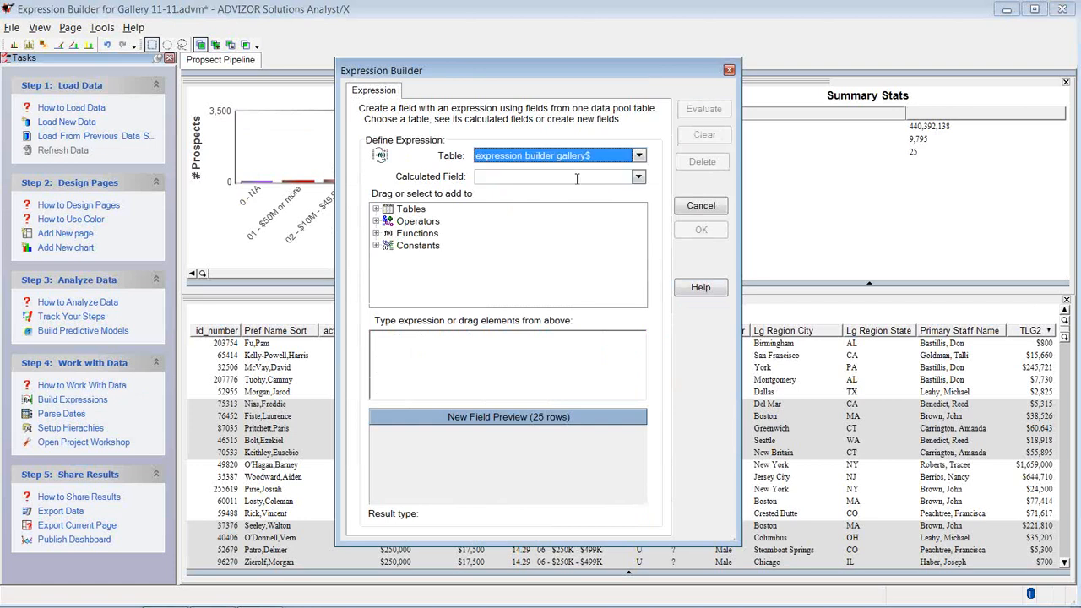
Step: Build city state as Lg Region City + ", " + Lg Region State and preview values like Dallas, TX
{"action": "type", "text": "city state"}
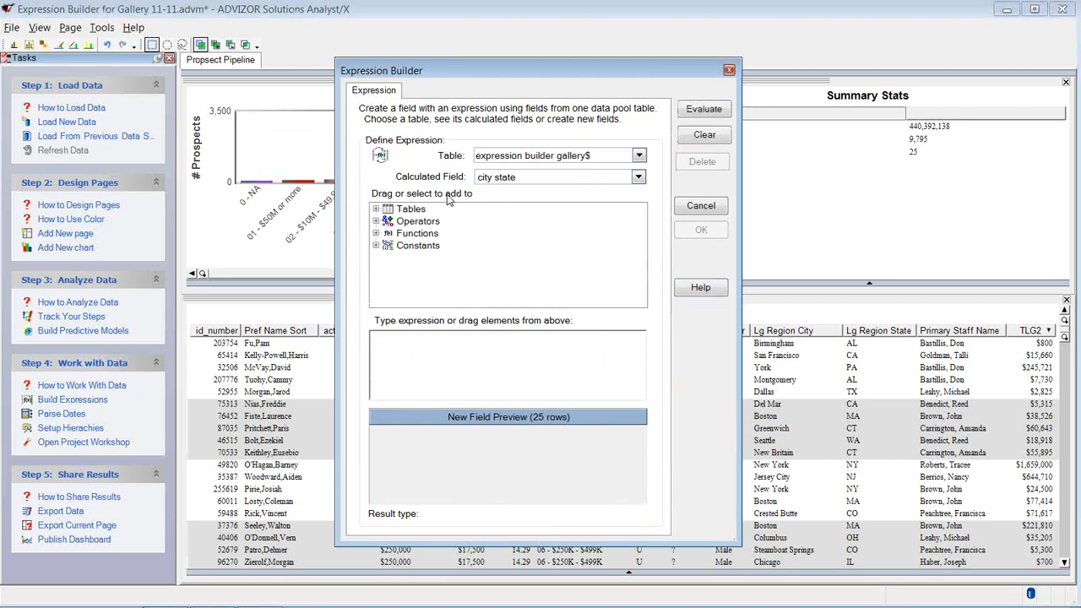
{"action": "left_click", "coordinate": [376, 208]}
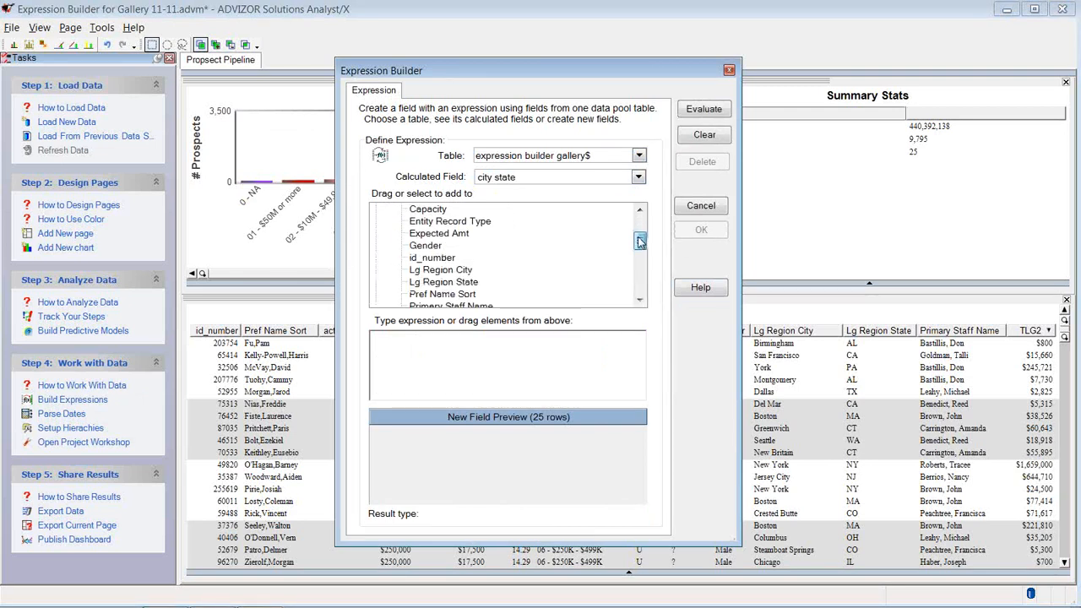
{"action": "double_click", "coordinate": [440, 270]}
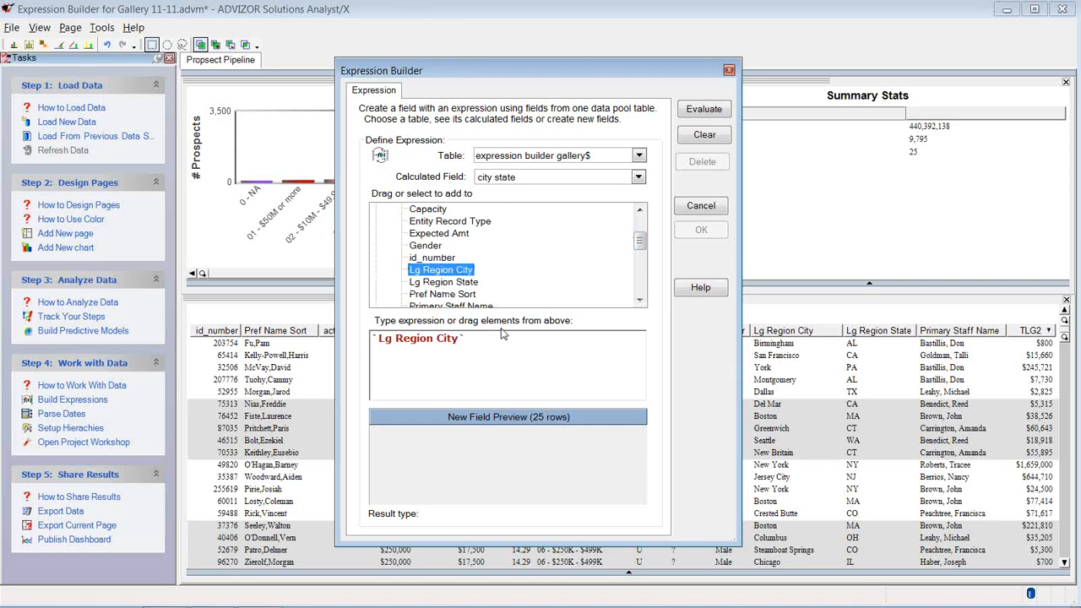
{"action": "type", "text": "+ \", \"`Lg Region State"}
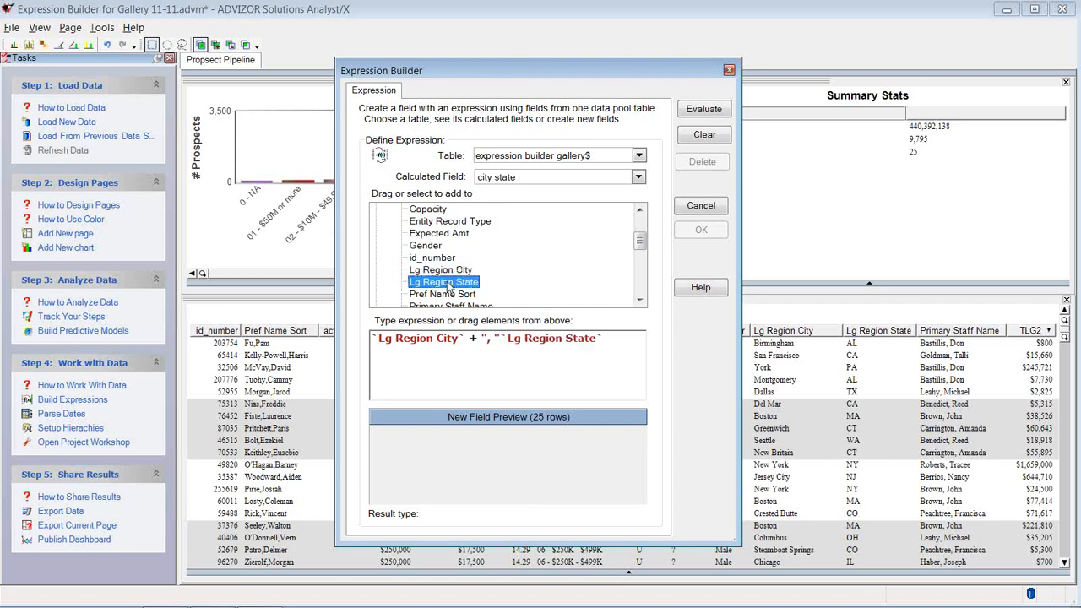
{"action": "left_click", "coordinate": [704, 109]}
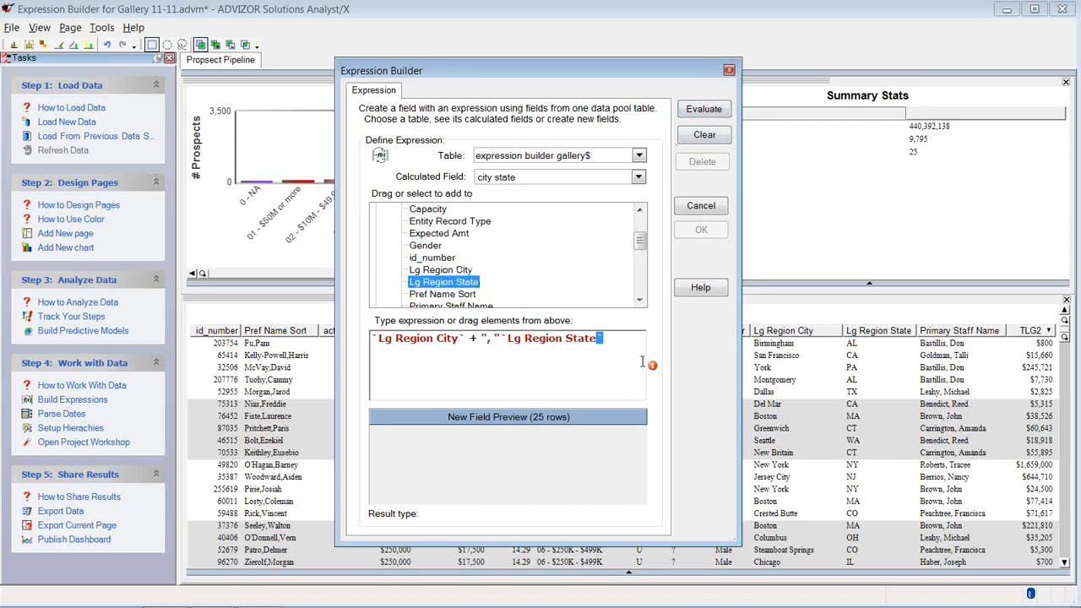
{"action": "mouse_move", "coordinate": [652, 365]}
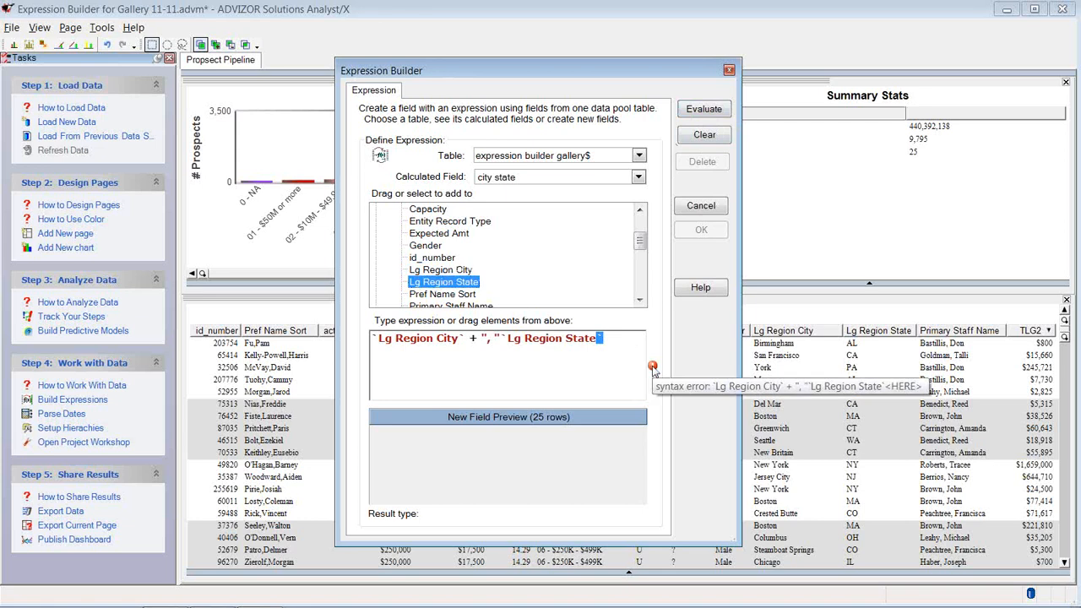
{"action": "mouse_move", "coordinate": [614, 340]}
{"action": "type", "text": " +"}
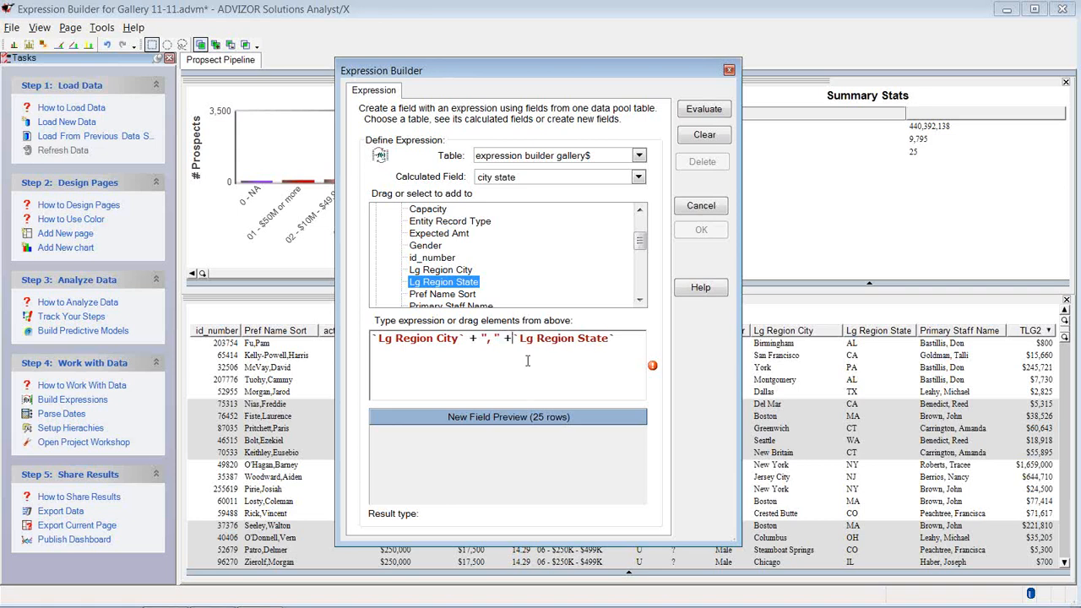
{"action": "left_click", "coordinate": [704, 108]}
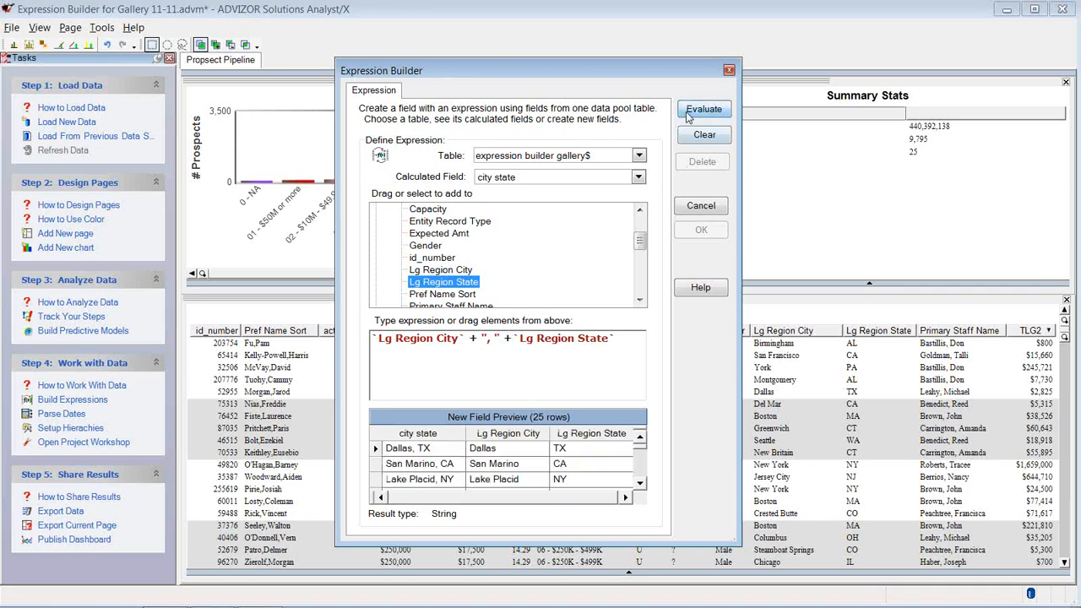
{"action": "left_click", "coordinate": [704, 108]}
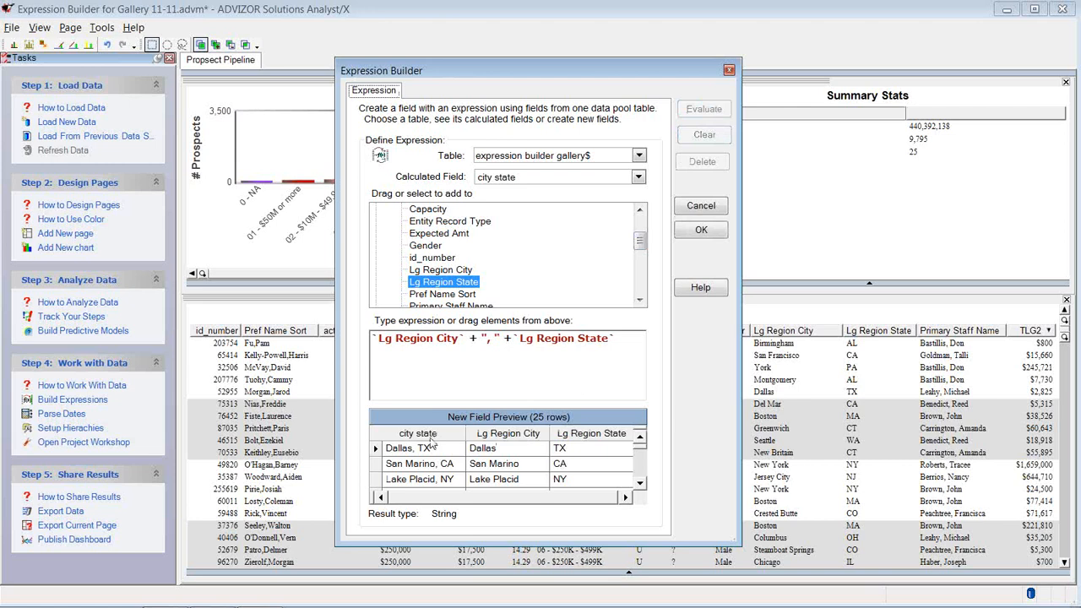
{"action": "mouse_move", "coordinate": [499, 451]}
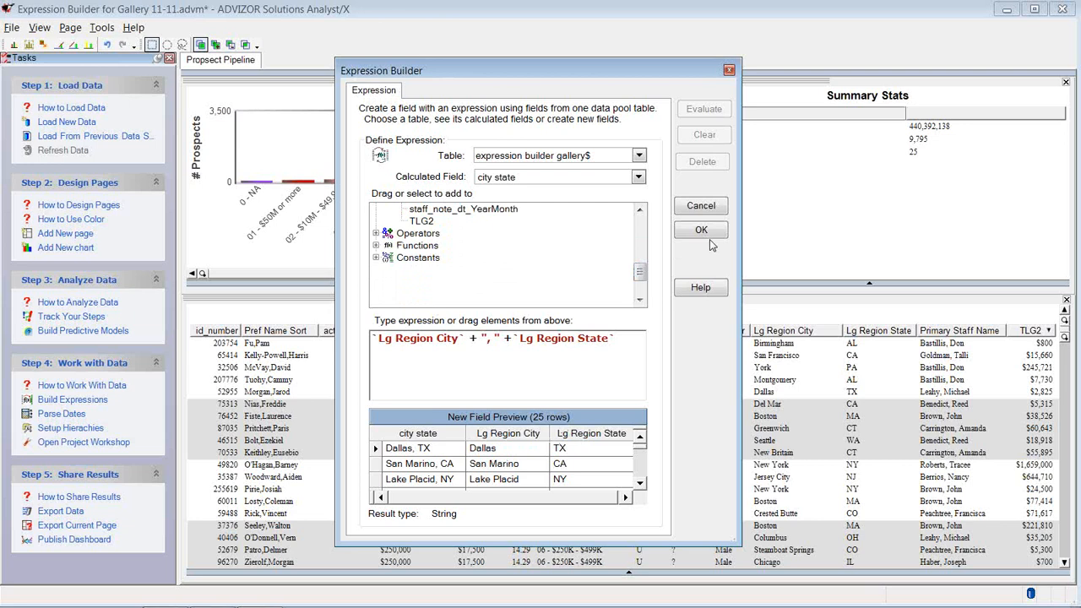
Step: Save the city state field and scroll the dashboard's prospect list
{"action": "left_click", "coordinate": [701, 229]}
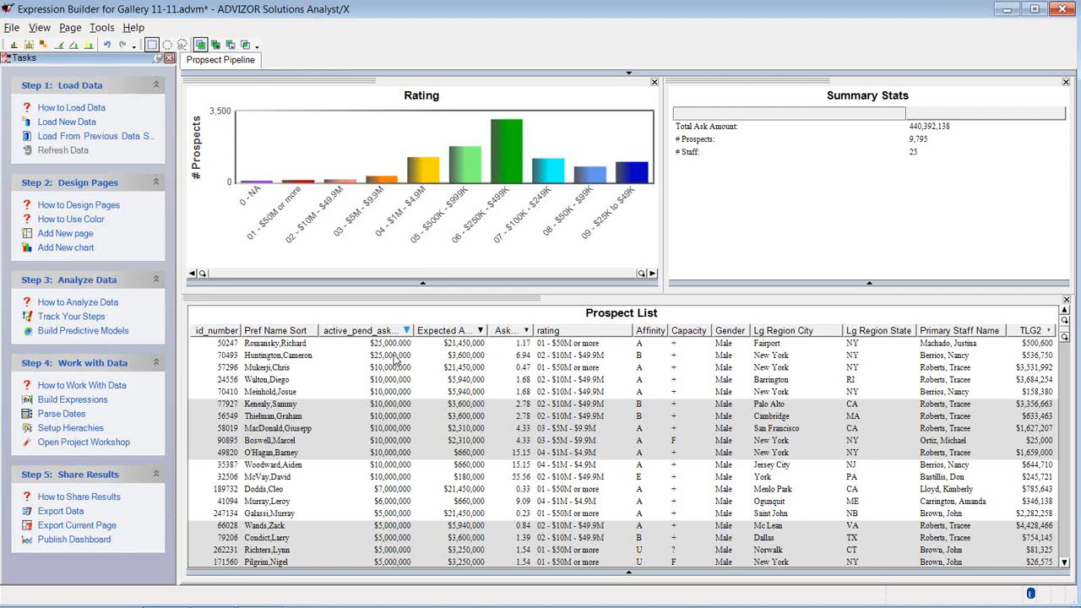
{"action": "mouse_move", "coordinate": [1064, 330]}
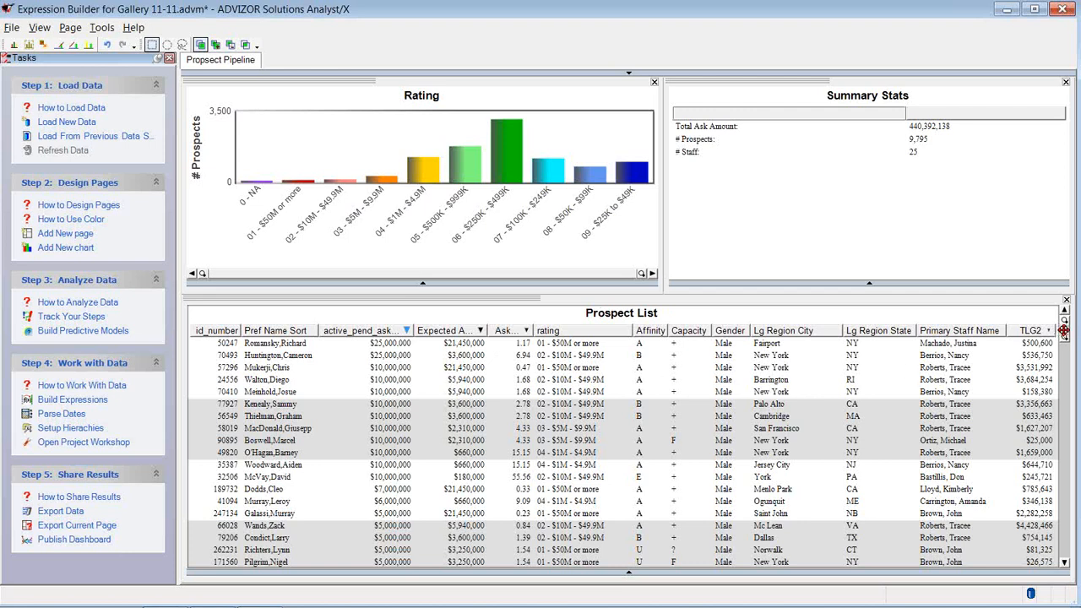
{"action": "scroll", "scroll_direction": "down", "scroll_amount": 3}
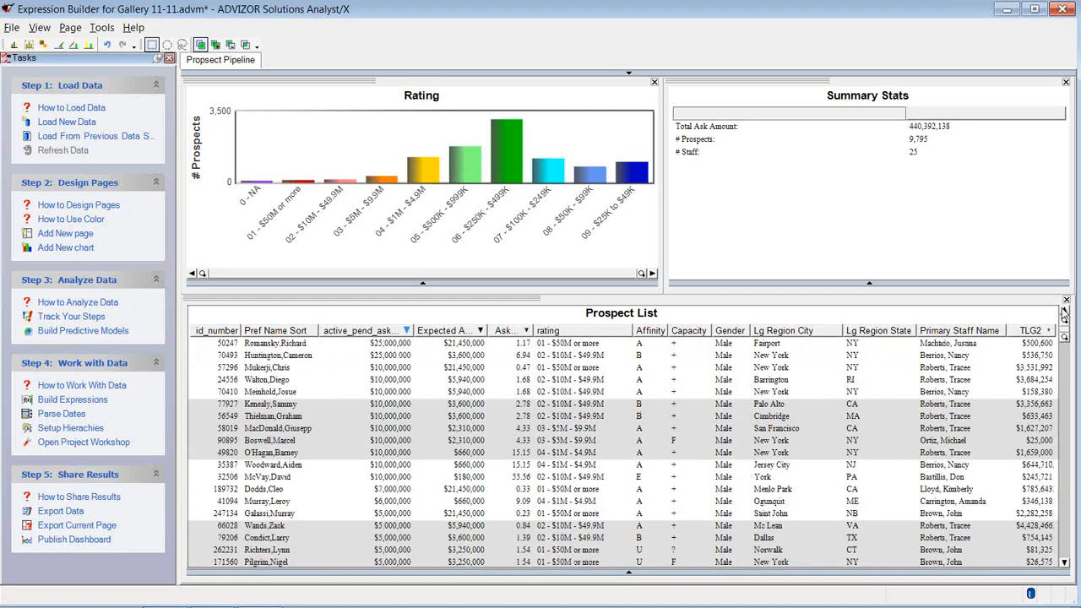
{"action": "mouse_move", "coordinate": [275, 368]}
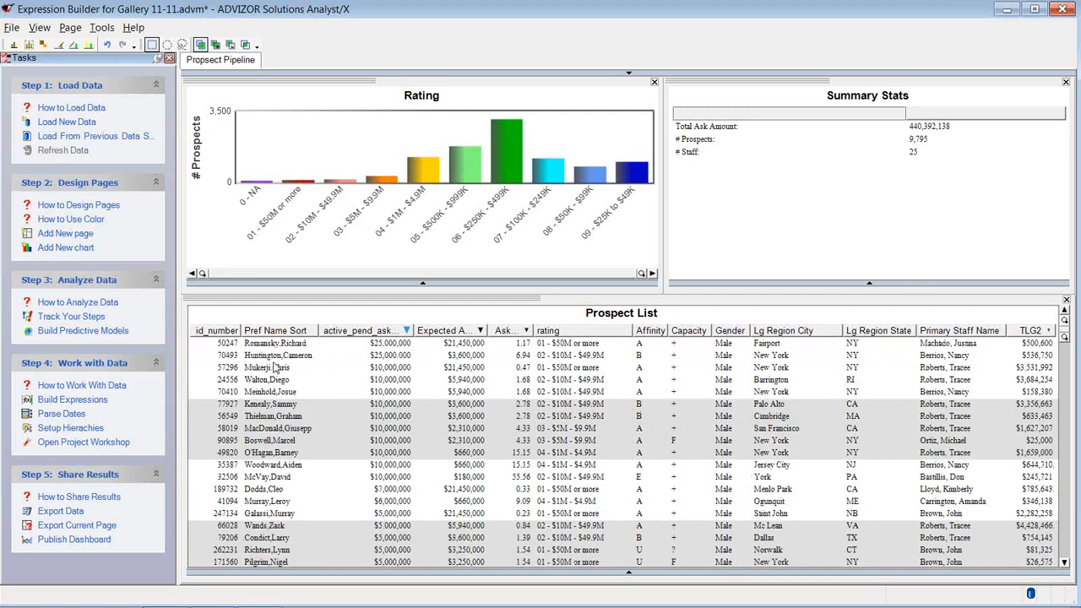
Step: Start a new expression named Prop Bins on the expression builder gallery$ table
{"action": "left_click", "coordinate": [72, 399]}
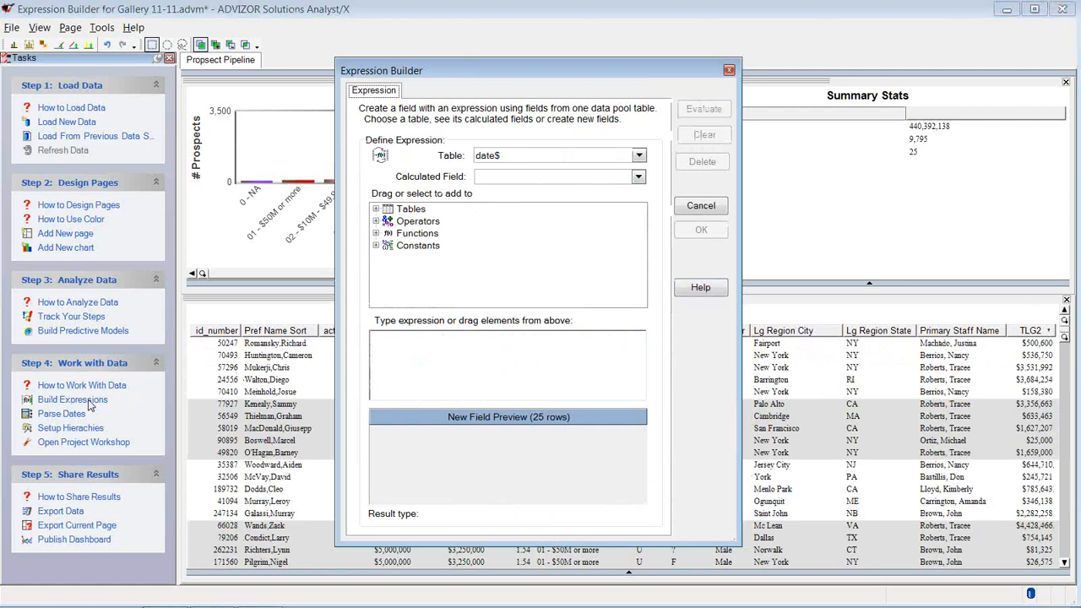
{"action": "left_click", "coordinate": [639, 156]}
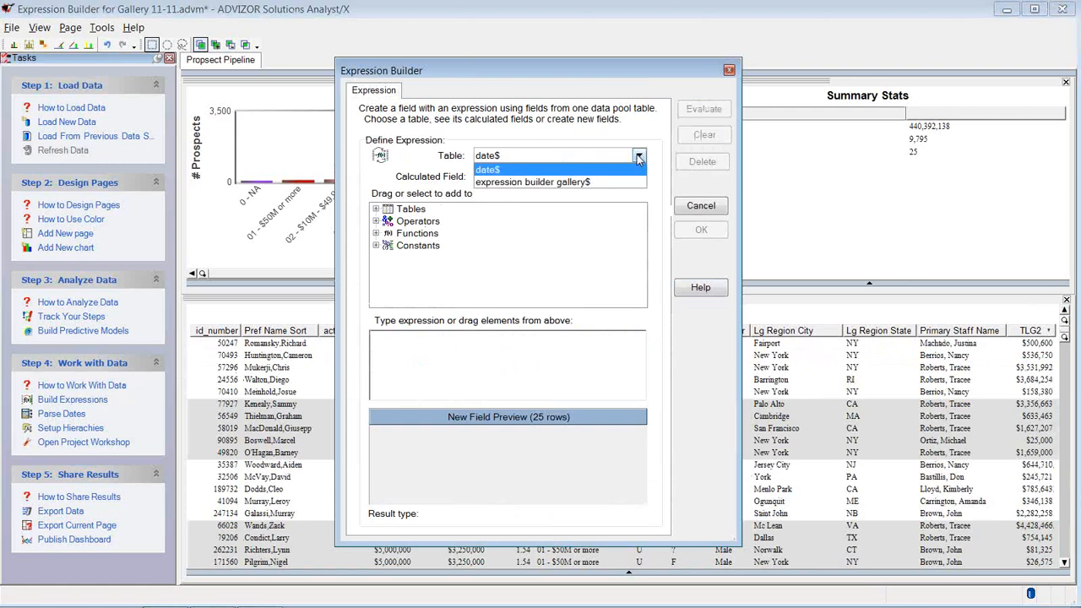
{"action": "left_click", "coordinate": [533, 181]}
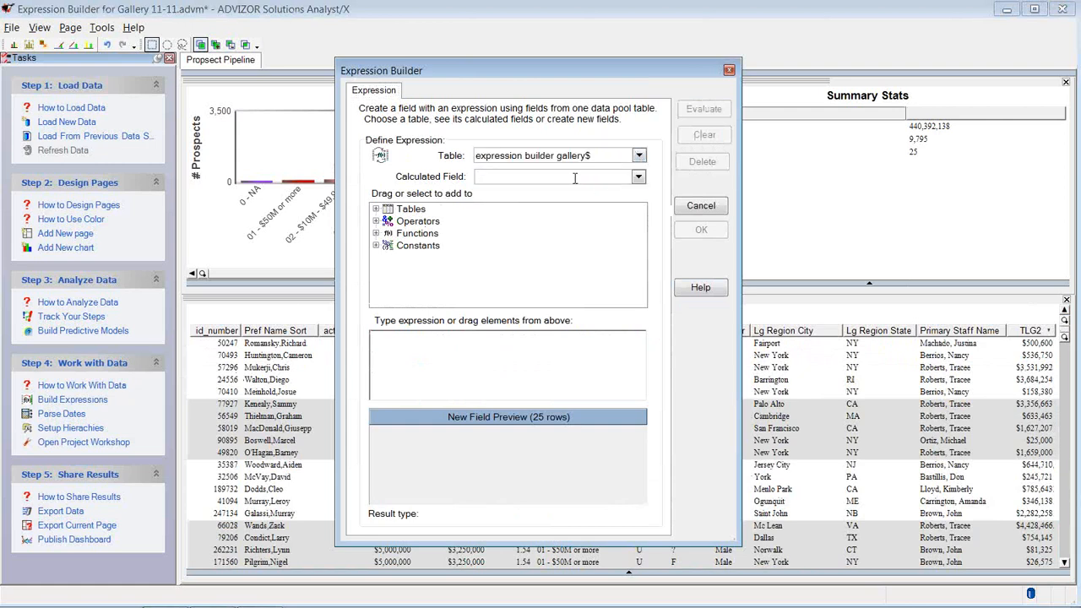
{"action": "type", "text": "Prop"}
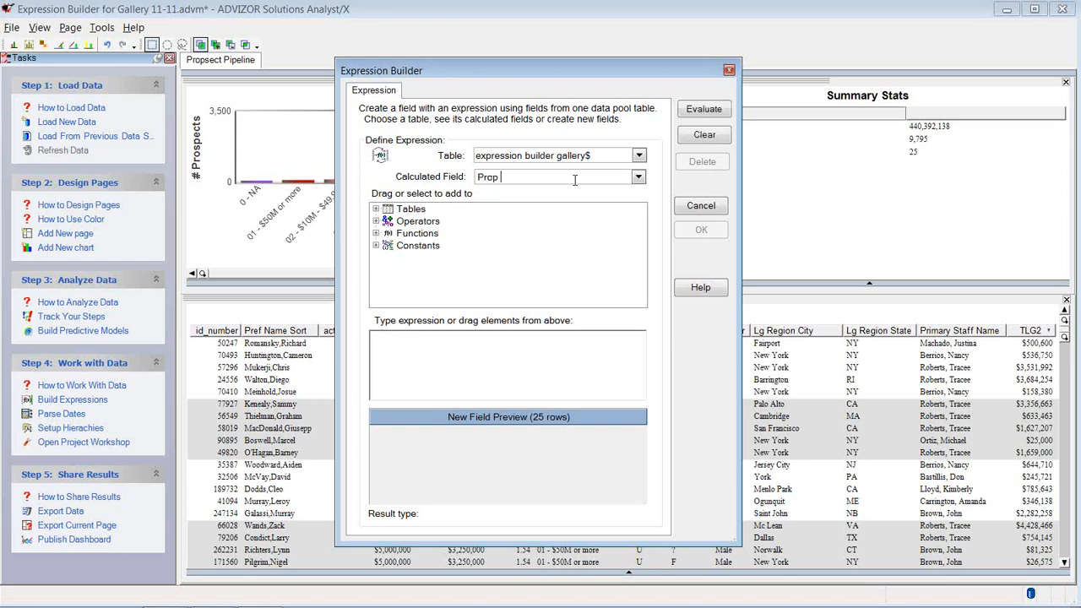
{"action": "type", "text": "Bins"}
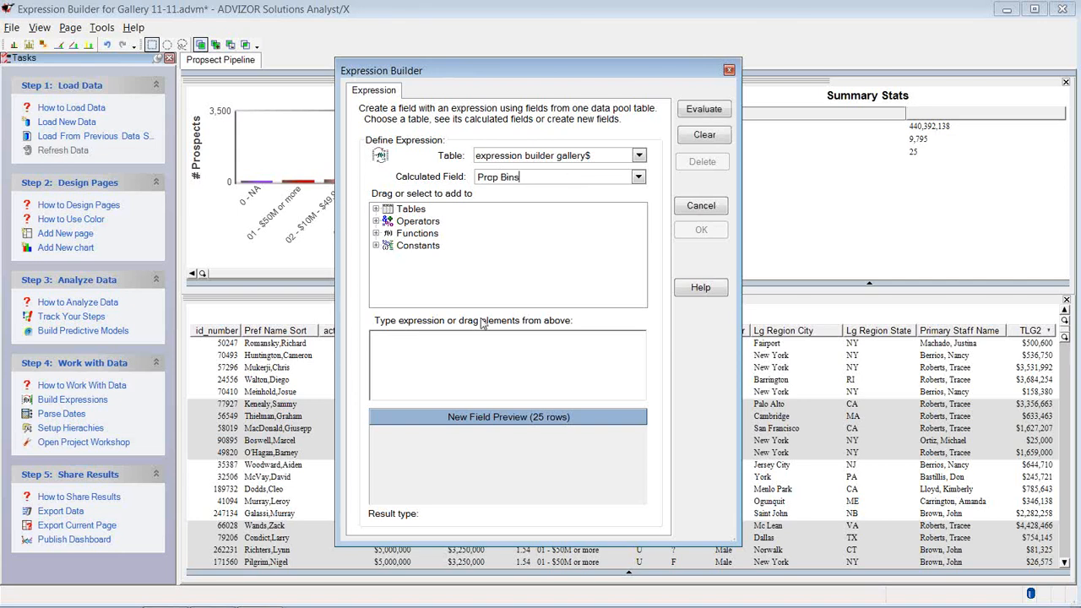
Step: Enter the if/then/else bins Ask $5mm+, Ask <$5mm, No Proposal, preview, and save
{"action": "type", "text": "if active_pend_ask_amt >= 5000000 then \"a- Ask $5mm+\" else (if active_pend_ask_amt > 0 then \"b- Ask <$5mm\" else \"c- No Proposal\")"}
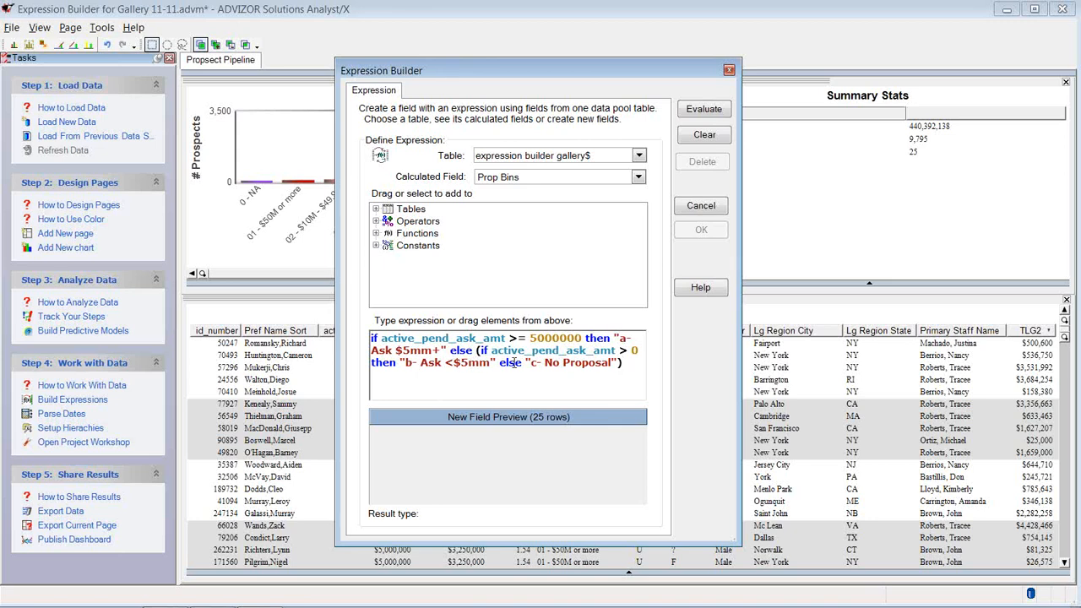
{"action": "left_click", "coordinate": [704, 108]}
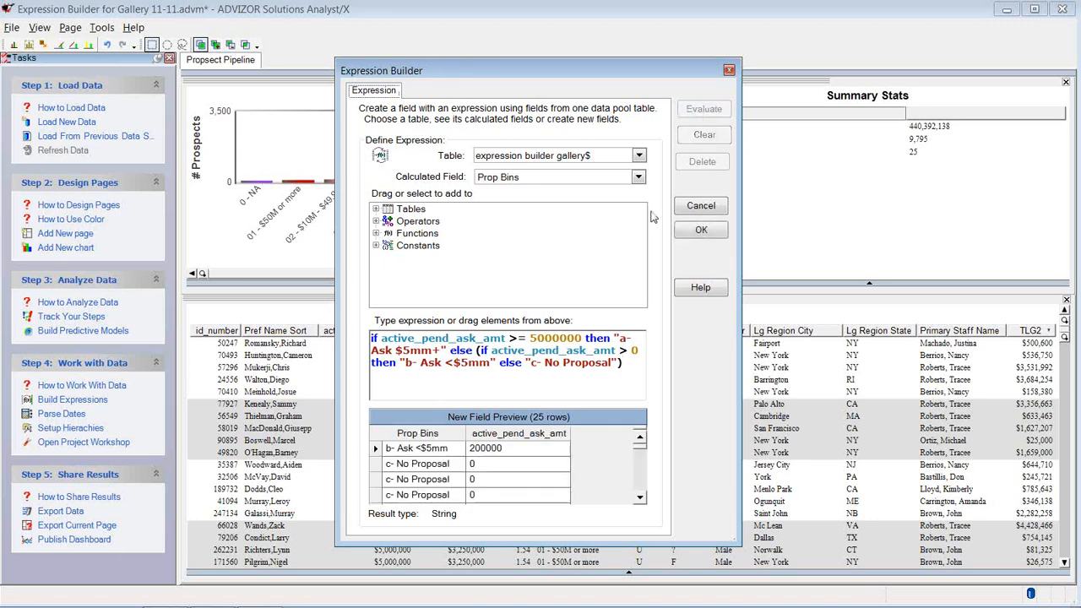
{"action": "mouse_move", "coordinate": [495, 461]}
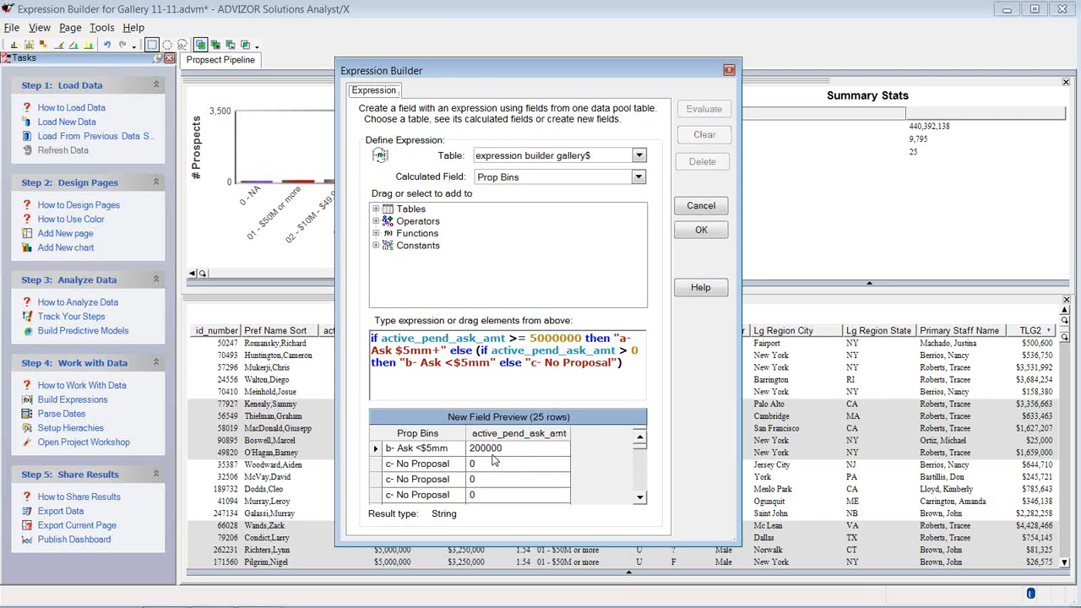
{"action": "mouse_move", "coordinate": [422, 465]}
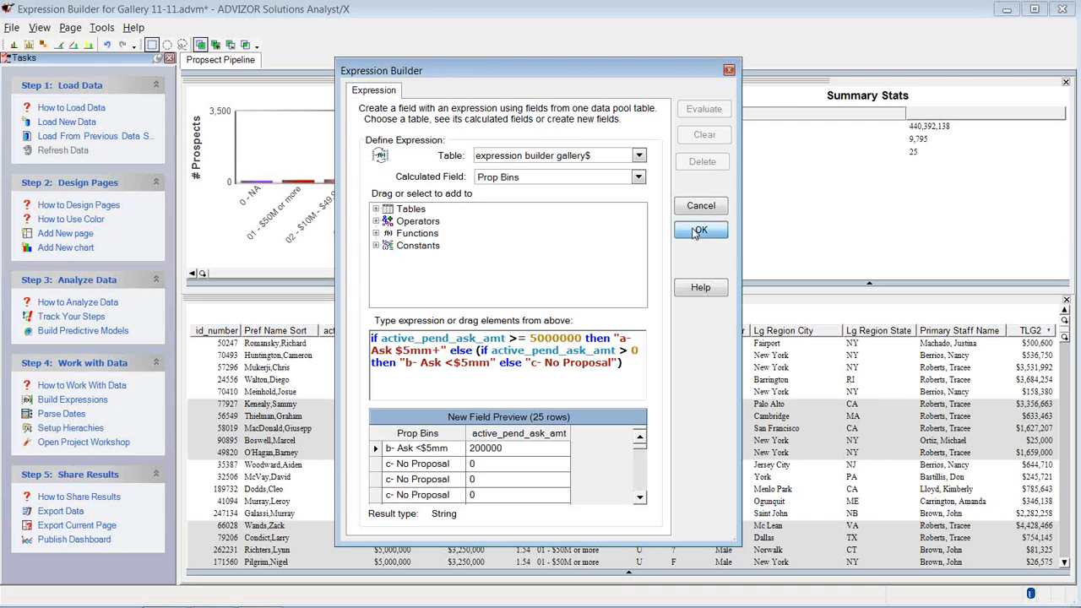
{"action": "left_click", "coordinate": [700, 230]}
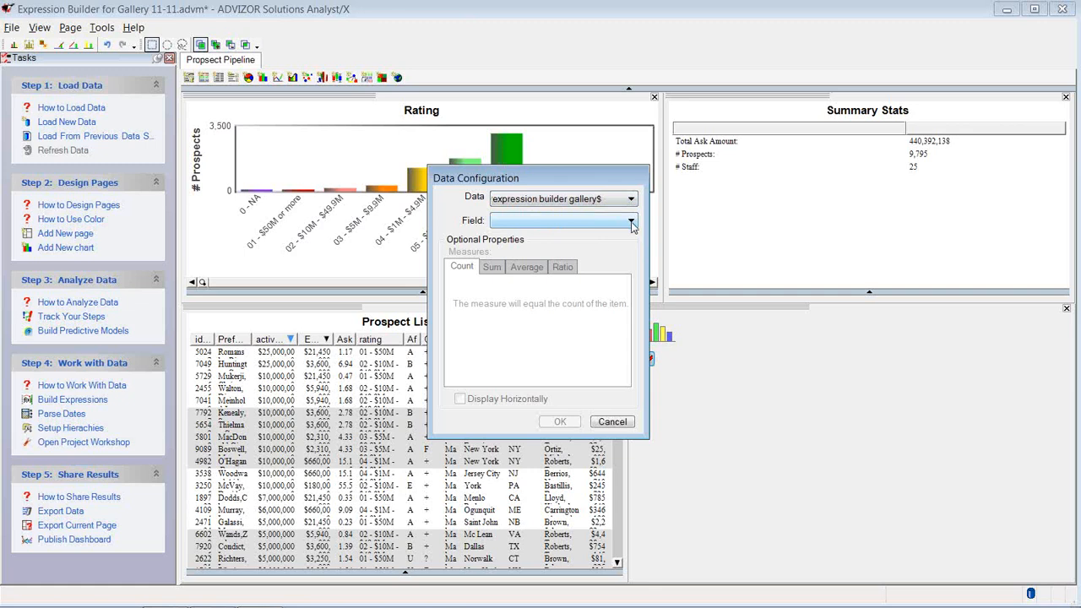
Step: Chart Total Count by the Prop Bins field with Display Horizontally ticked
{"action": "left_click", "coordinate": [631, 220]}
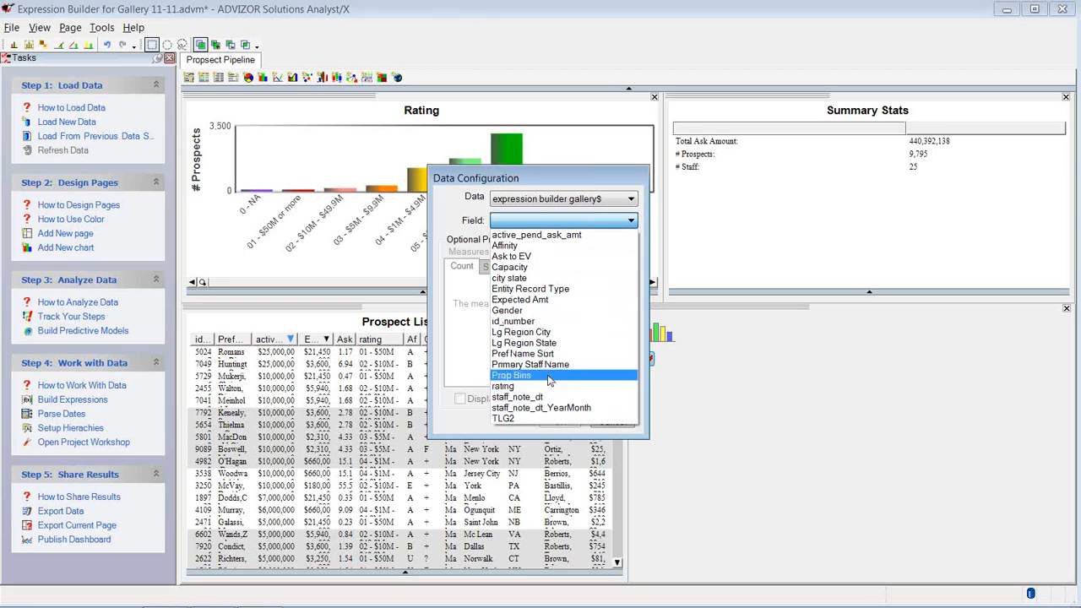
{"action": "left_click", "coordinate": [511, 375]}
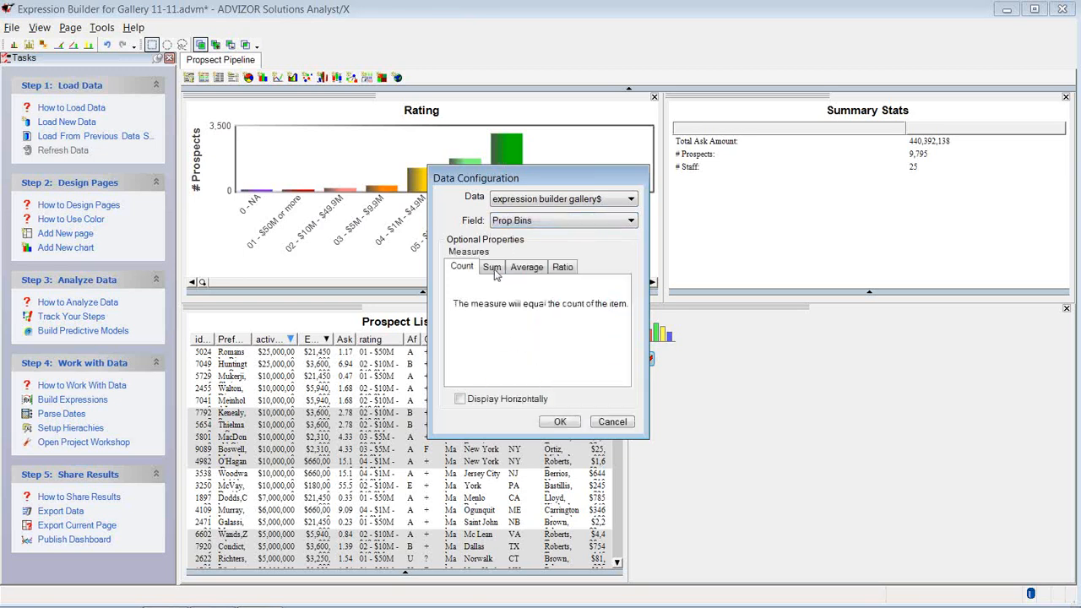
{"action": "left_click", "coordinate": [461, 398]}
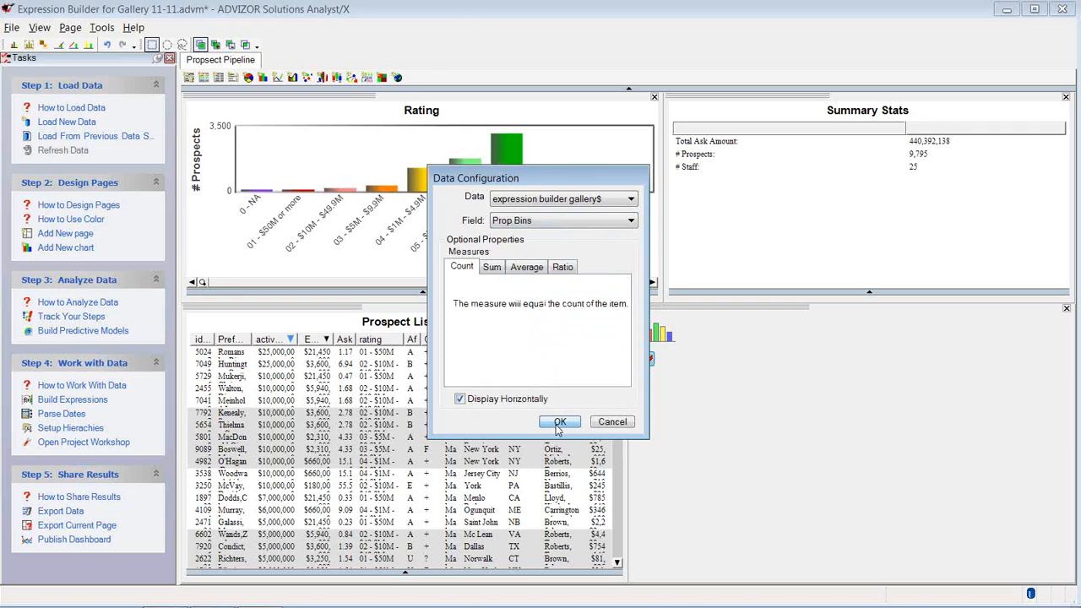
{"action": "left_click", "coordinate": [560, 422]}
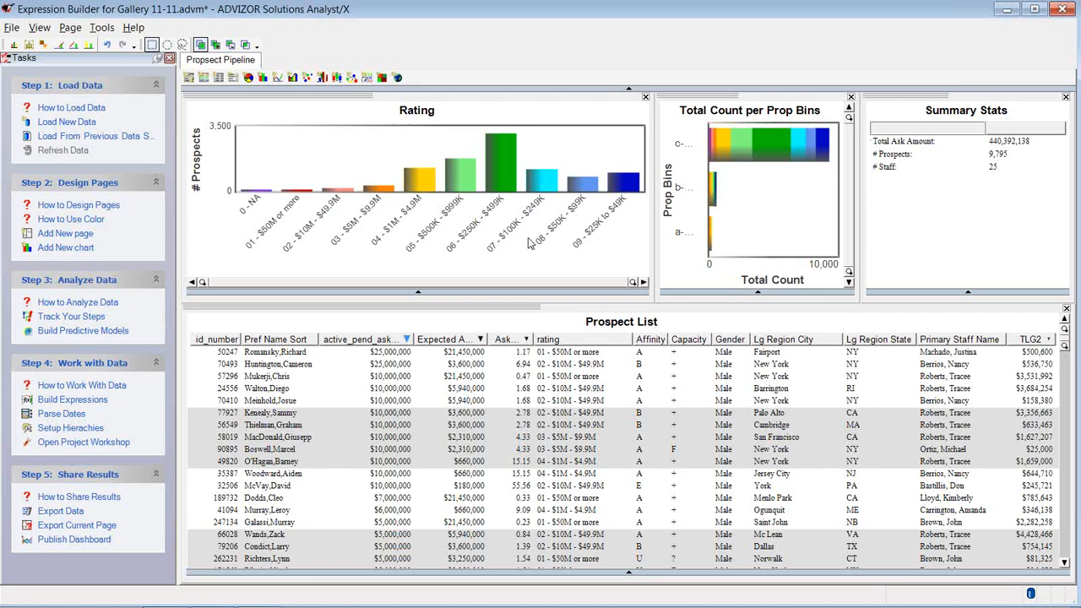
{"action": "mouse_move", "coordinate": [298, 184]}
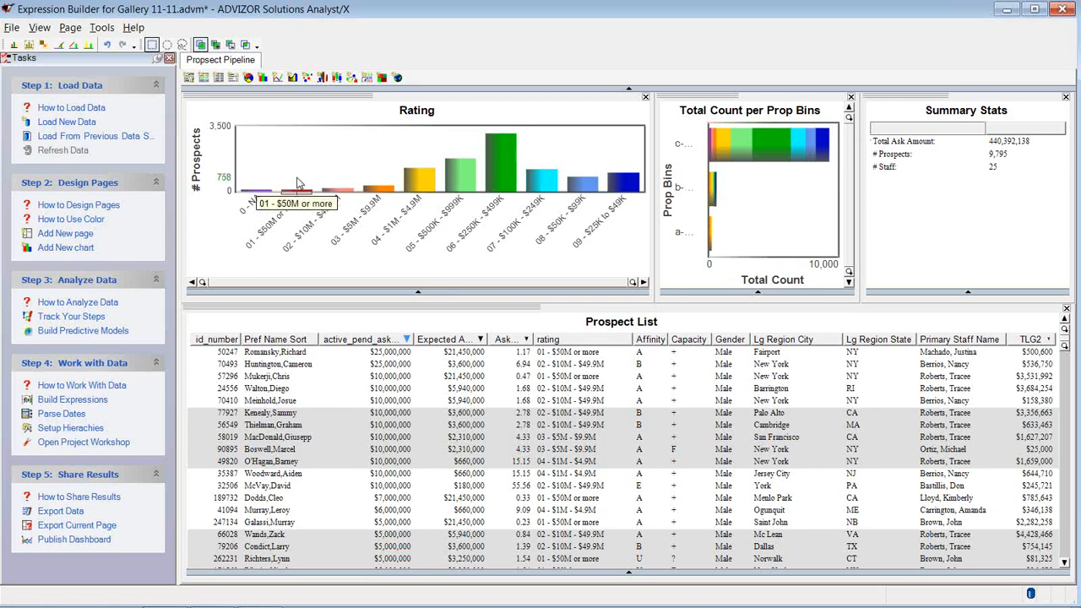
{"action": "mouse_move", "coordinate": [503, 178]}
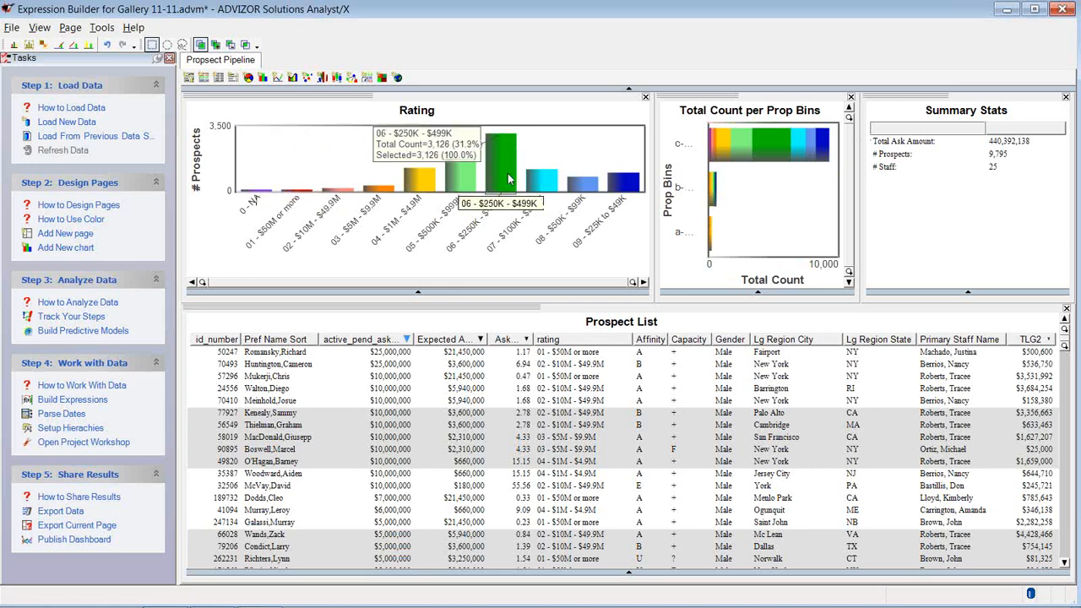
{"action": "mouse_move", "coordinate": [708, 175]}
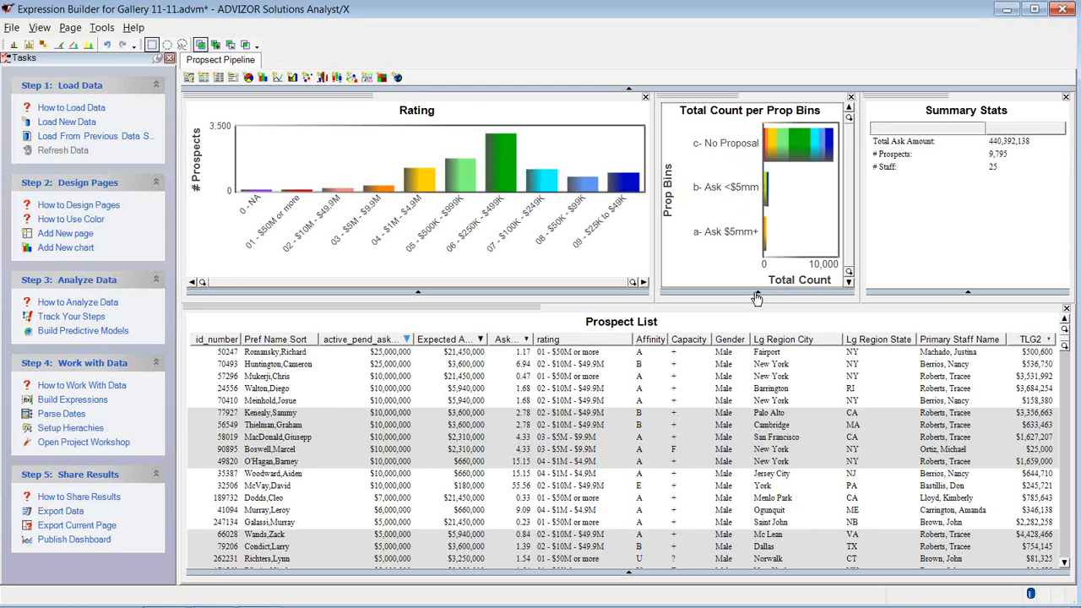
Step: Retitle the bin chart 'Prop Bins', remove its bin axis label, and apply the titles
{"action": "left_click", "coordinate": [718, 289]}
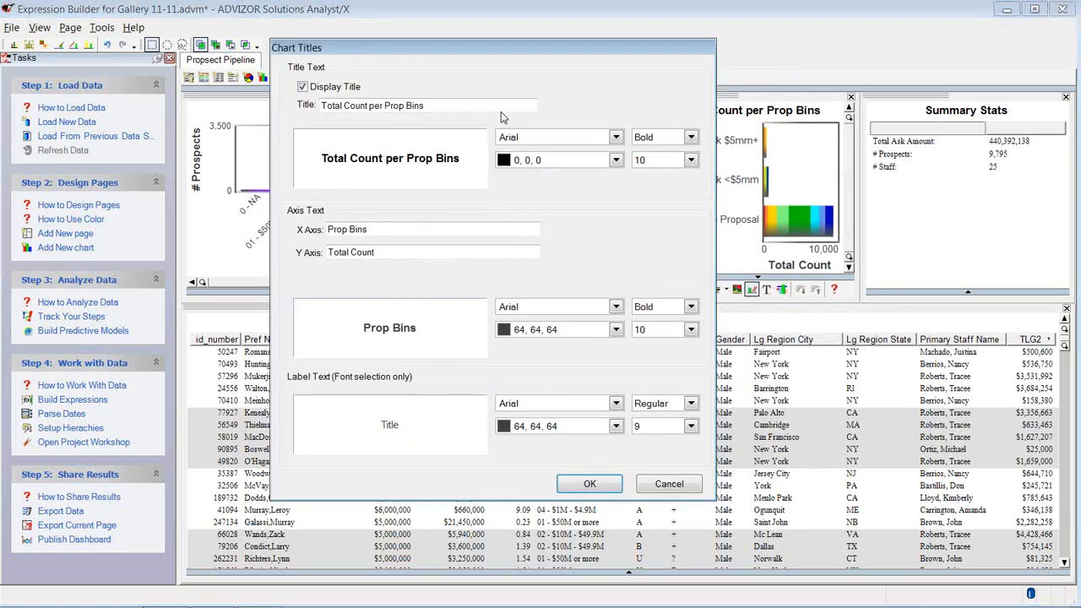
{"action": "type", "text": "Prop Bins"}
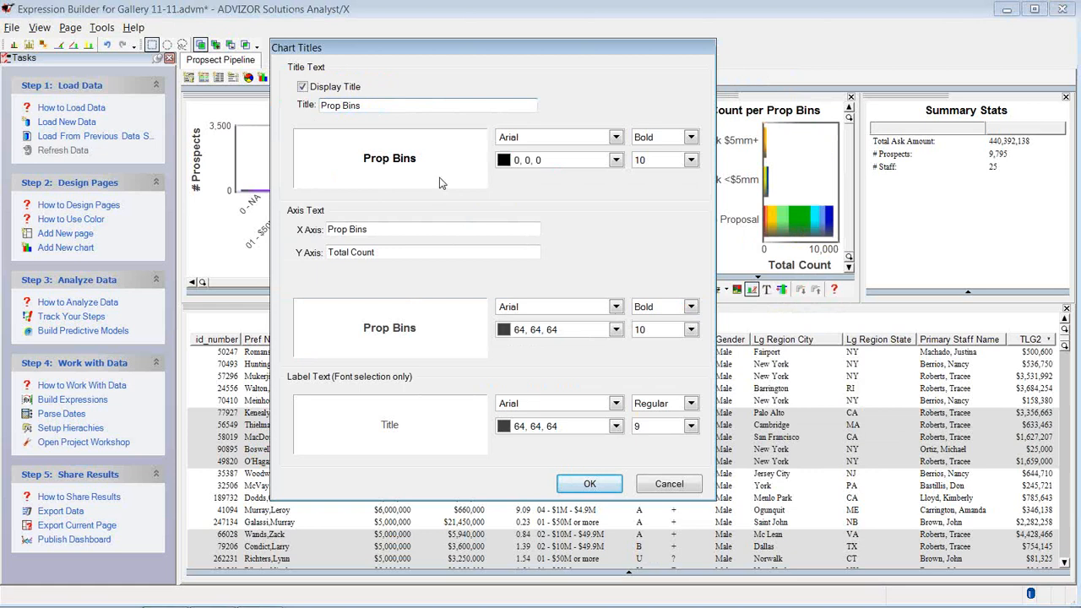
{"action": "double_click", "coordinate": [347, 229]}
{"action": "type", "text": "# Prospect"}
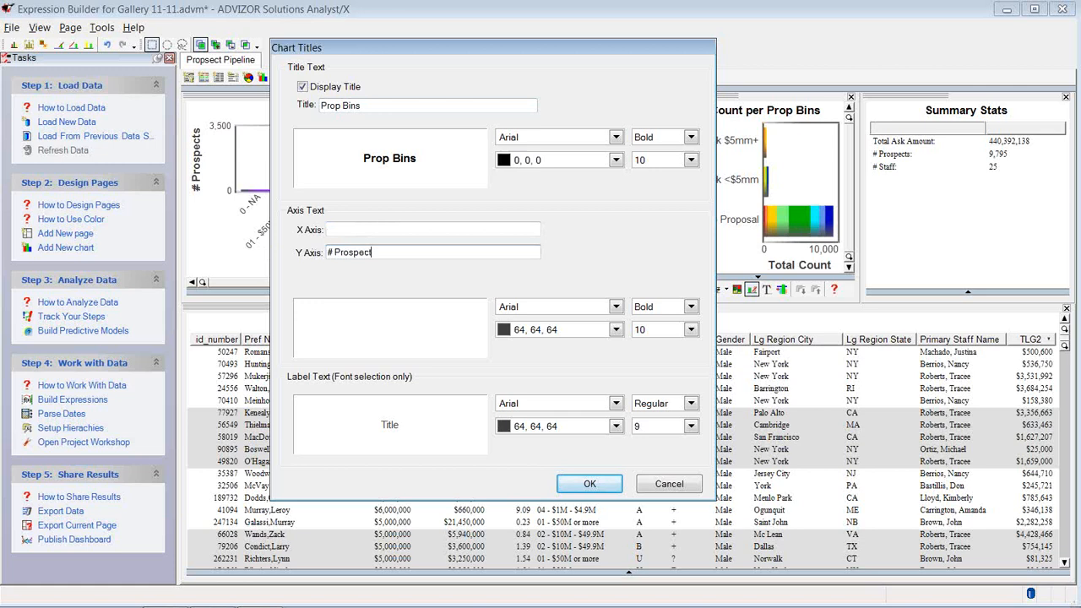
{"action": "left_click", "coordinate": [589, 484]}
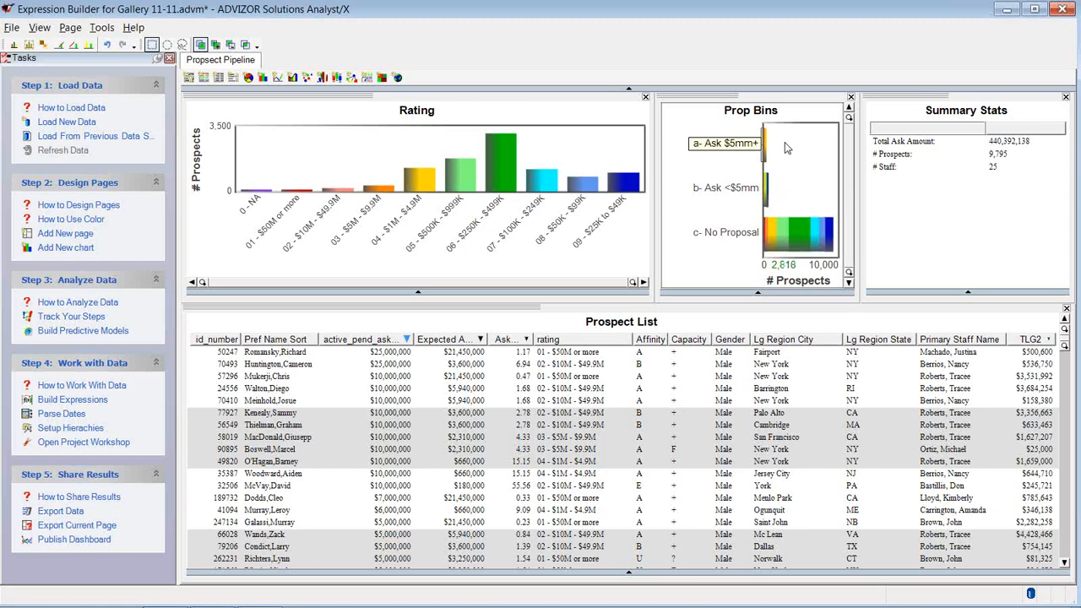
Step: Select the Ask $5mm+ bar to filter to 31 prospects, 10 staff, $248,000,000 ask
{"action": "left_click", "coordinate": [724, 142]}
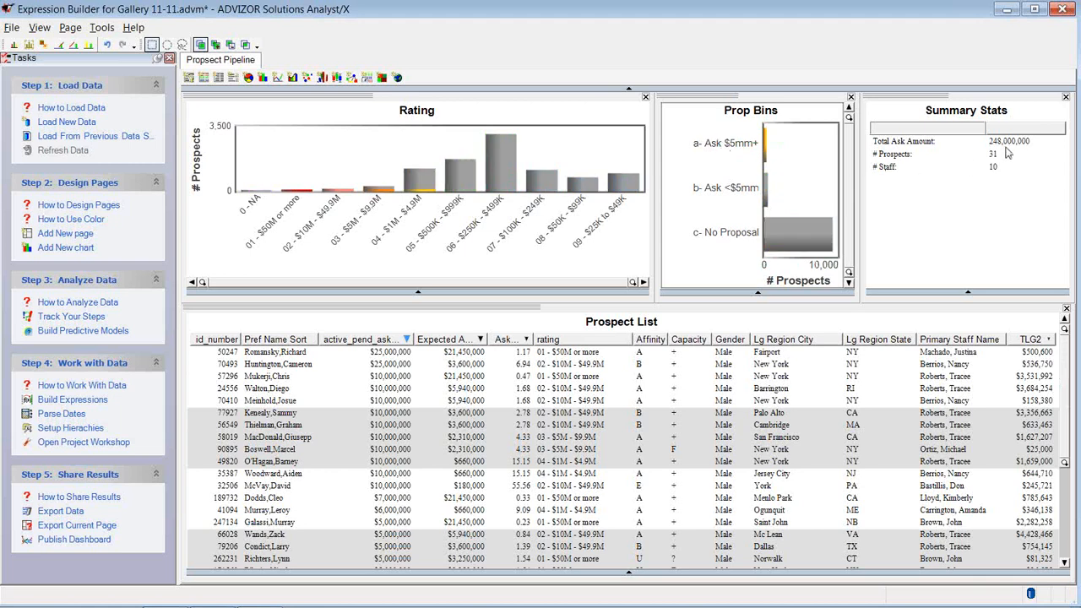
{"action": "mouse_move", "coordinate": [1005, 166]}
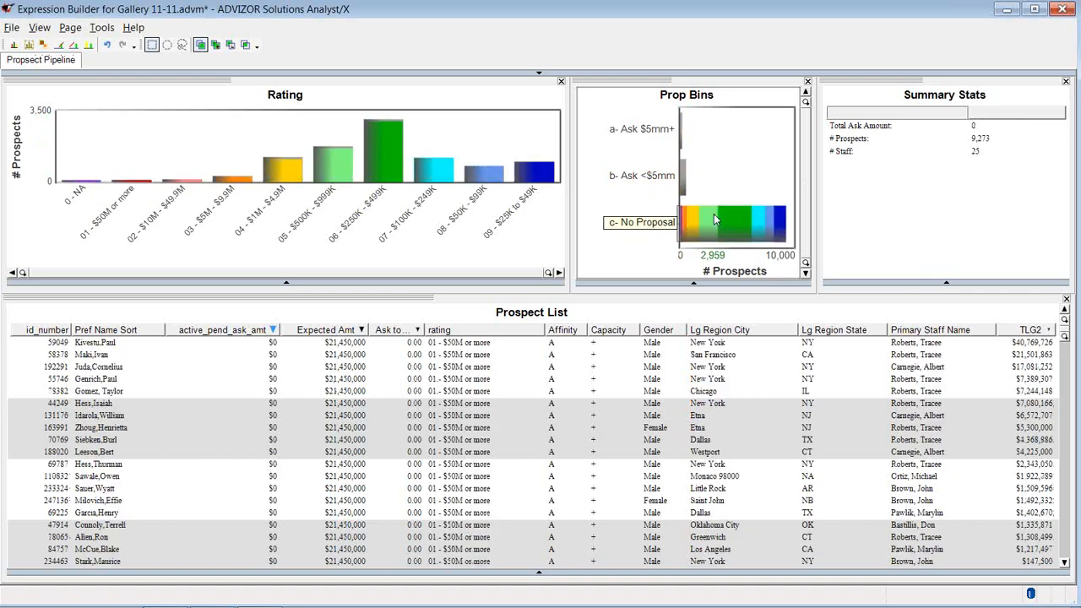
{"action": "left_click", "coordinate": [642, 128]}
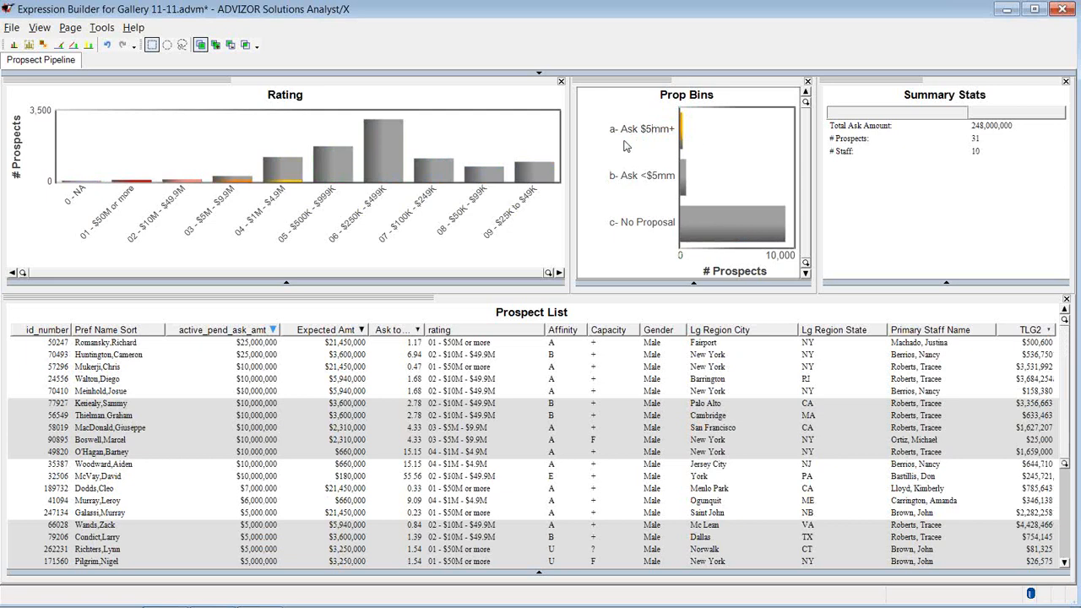
{"action": "mouse_move", "coordinate": [650, 146]}
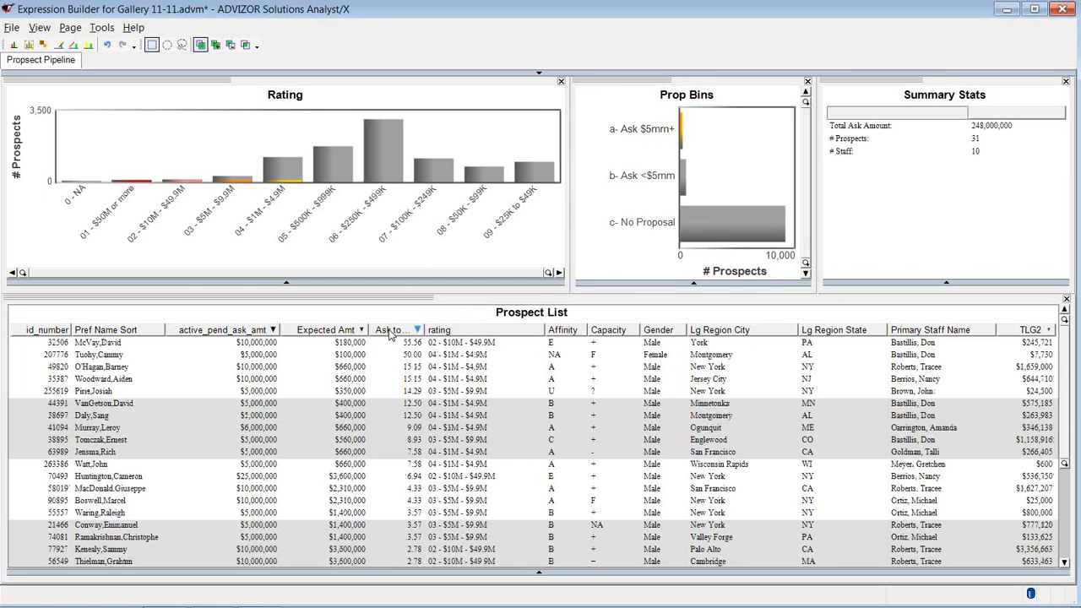
{"action": "mouse_move", "coordinate": [401, 358]}
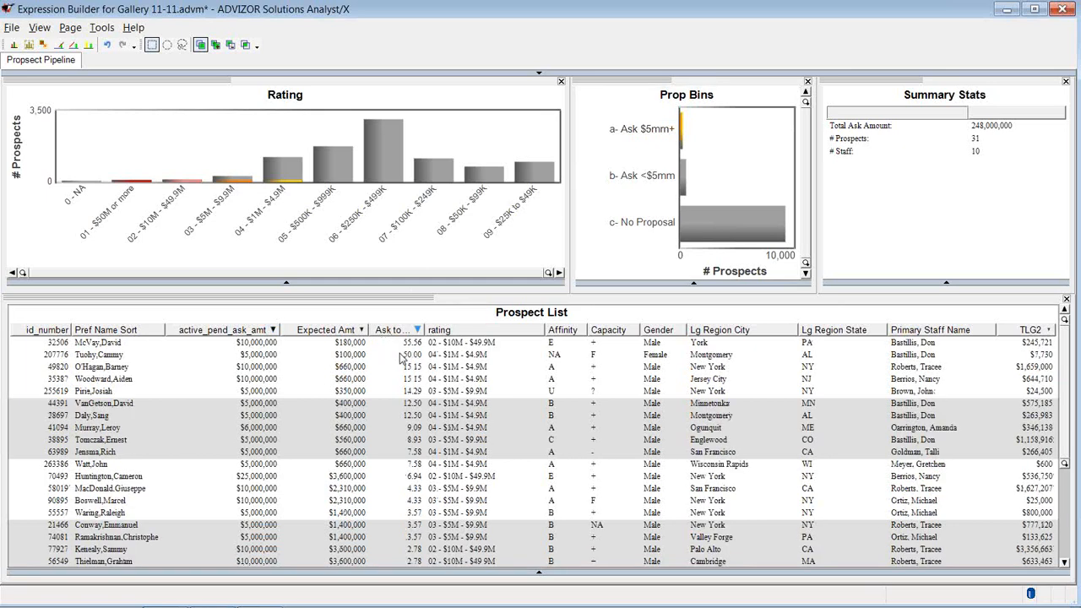
{"action": "mouse_move", "coordinate": [380, 425]}
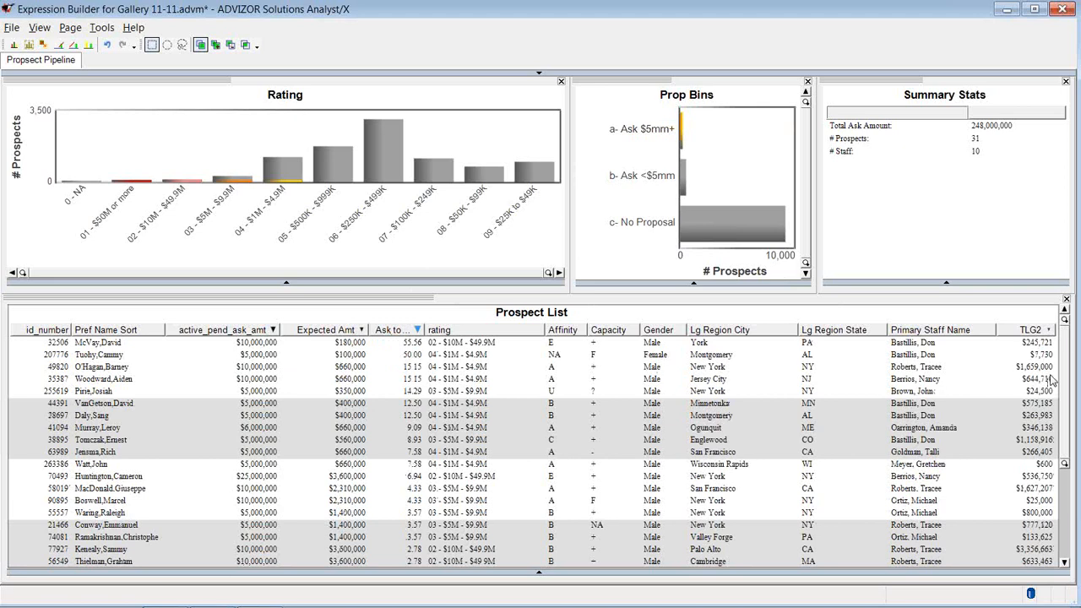
Step: Scroll down the Ask to EV-sorted Prospect List
{"action": "scroll", "scroll_direction": "down", "scroll_amount": 3}
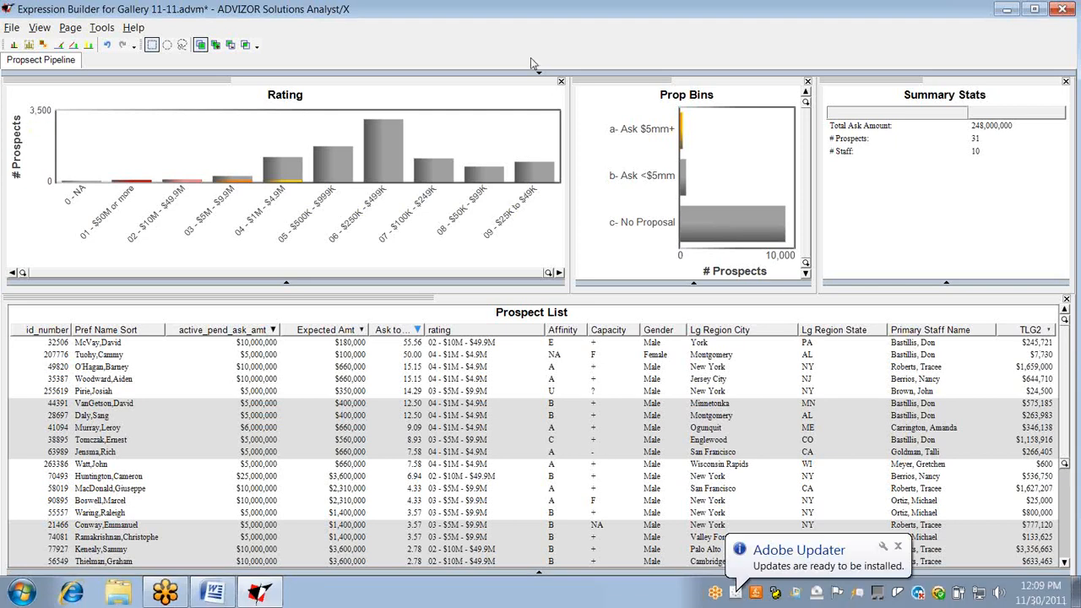
Step: Restore the Tasks panel and view Project Workshop calculations: Ask to EV, city state, Prop Bins
{"action": "left_click", "coordinate": [39, 27]}
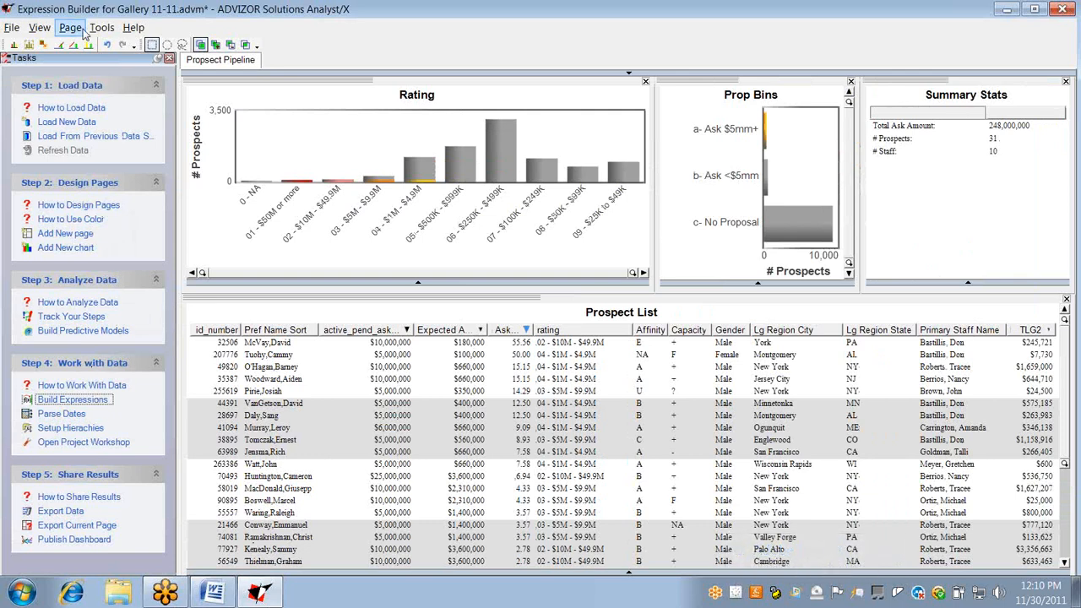
{"action": "left_click", "coordinate": [84, 441]}
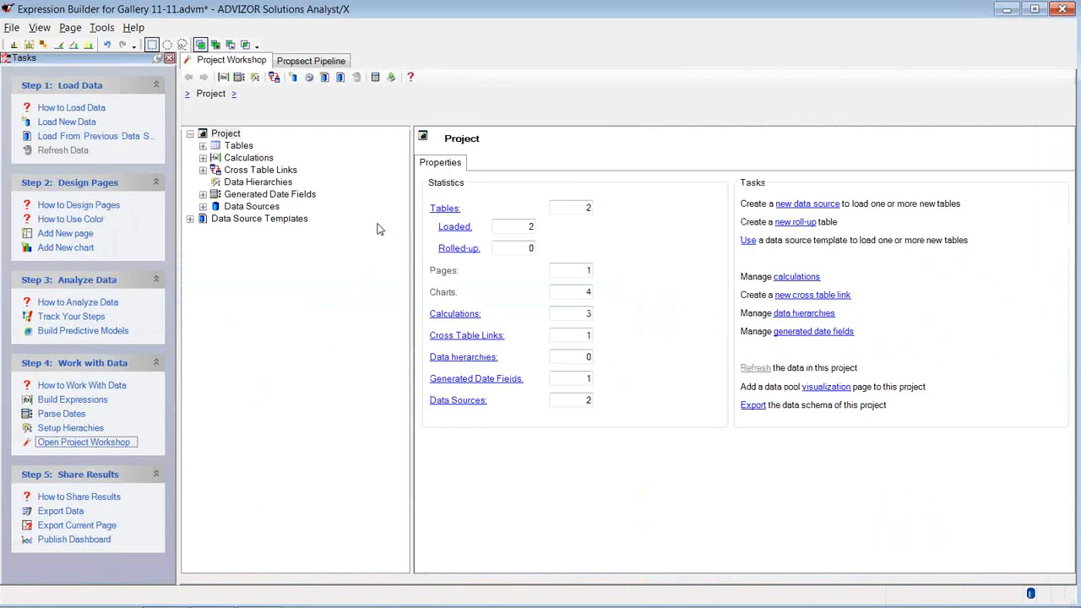
{"action": "mouse_move", "coordinate": [497, 292]}
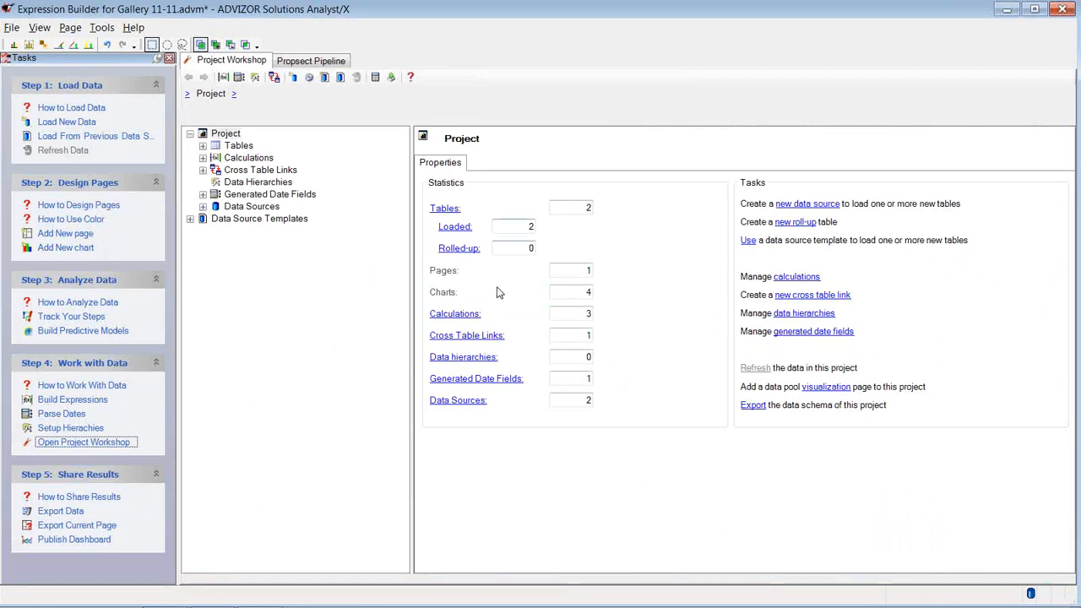
{"action": "left_click", "coordinate": [454, 313]}
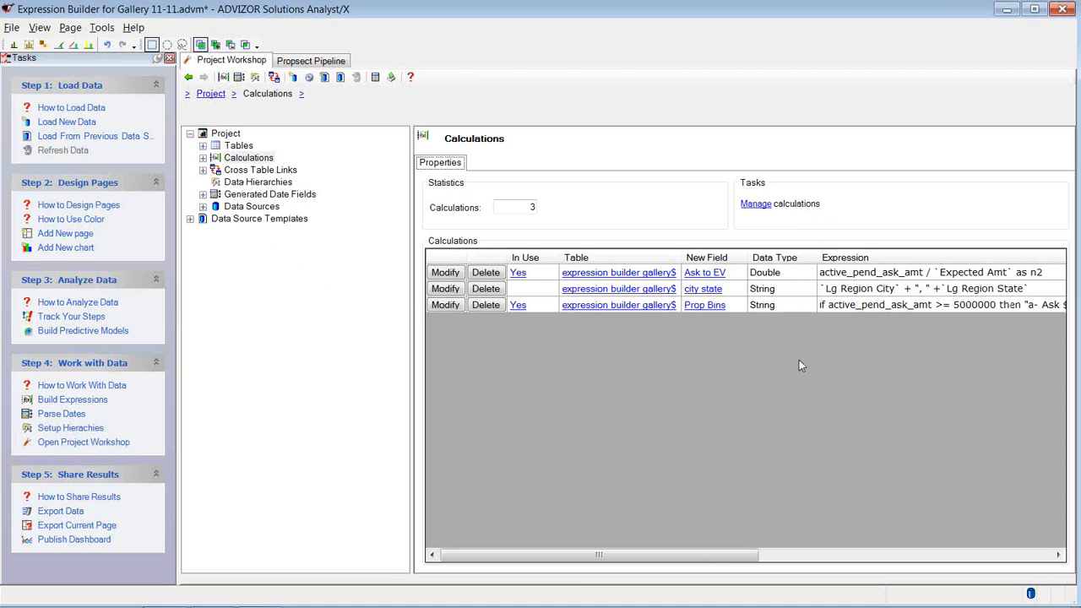
{"action": "mouse_move", "coordinate": [809, 368]}
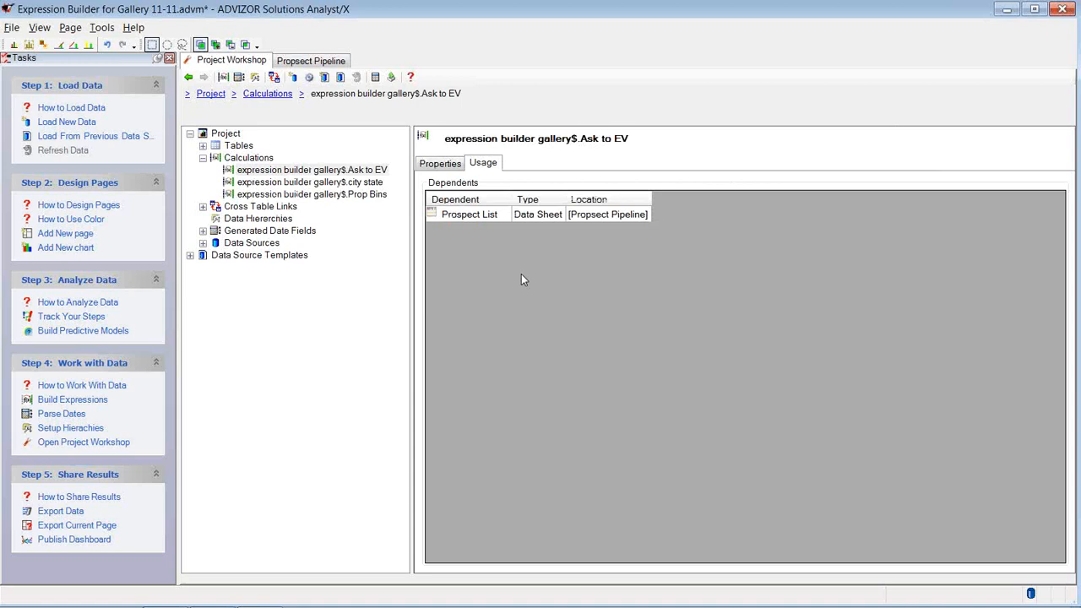
{"action": "left_click", "coordinate": [267, 93]}
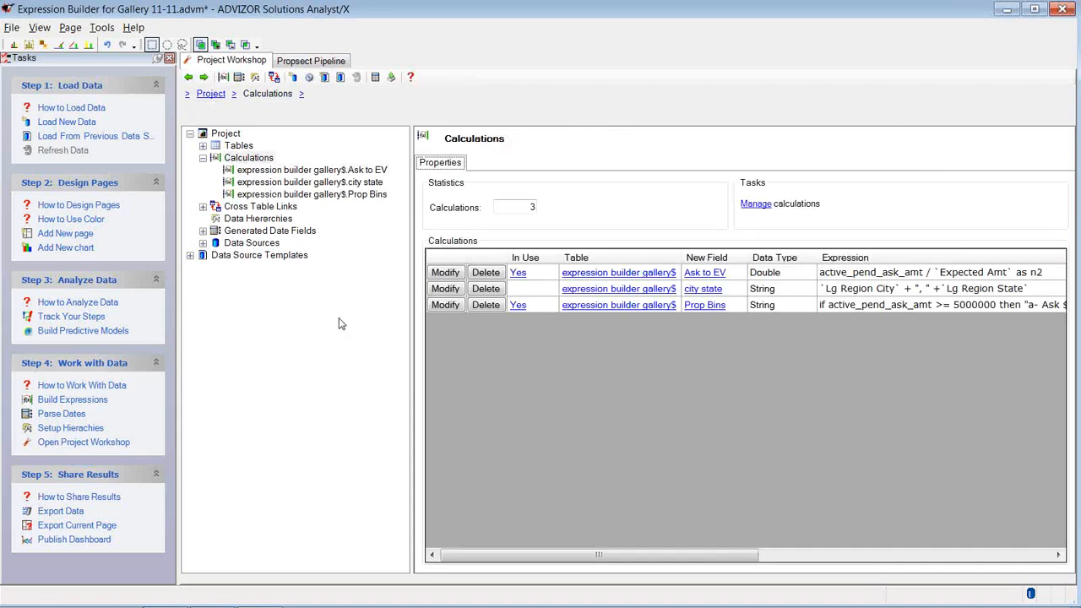
{"action": "mouse_move", "coordinate": [344, 322]}
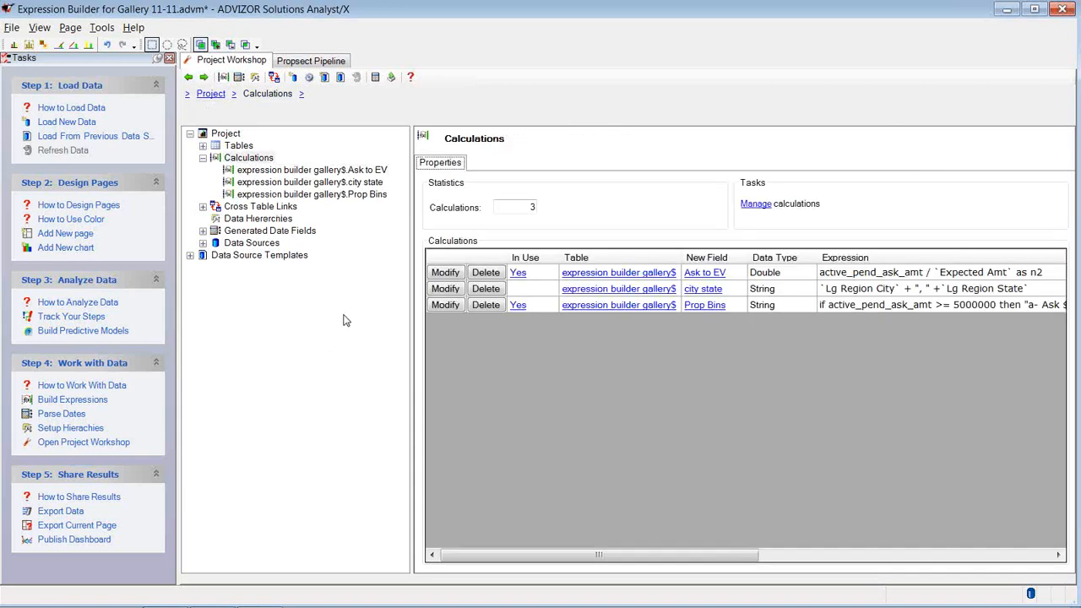